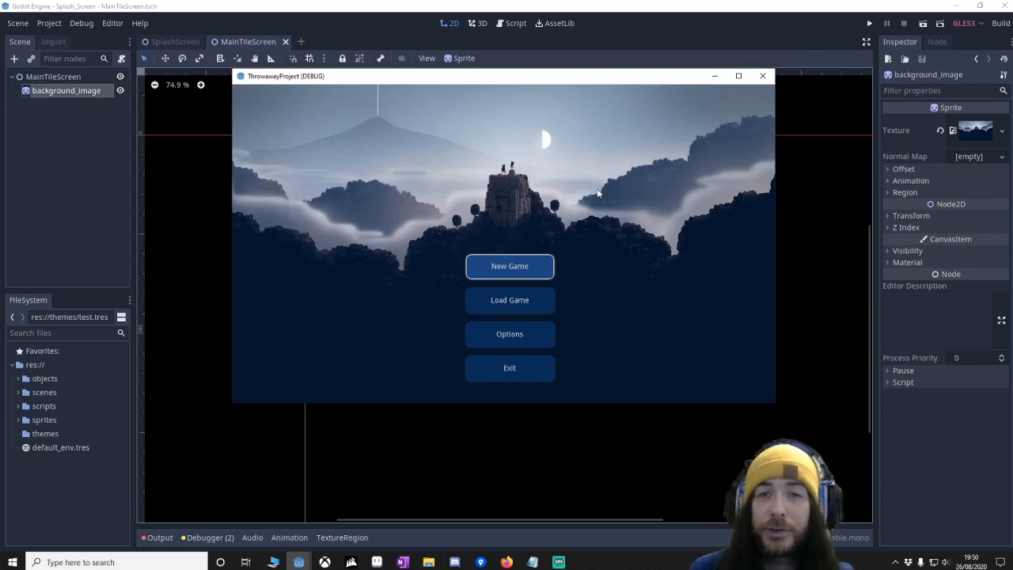
mouse_move(720, 325)
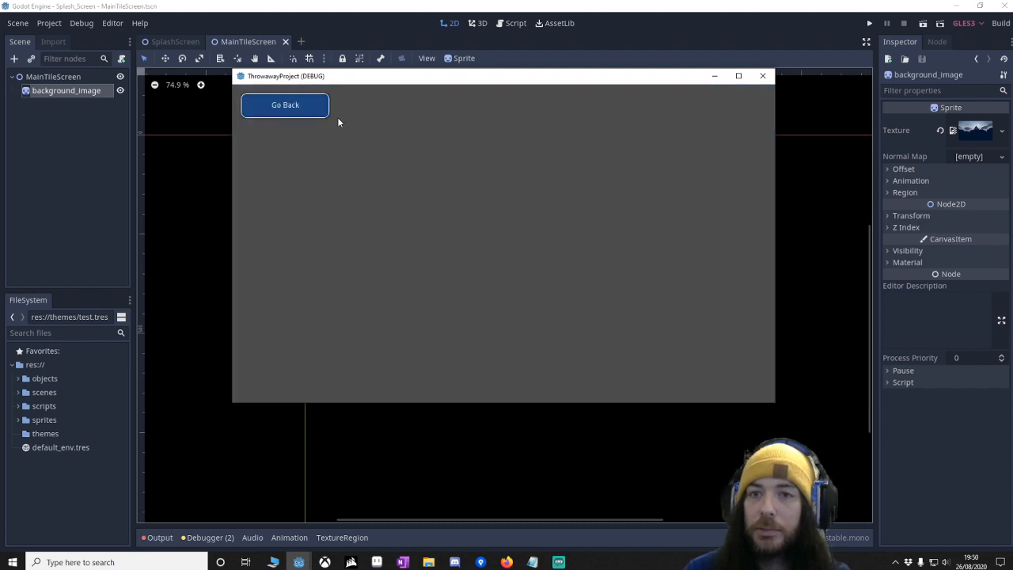
Go back from the New Game screen to the title menu, then exit the running game
click(285, 104)
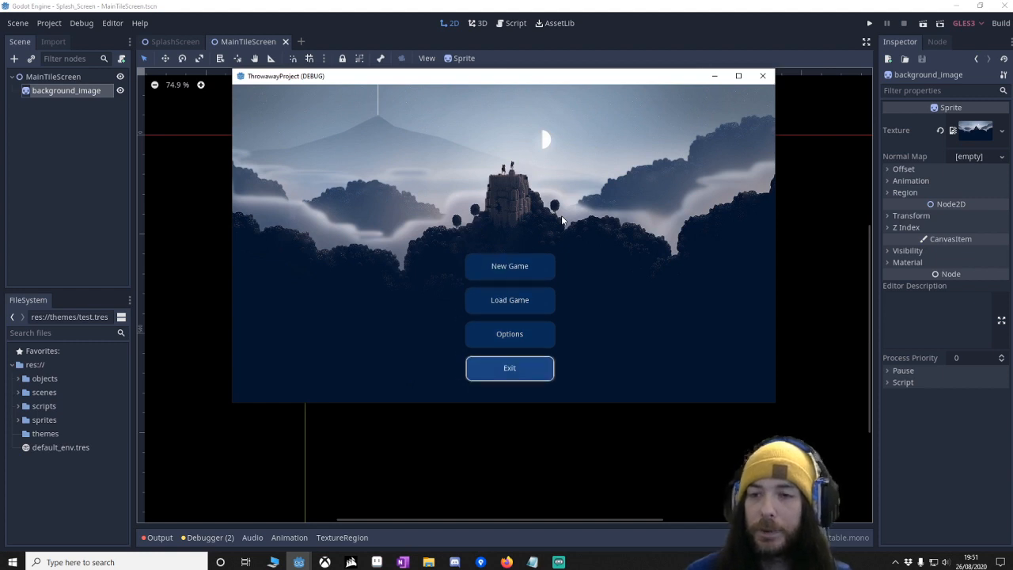
click(762, 75)
text(but)
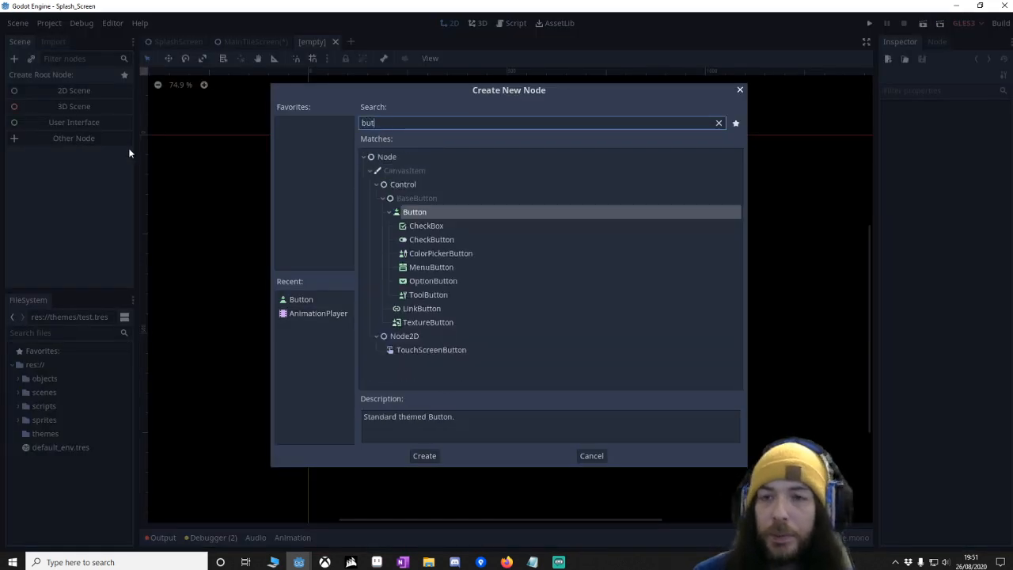
Create a Button root node and give its Hover style a new StyleBoxFlat with a blue background
click(424, 455)
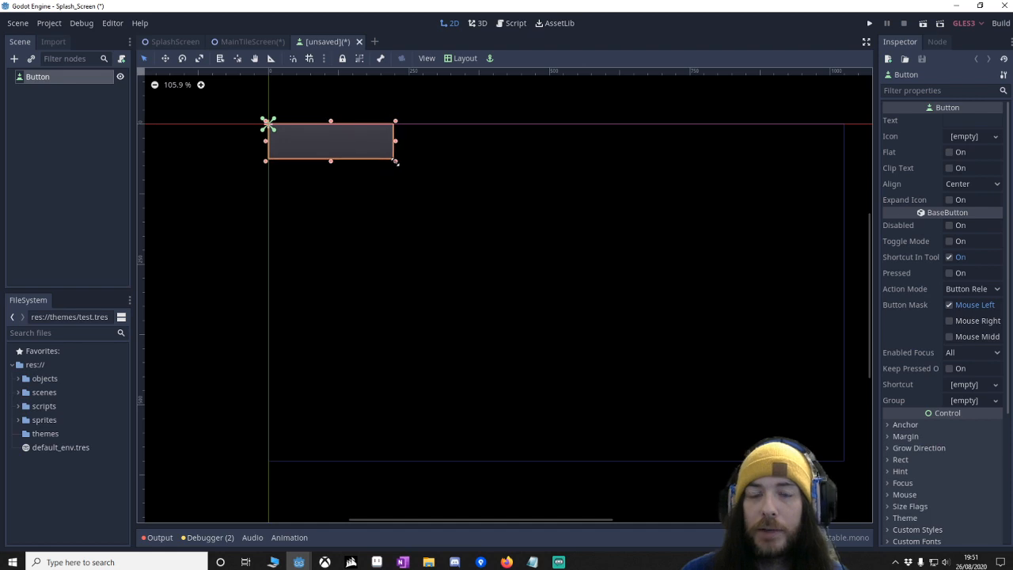
mouse_move(411, 190)
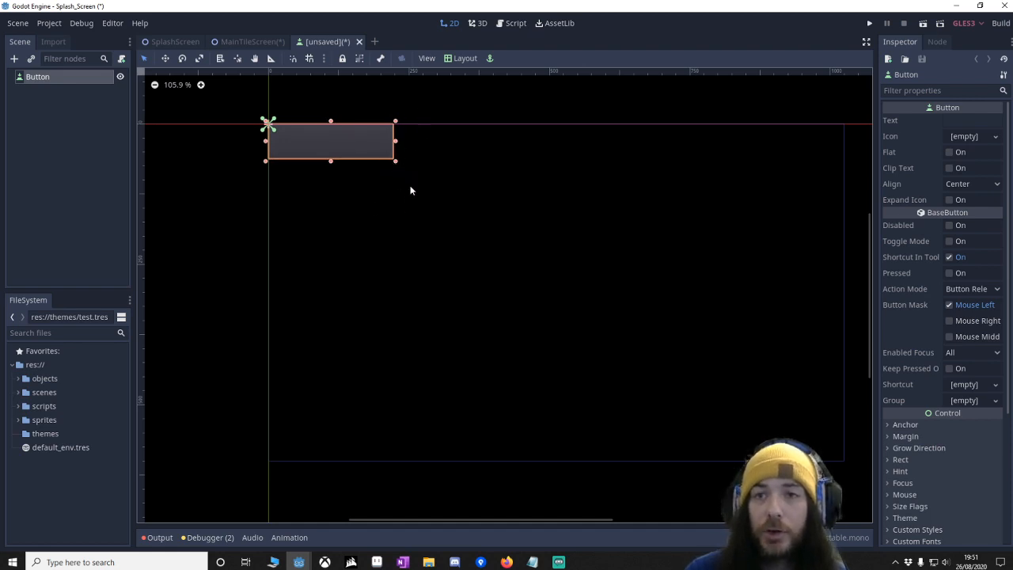
mouse_move(364, 147)
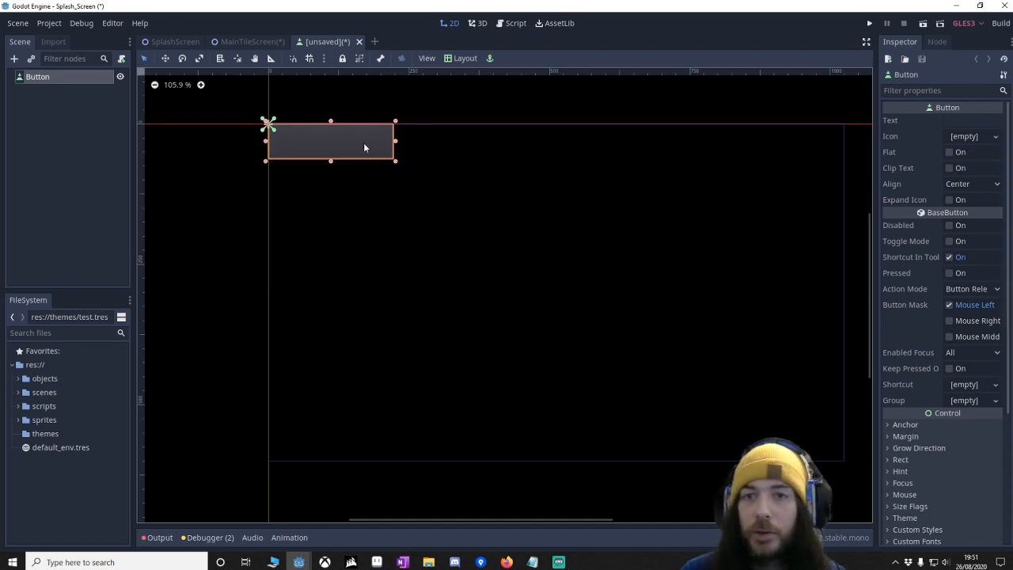
scroll(down, 3)
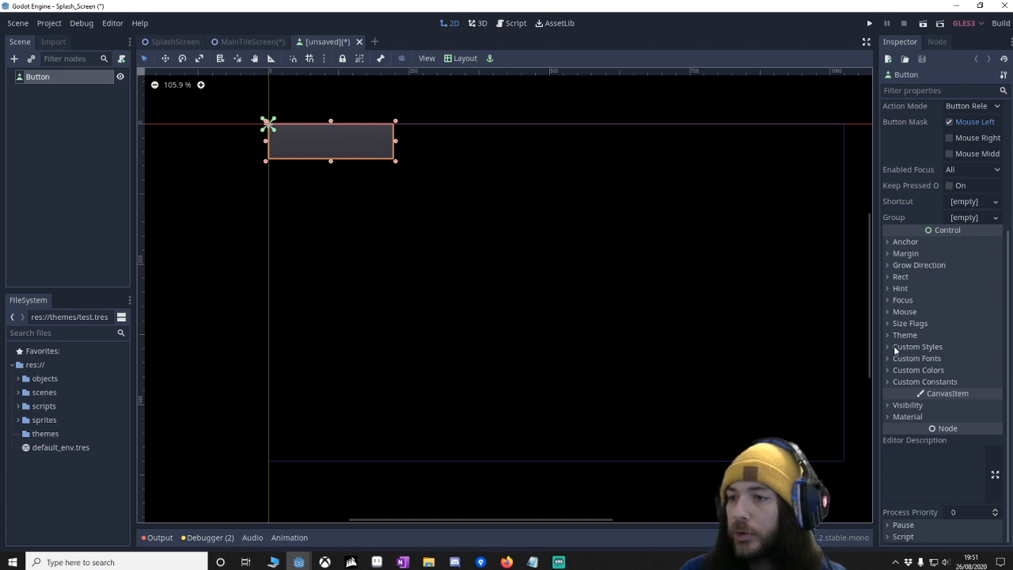
click(916, 346)
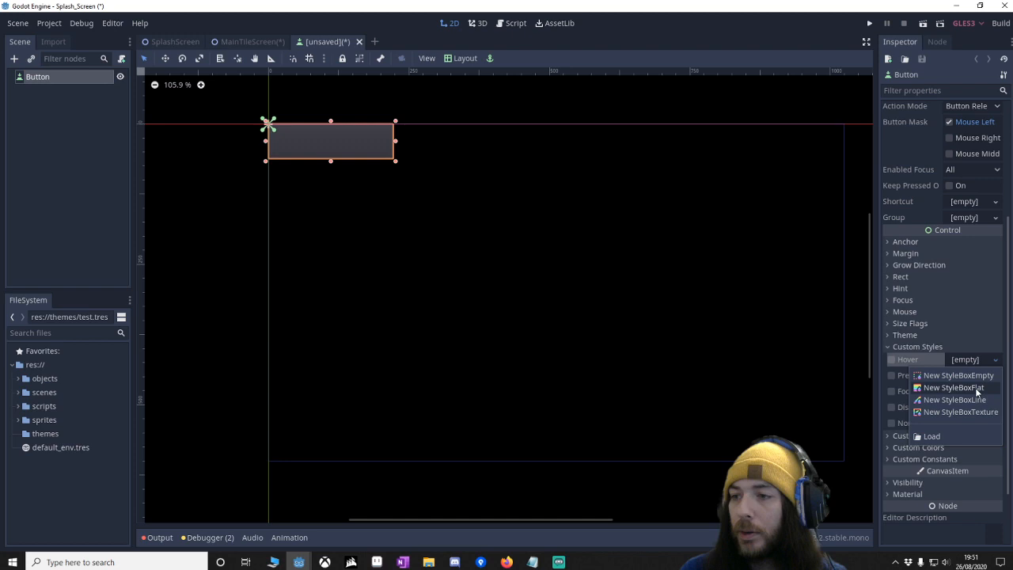
click(953, 387)
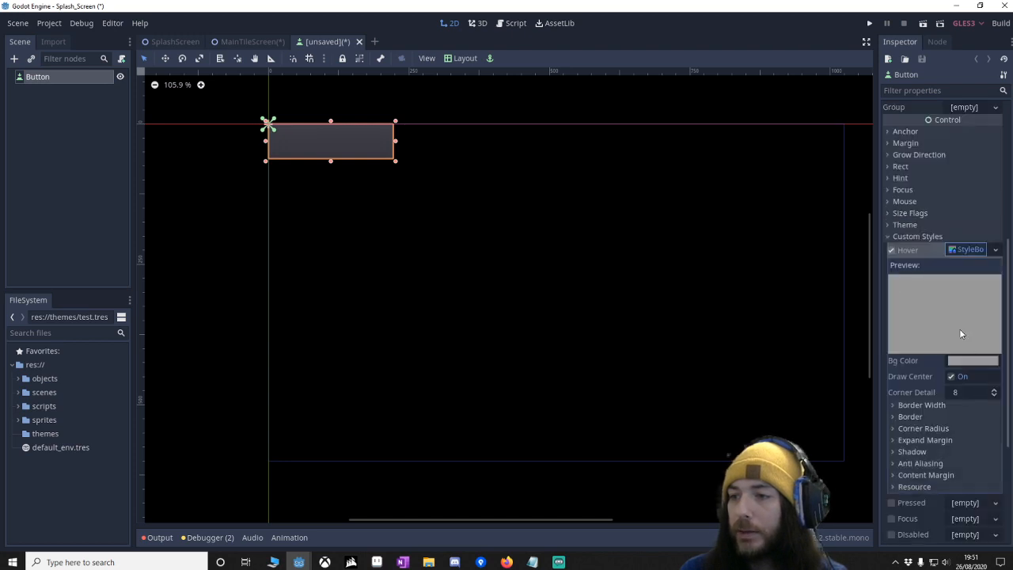
click(973, 360)
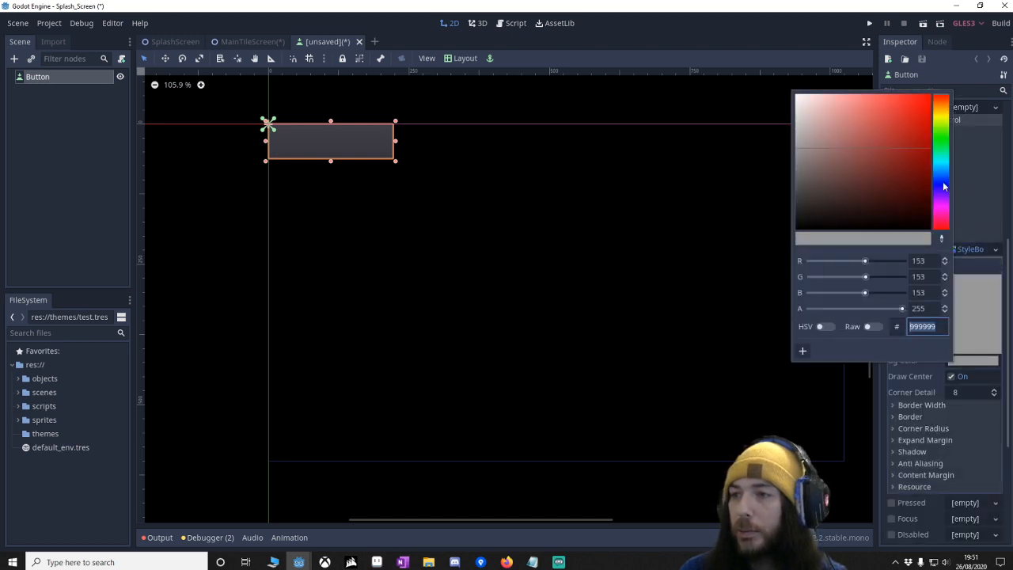
click(910, 129)
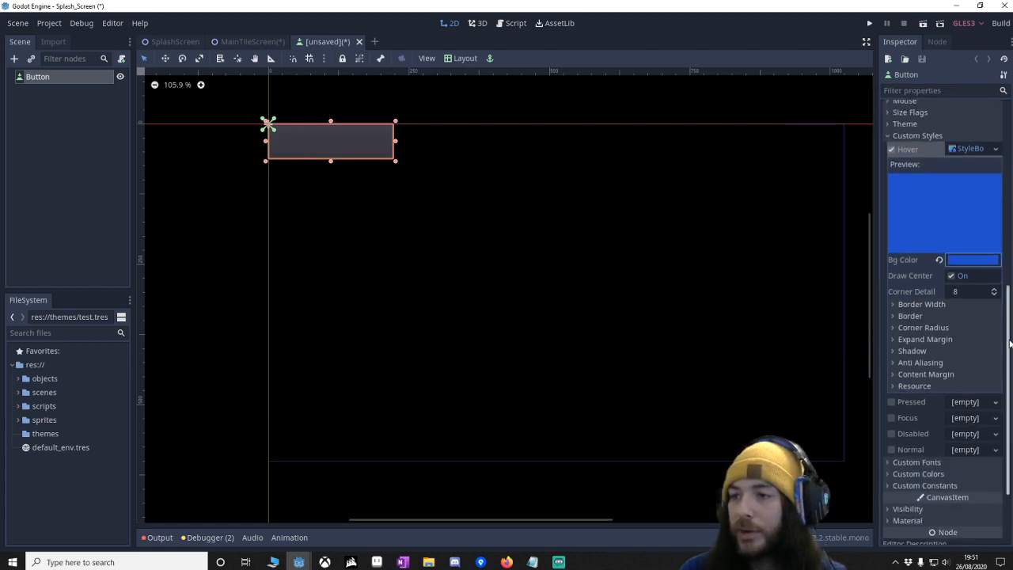
Give the hover StyleBoxFlat a blended border width of 2, corner radius 10 and shadow size 2
click(922, 304)
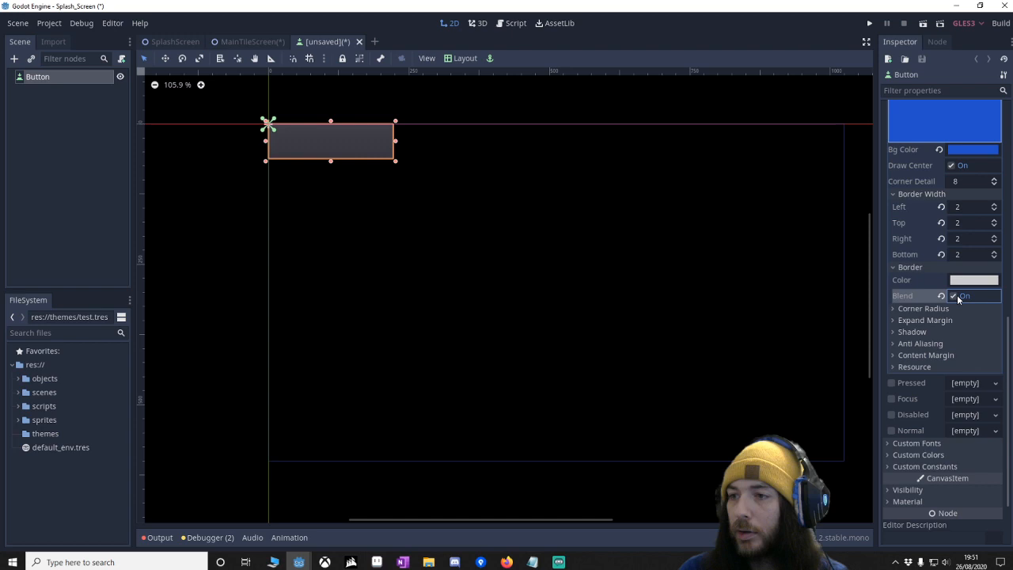
click(923, 308)
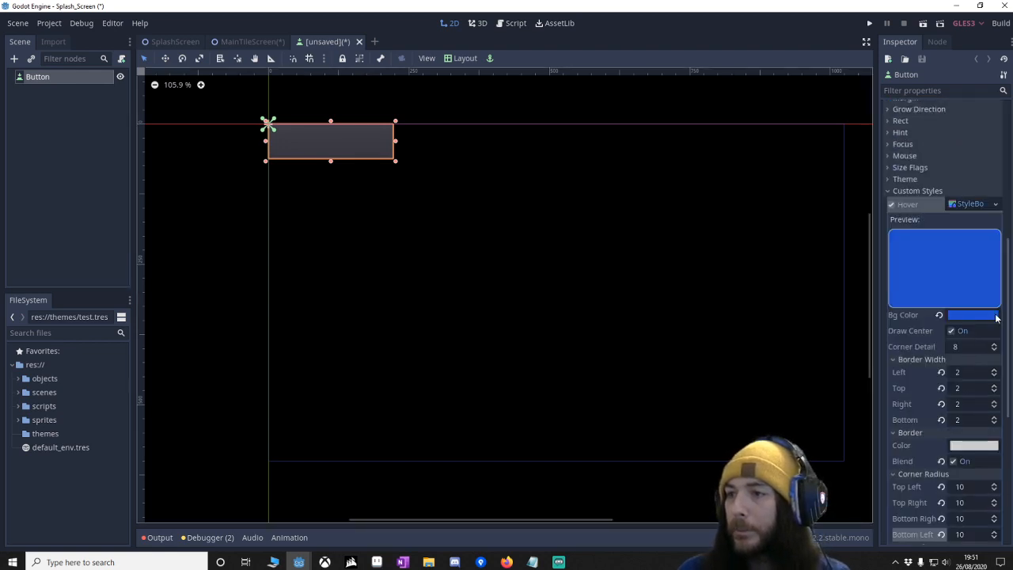
scroll(down, 3)
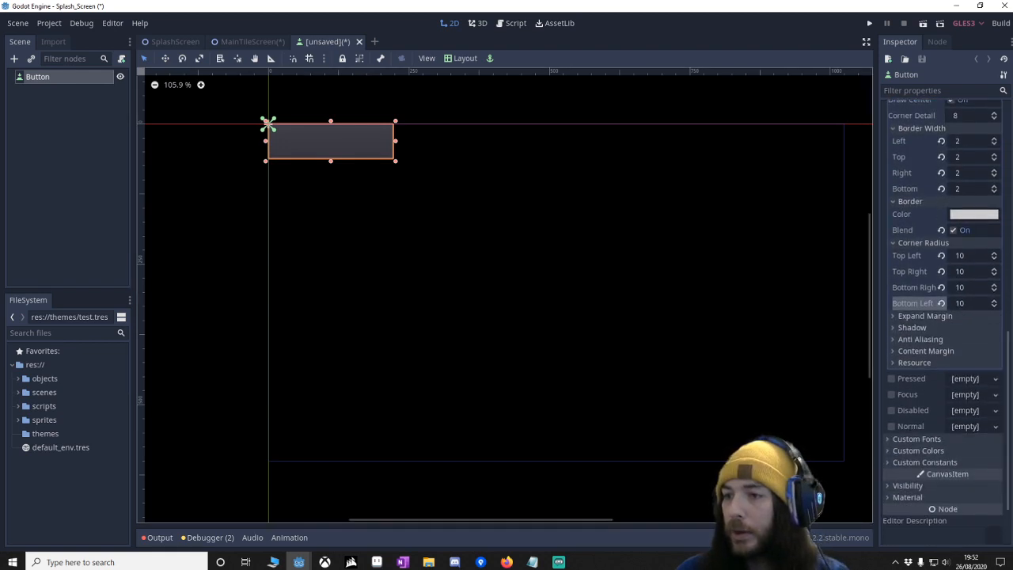
click(912, 327)
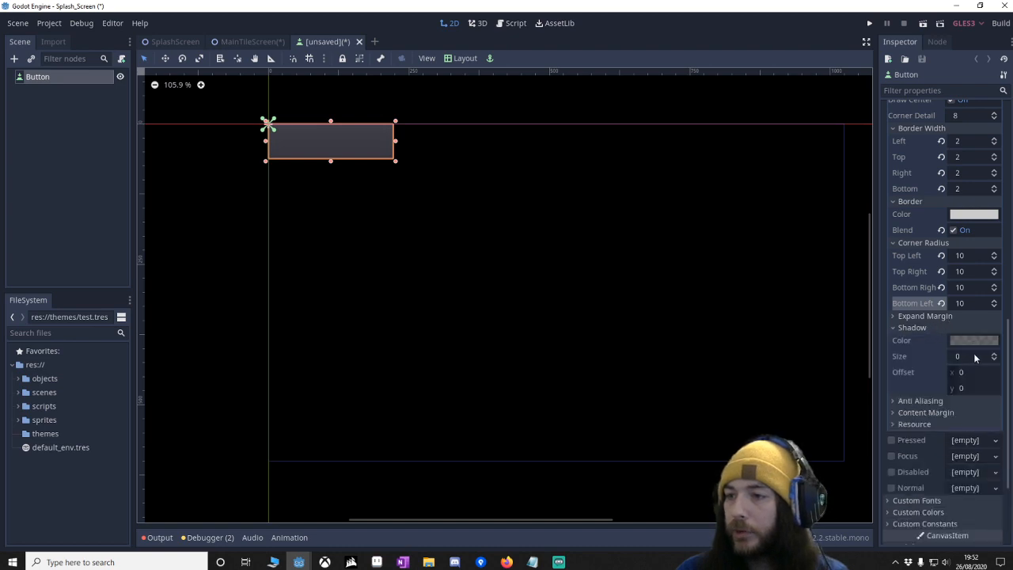
click(973, 356)
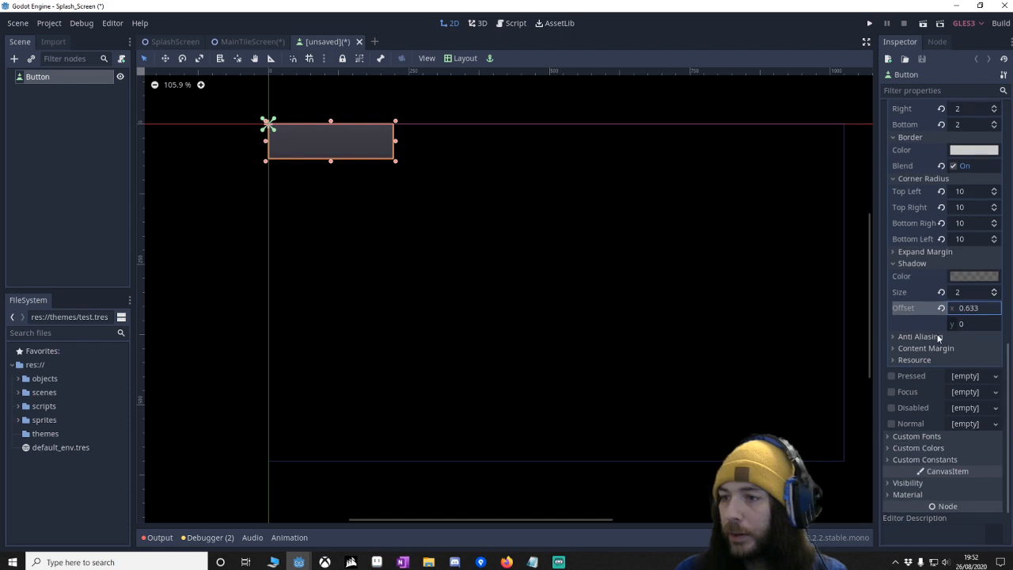
click(920, 336)
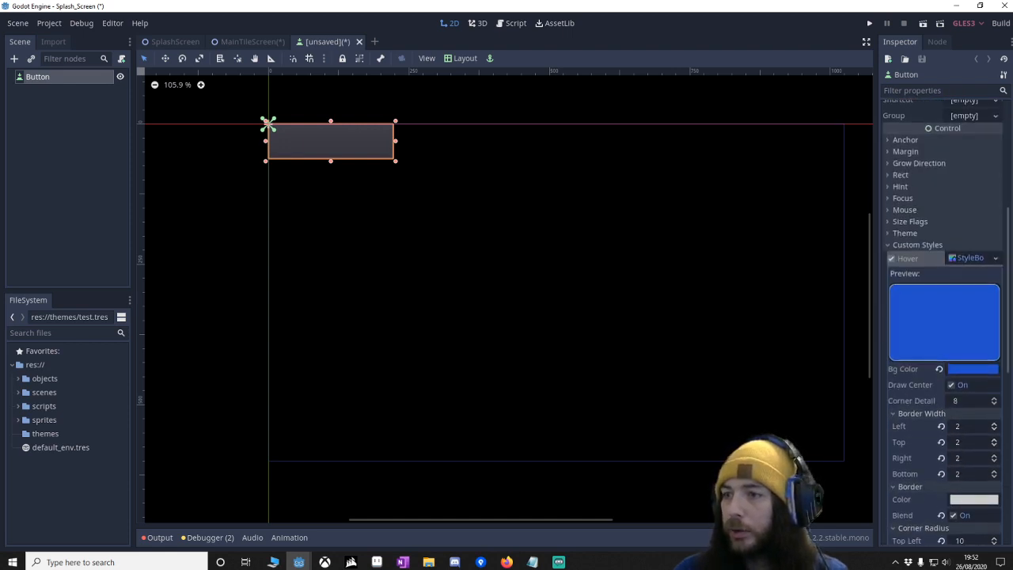
click(973, 257)
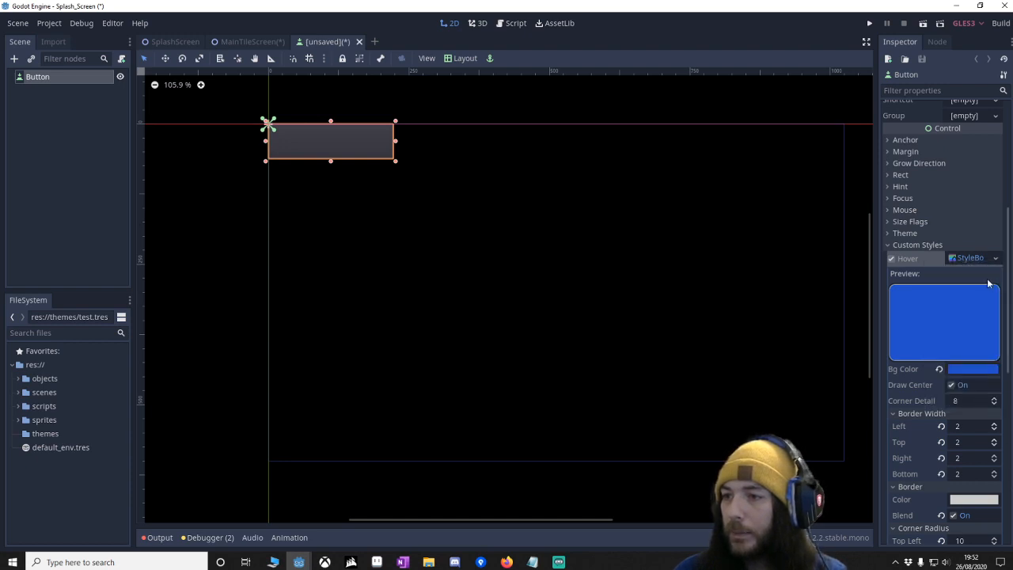
Save the bordered hover style as selected_button_theme.tres
click(973, 257)
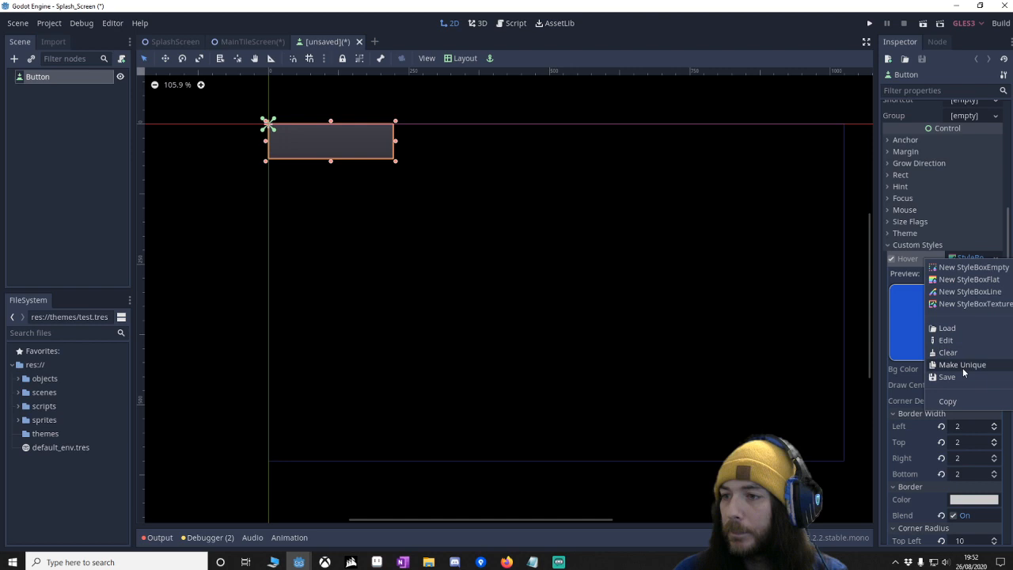
click(946, 377)
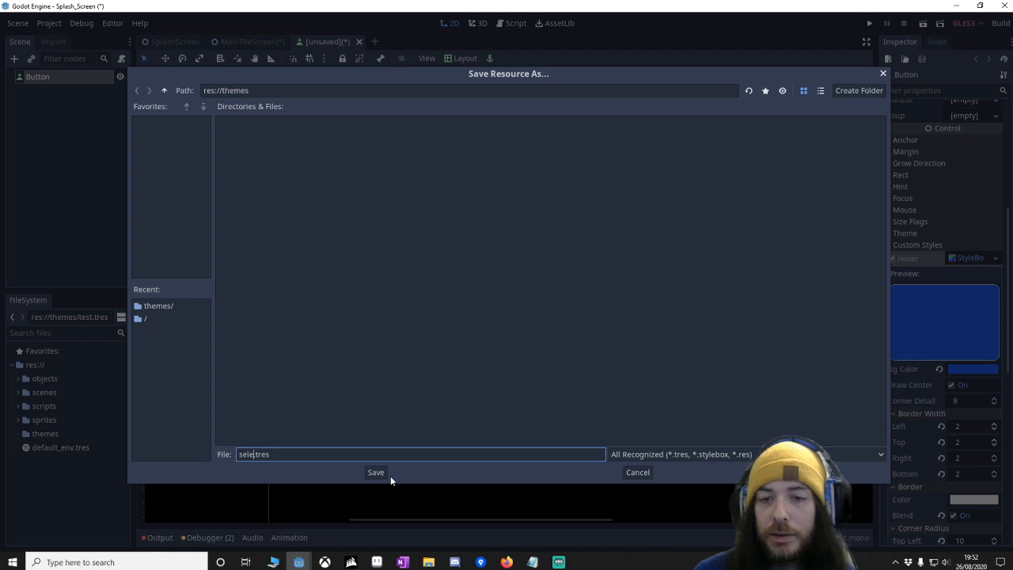
text(selected_button_th)
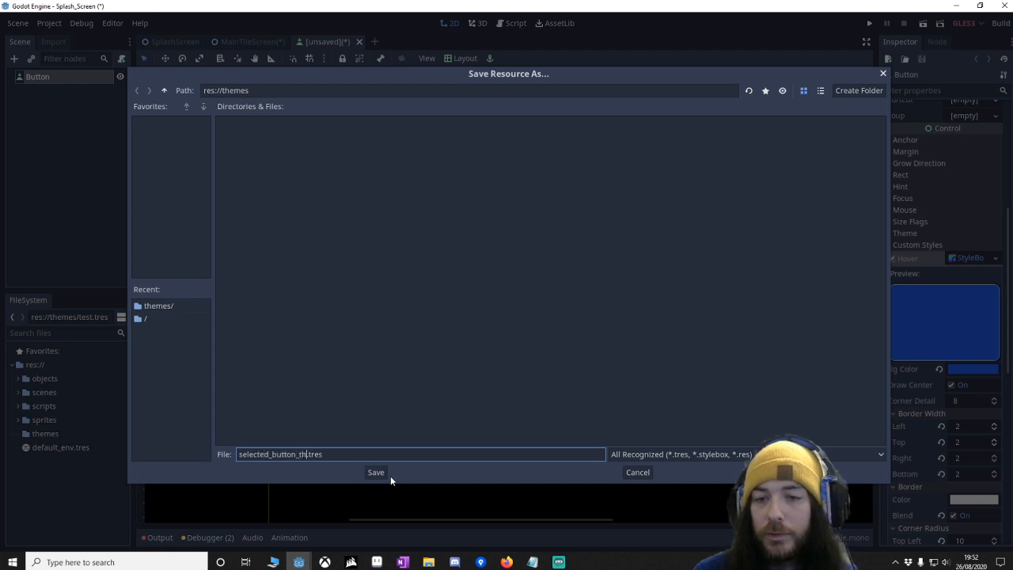
click(375, 472)
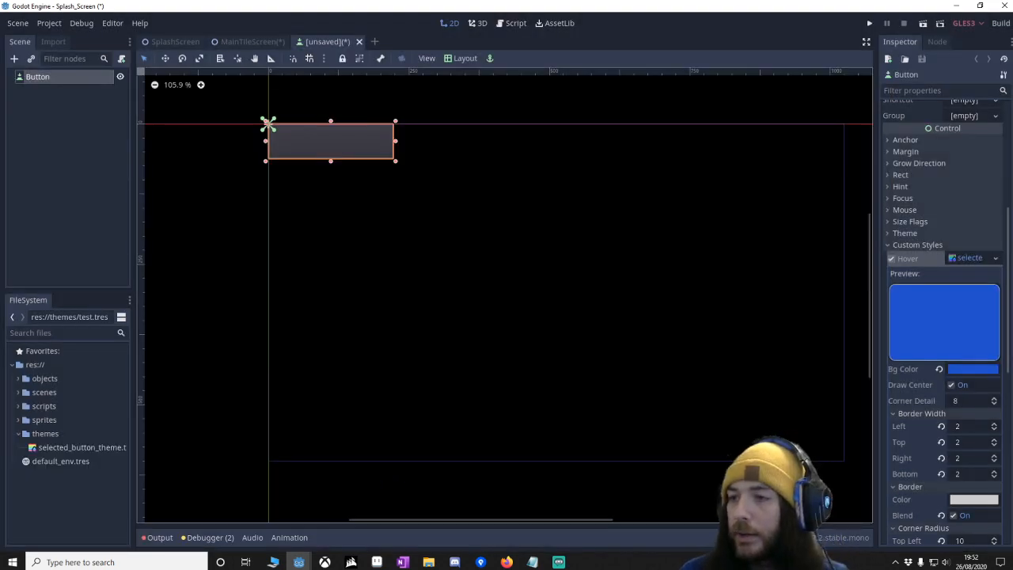
Make the hover style unique, set its border width to 0, and save it as non_selected_theme.tres
click(973, 258)
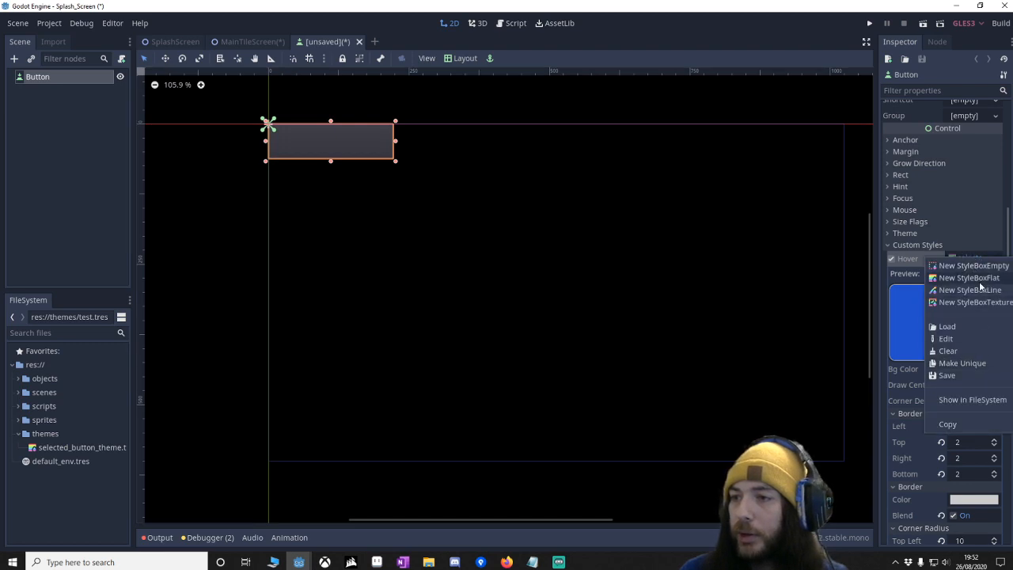
click(967, 277)
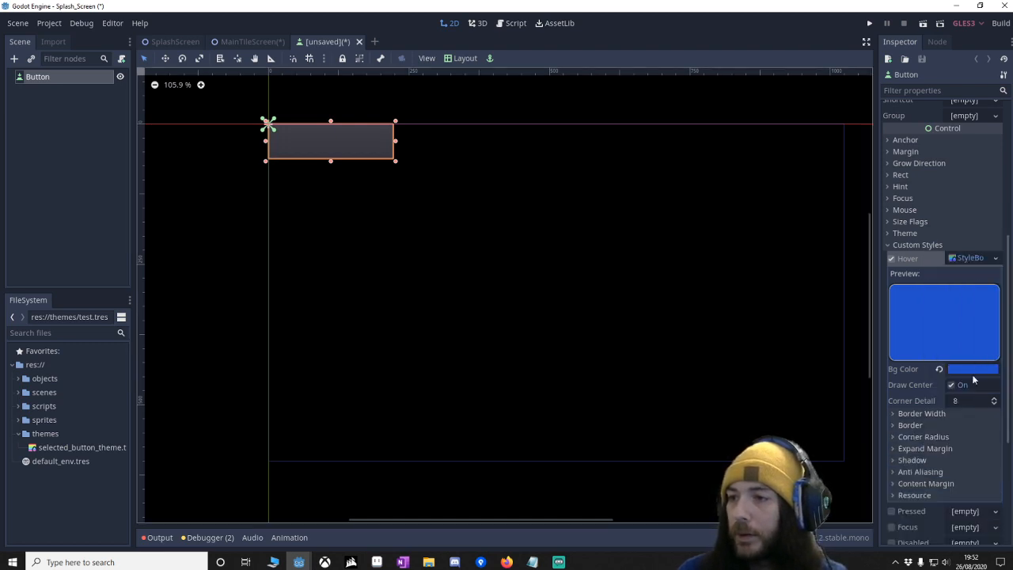
scroll(down, 3)
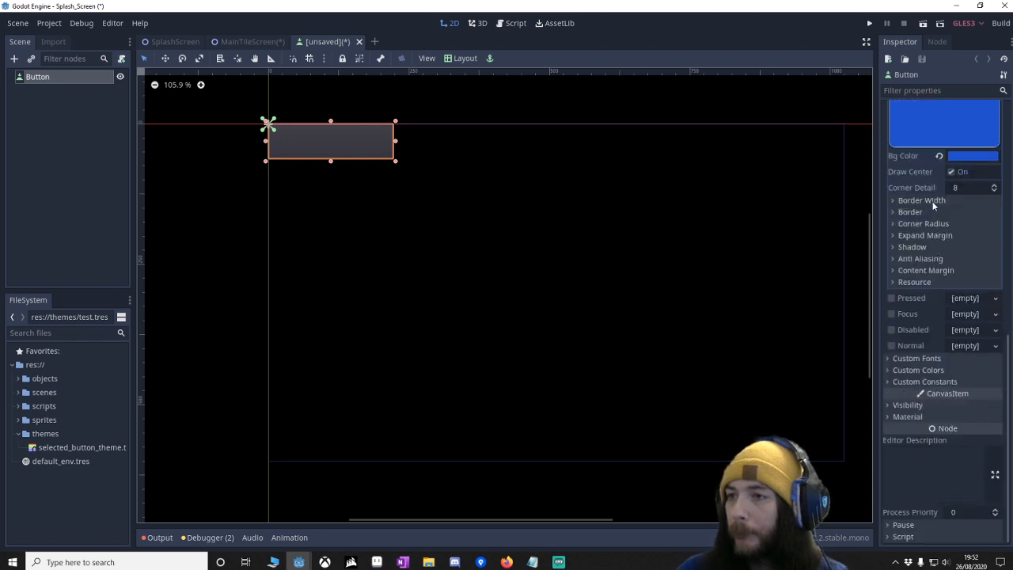
click(921, 200)
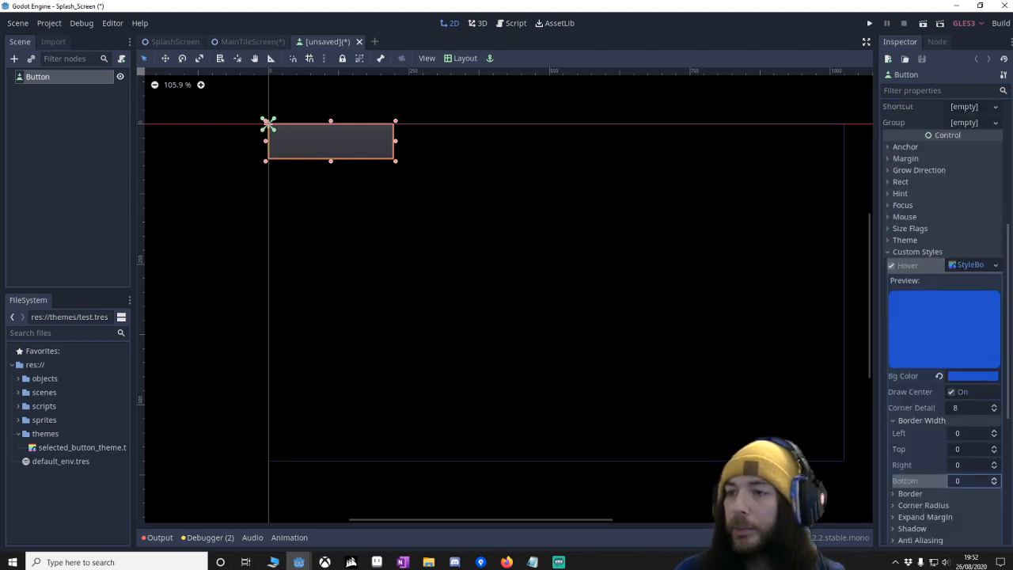
click(996, 264)
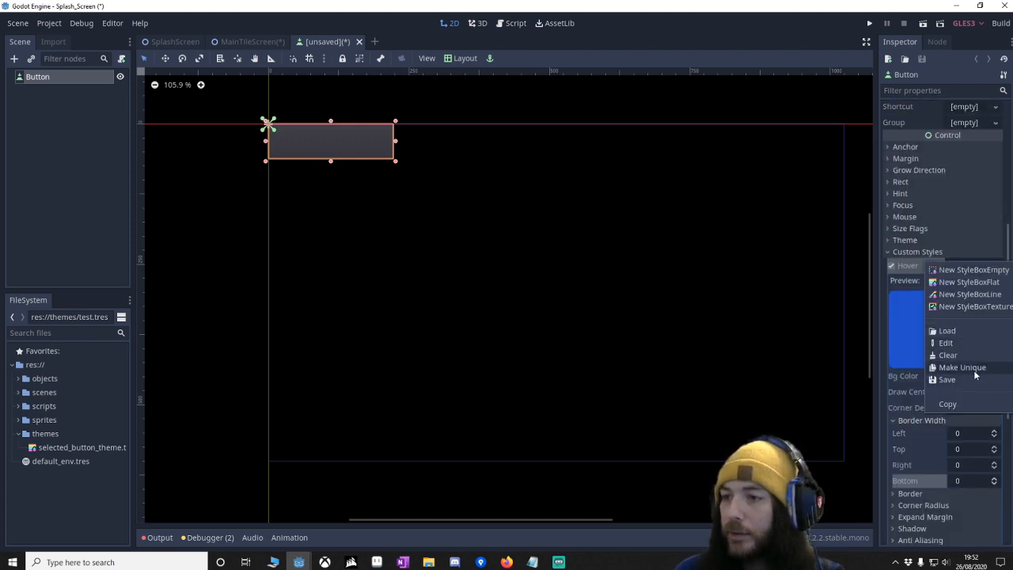
click(947, 379)
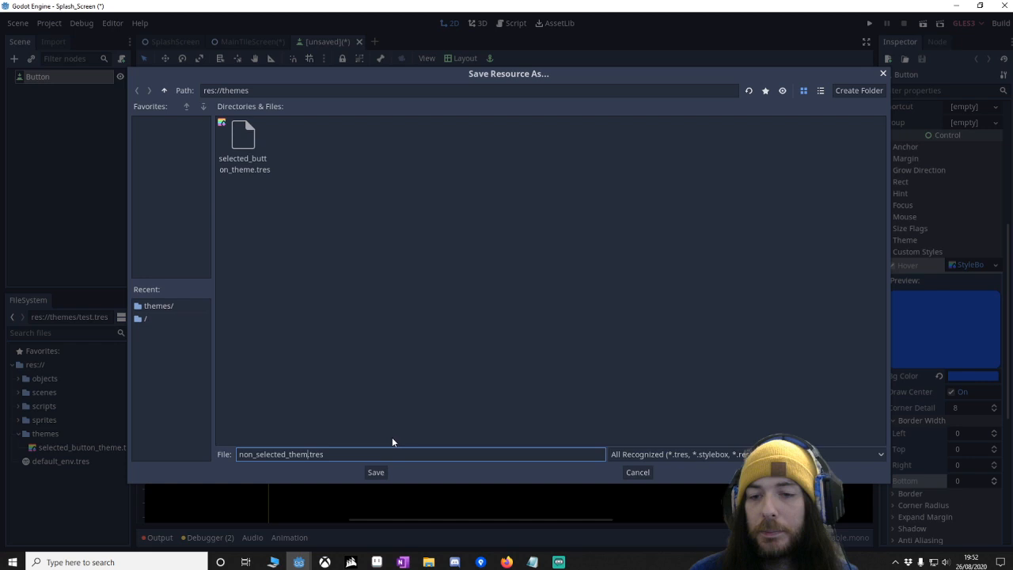
click(375, 471)
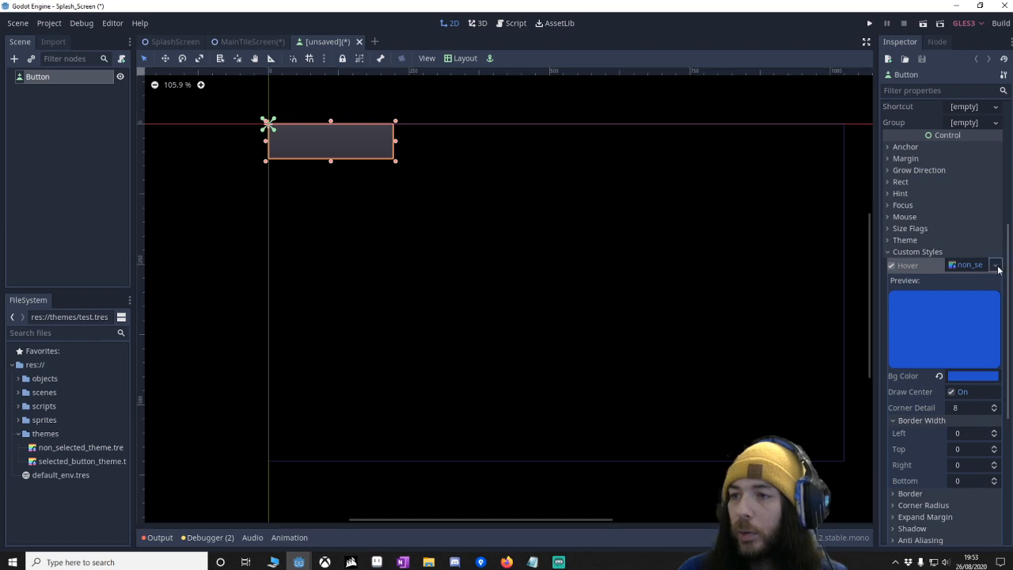
Load selected_button_theme.tres from the themes folder as the button's Focus style
click(996, 264)
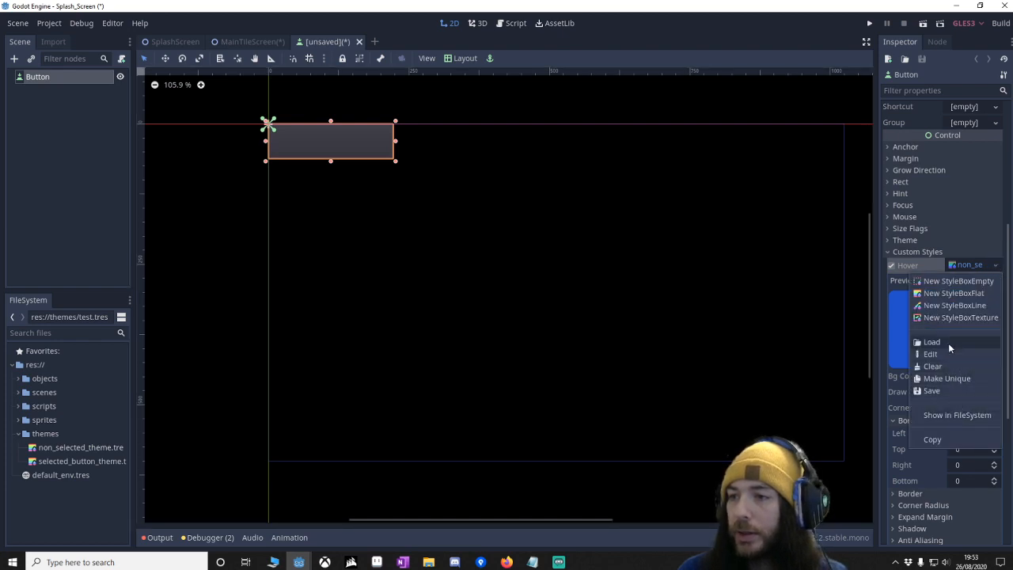
click(931, 341)
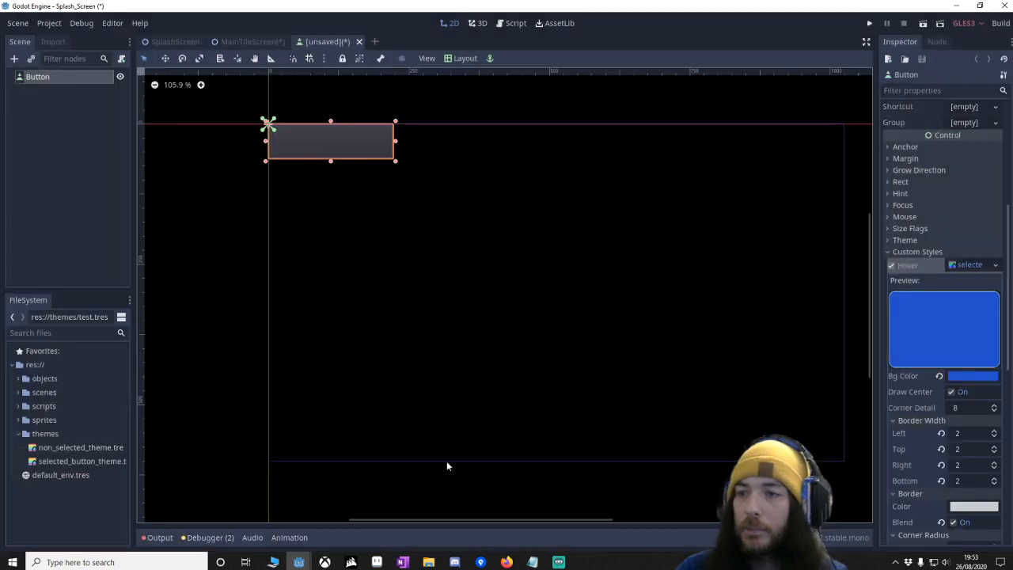
scroll(up, 3)
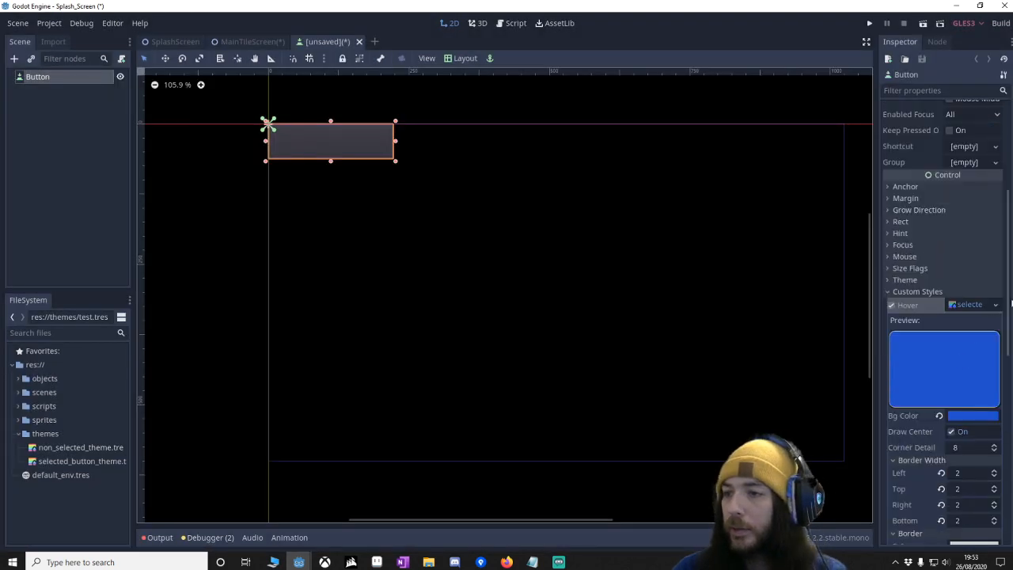
scroll(down, 3)
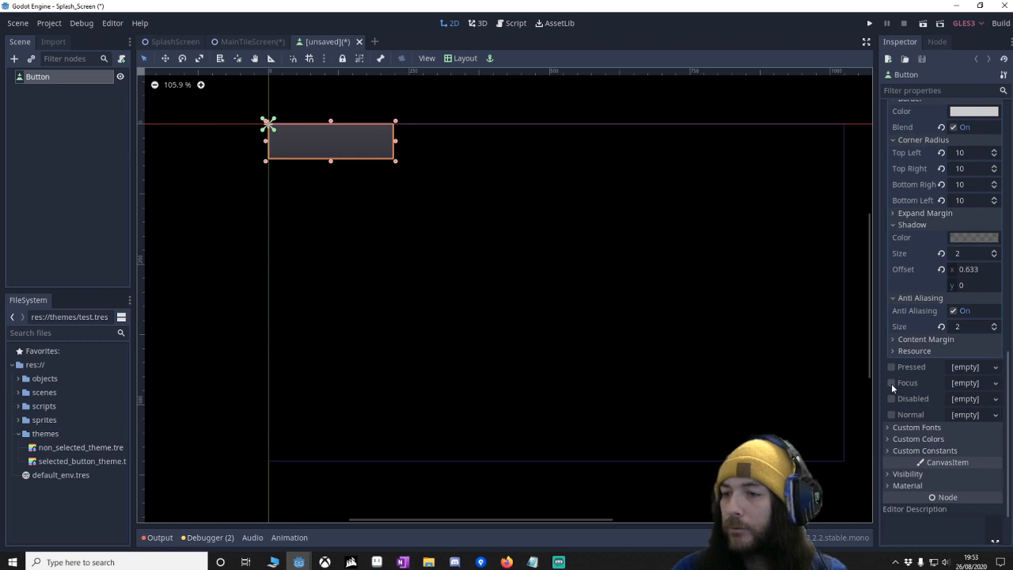
click(995, 382)
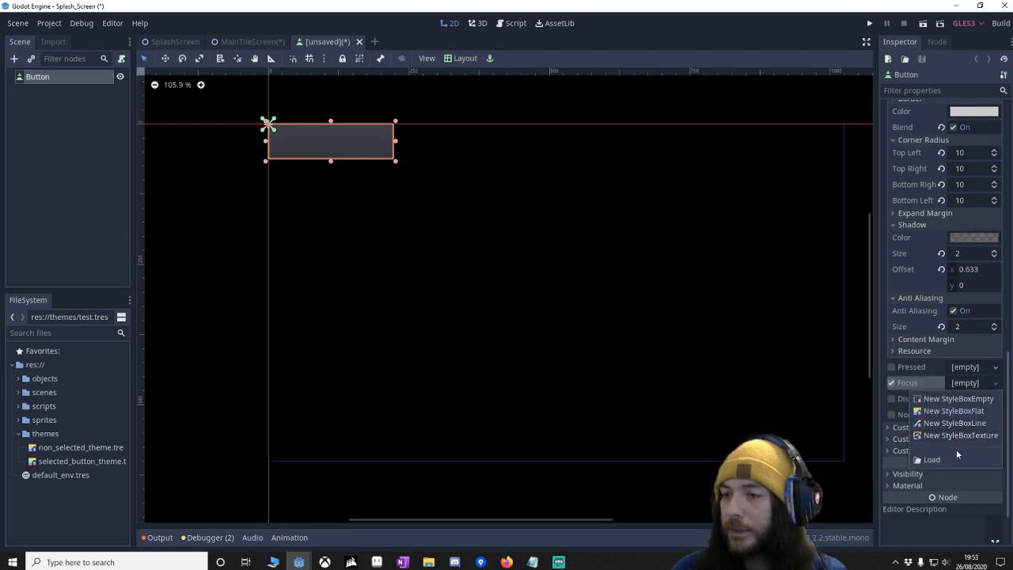
click(931, 459)
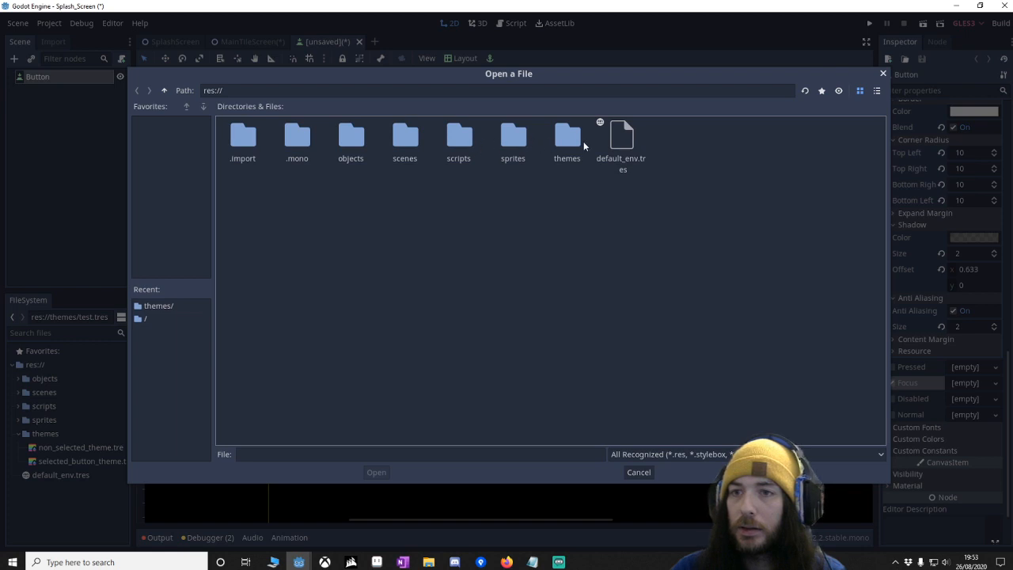
click(566, 136)
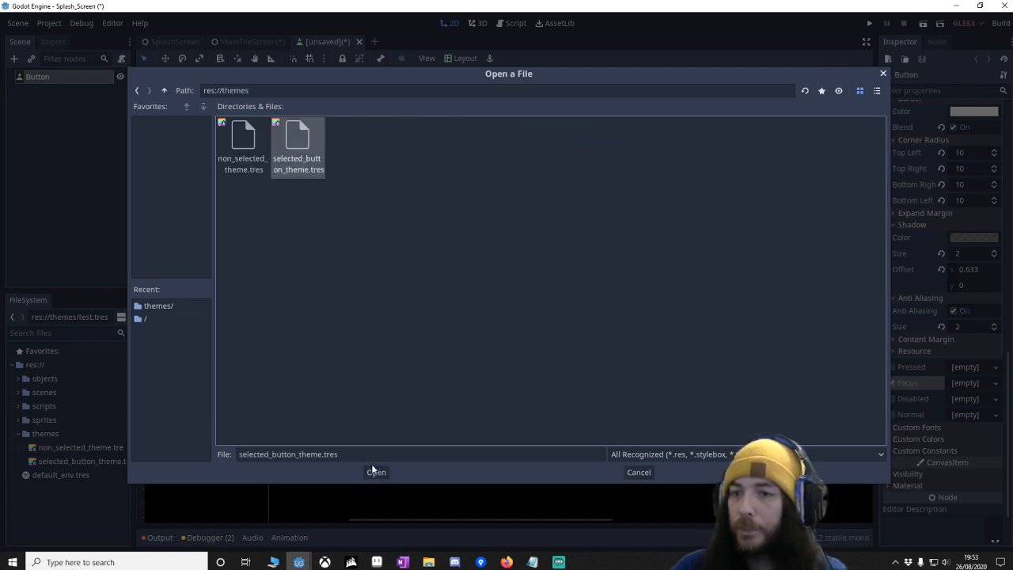
click(376, 472)
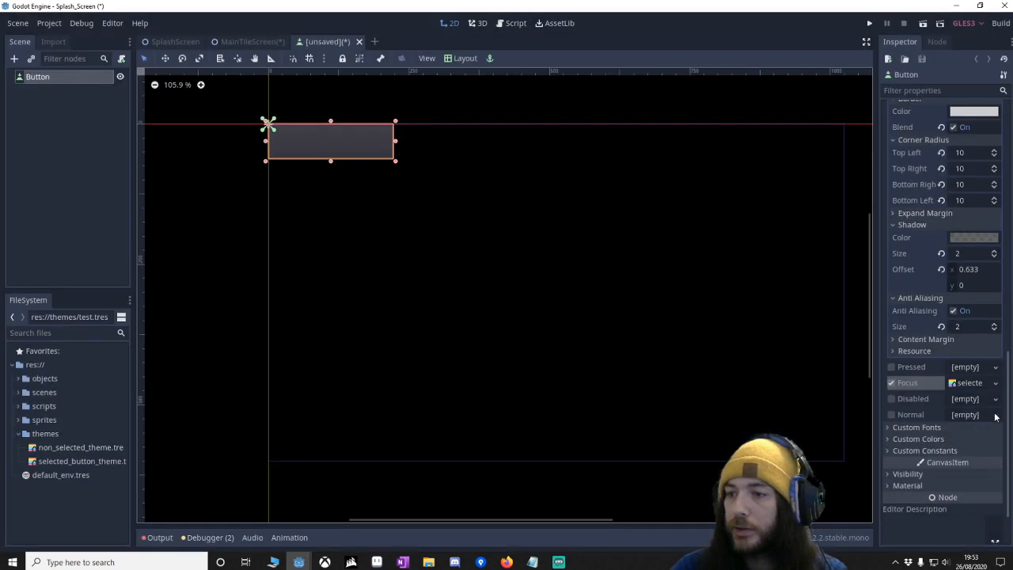
Load non_selected_theme.tres as the button's Normal style
click(973, 414)
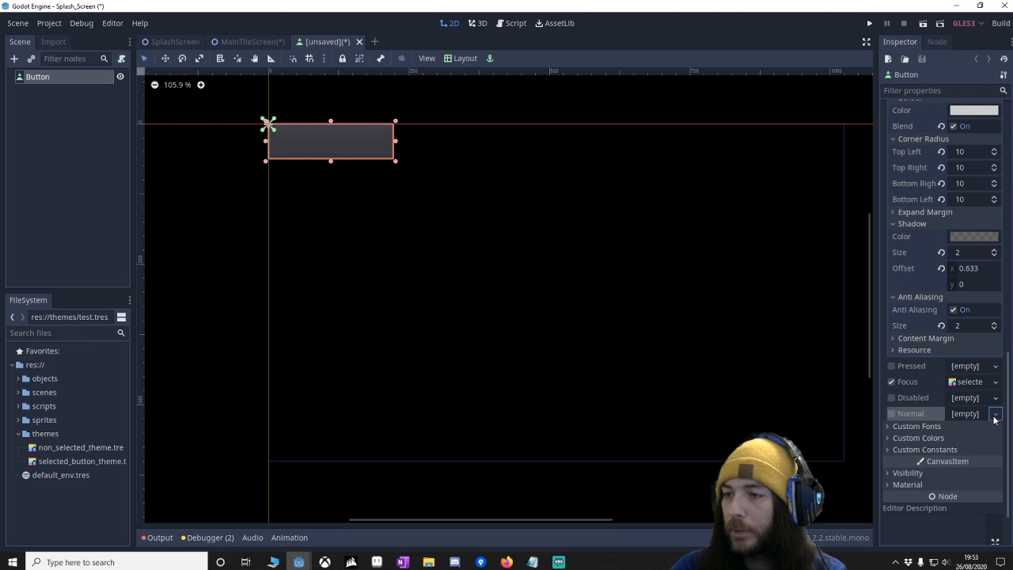
click(995, 414)
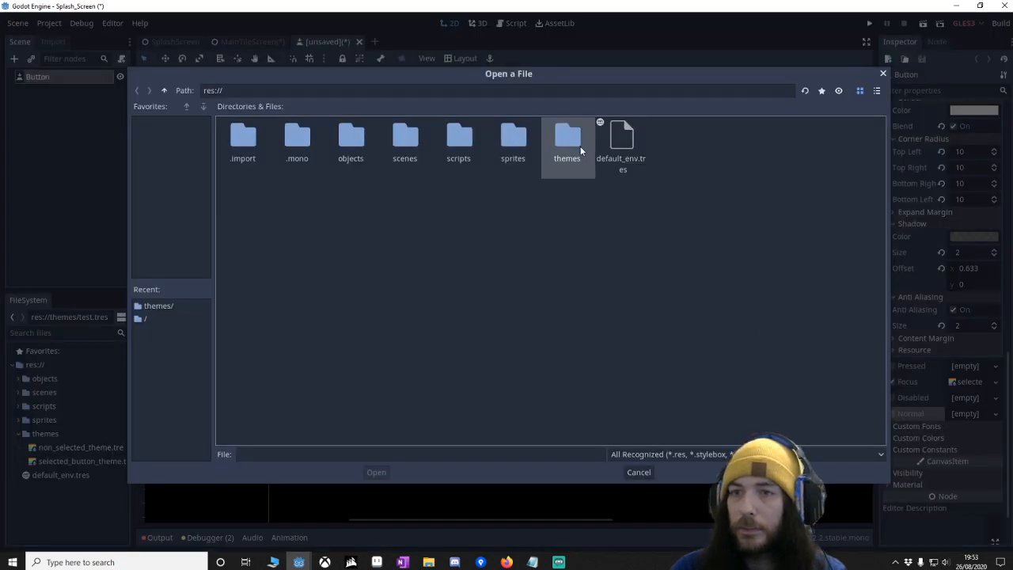
double_click(567, 138)
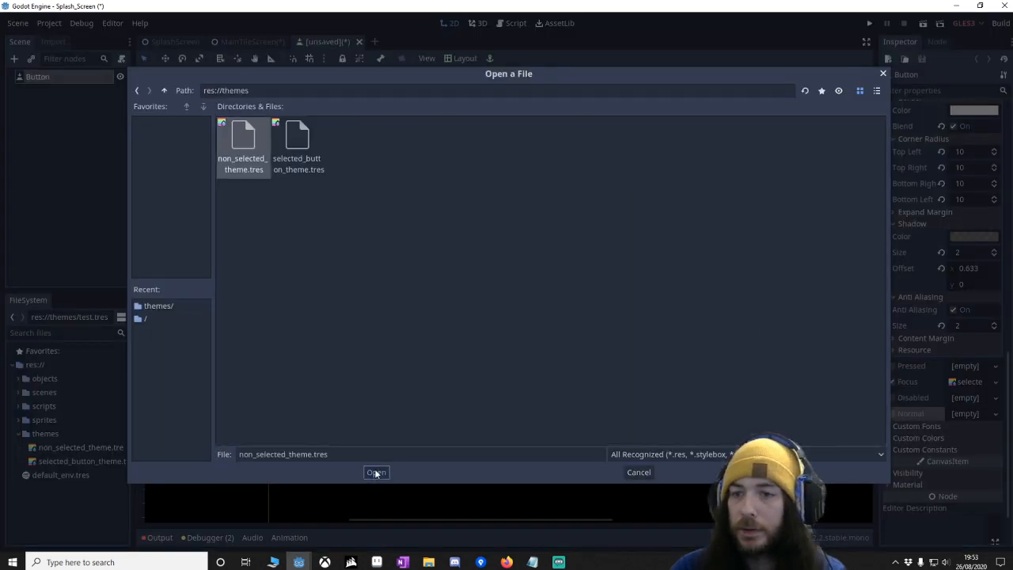
click(376, 472)
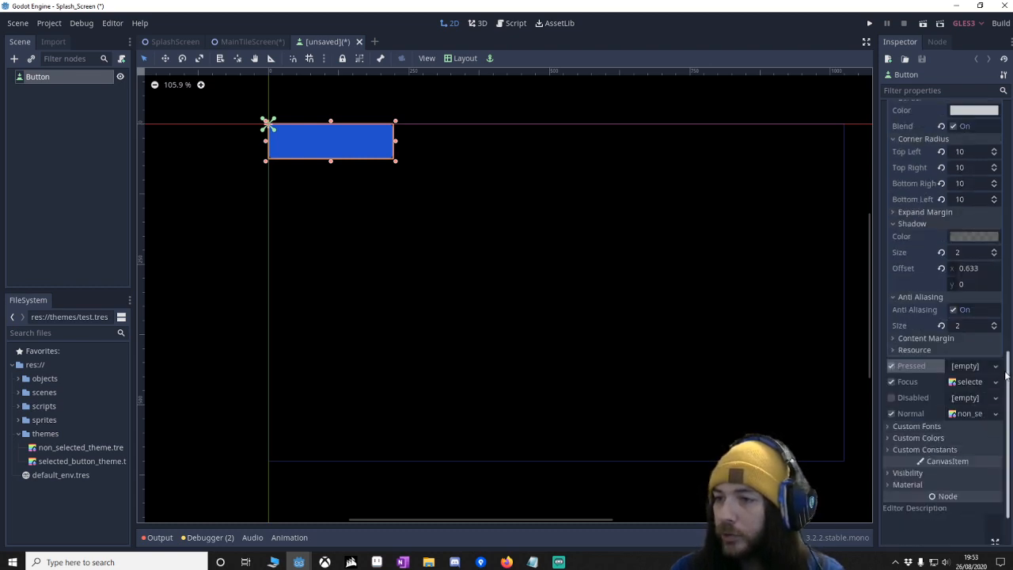
Give the button's Pressed state the selected_button_theme custom style
click(981, 382)
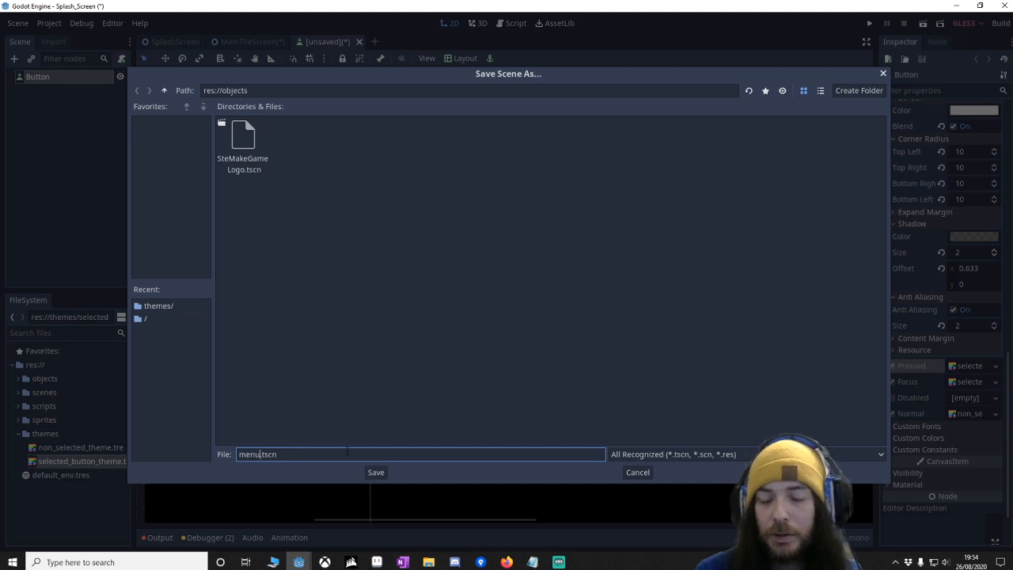
Save the button scene as menu_button.tscn and switch to the MainTileScreen scene
click(375, 472)
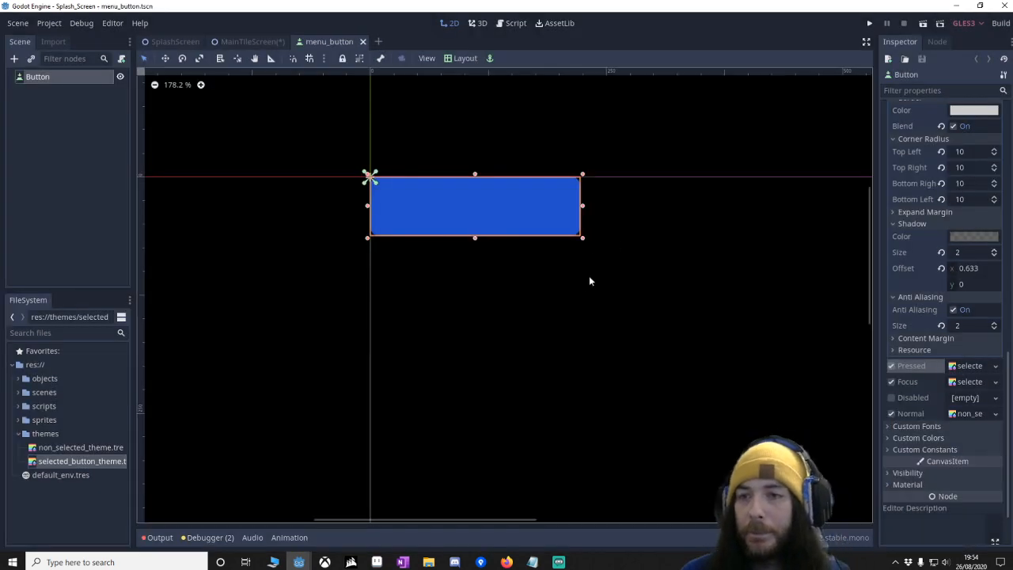
scroll(down, 3)
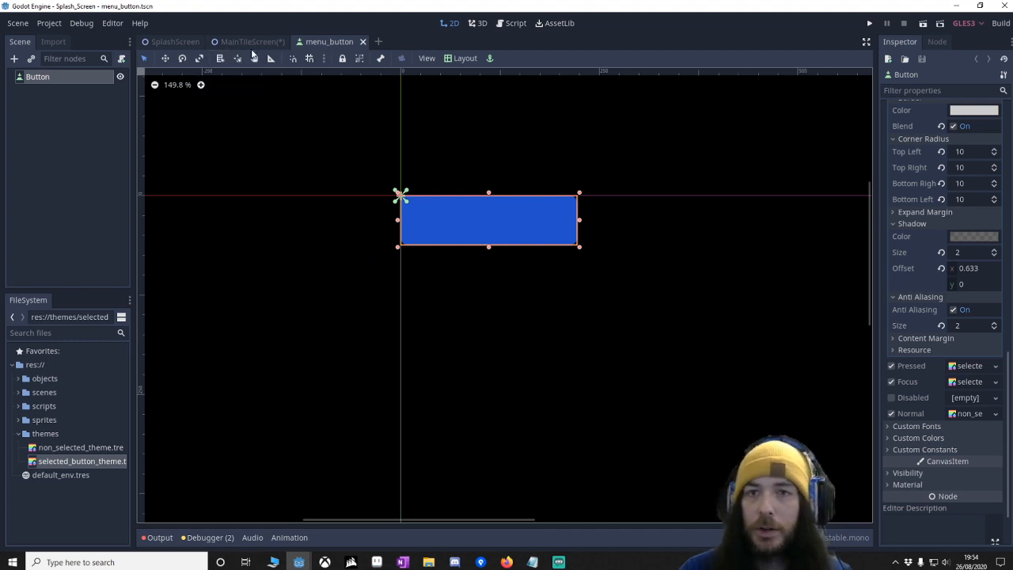
click(252, 41)
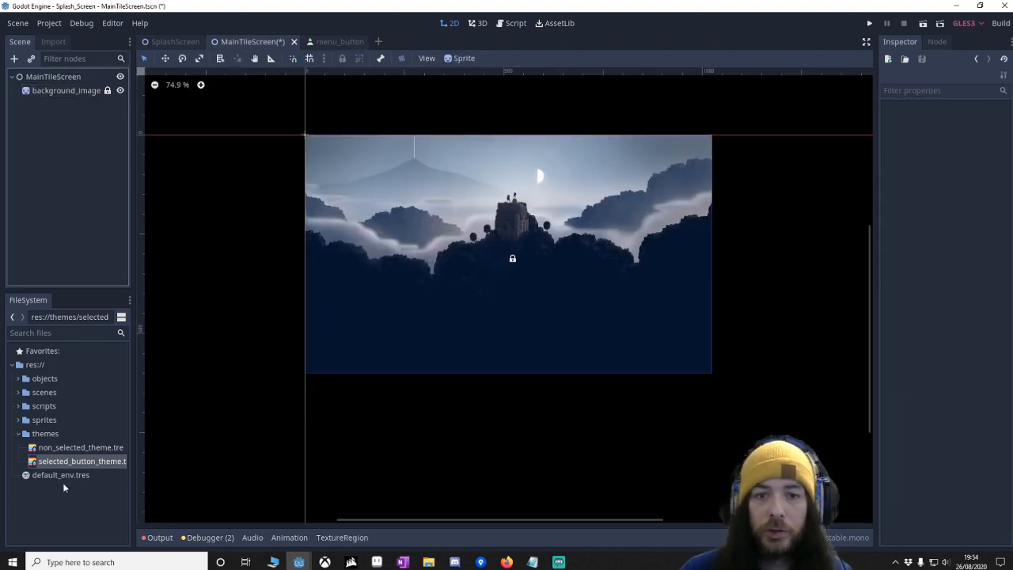
Instance menu_button three times and label the buttons New Game, Options and Exit
click(44, 379)
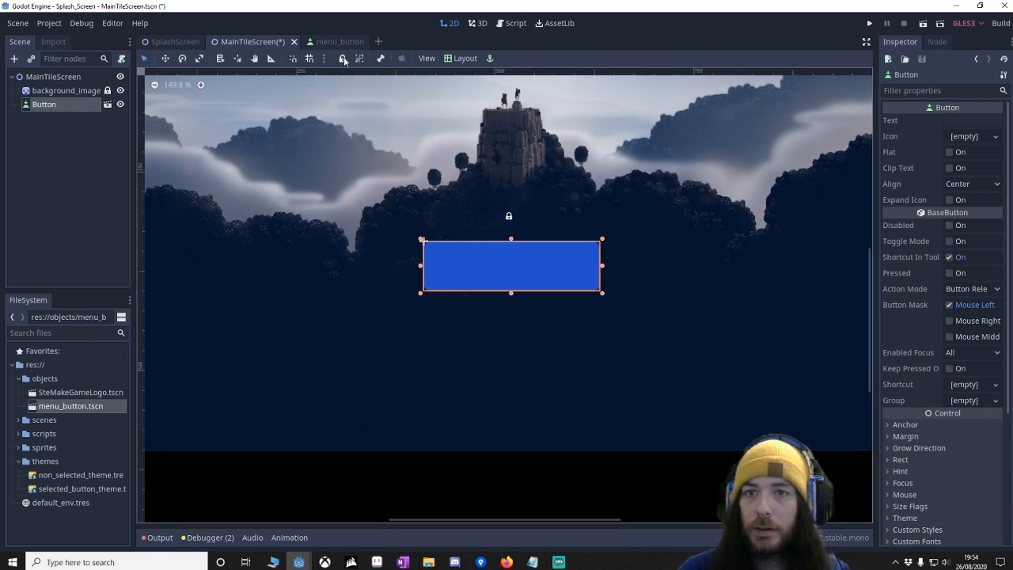
click(309, 58)
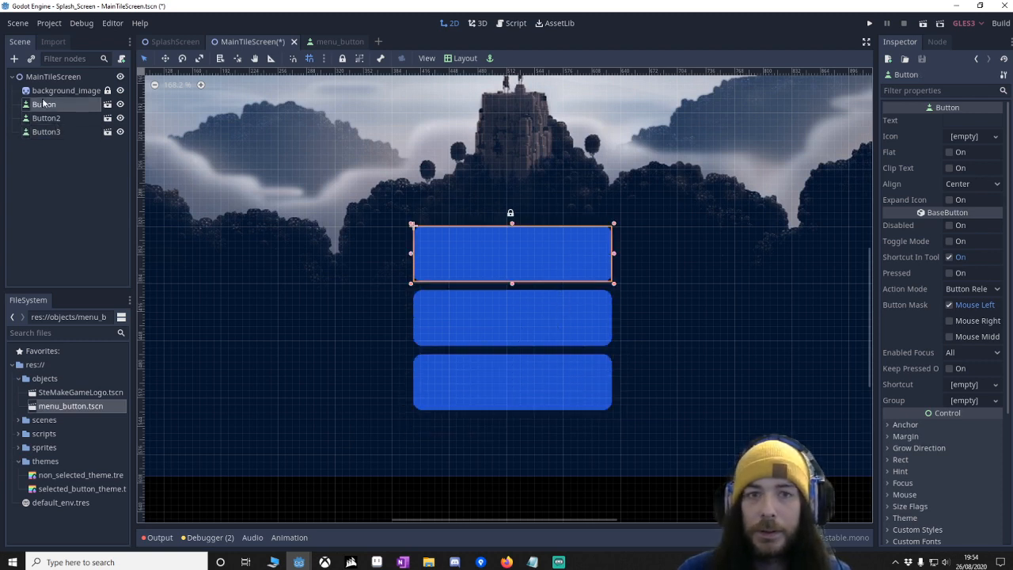
click(972, 120)
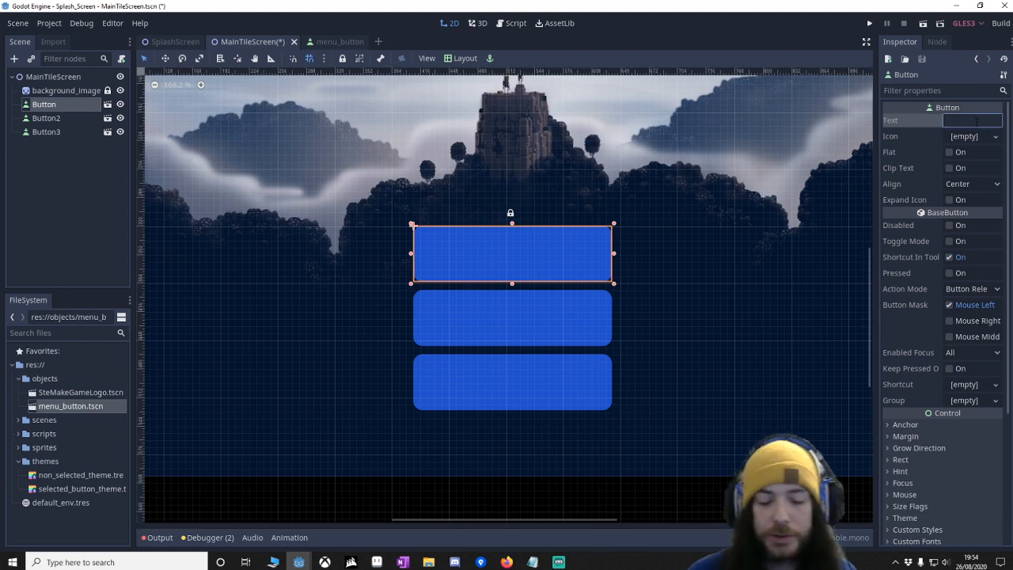
text(New Game)
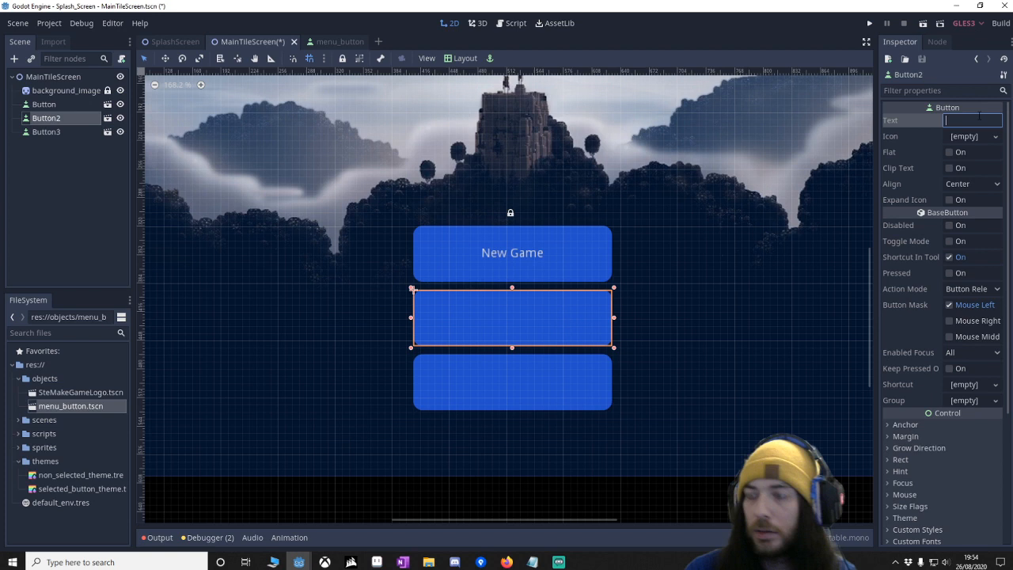
text(Options)
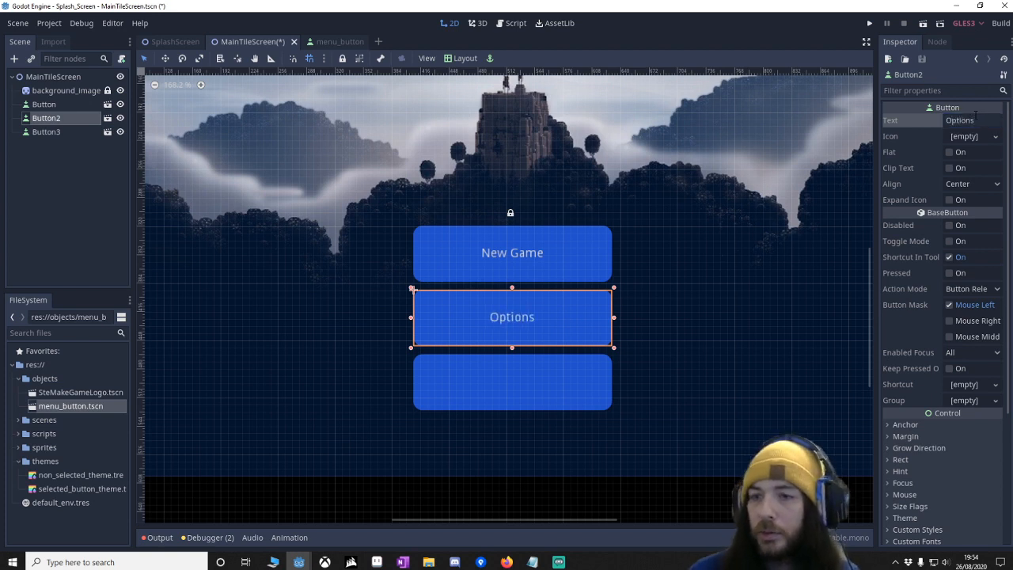
click(46, 131)
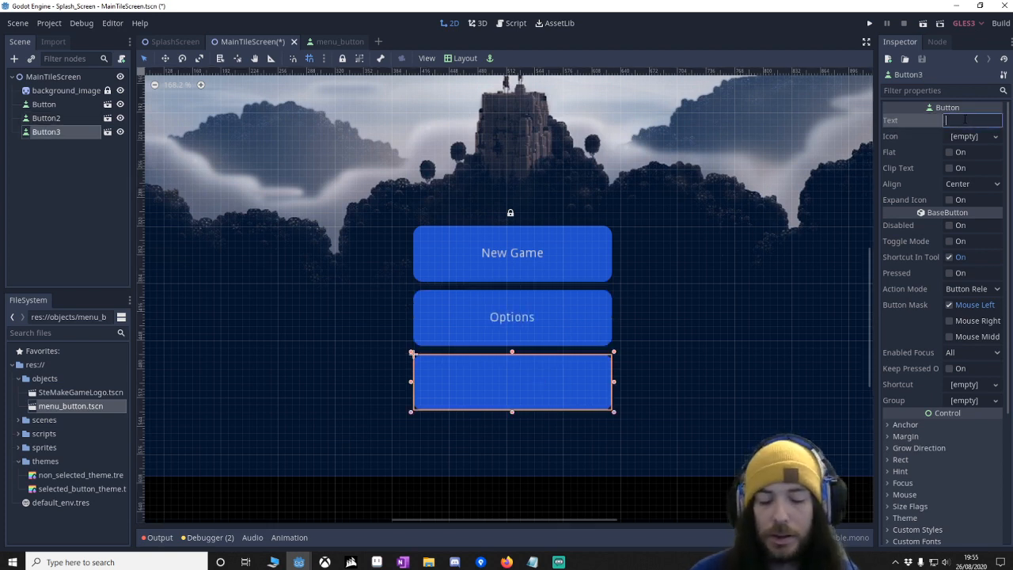
text(Exit)
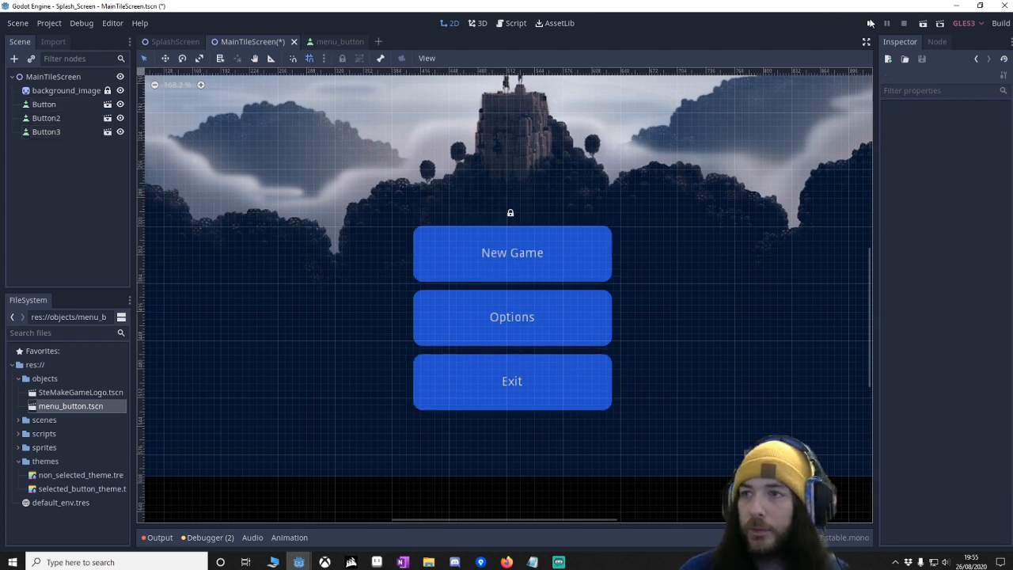
Run the game to preview the title menu with its three buttons
click(869, 23)
text(mnuExit)
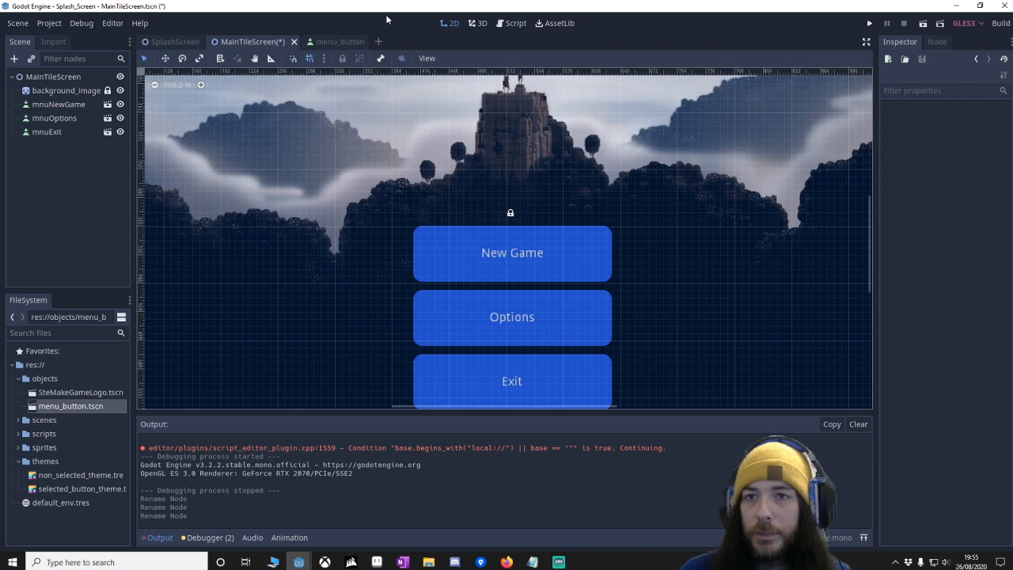
Set New Game's top focus neighbour to mnuExit and its bottom neighbour to Options
click(512, 252)
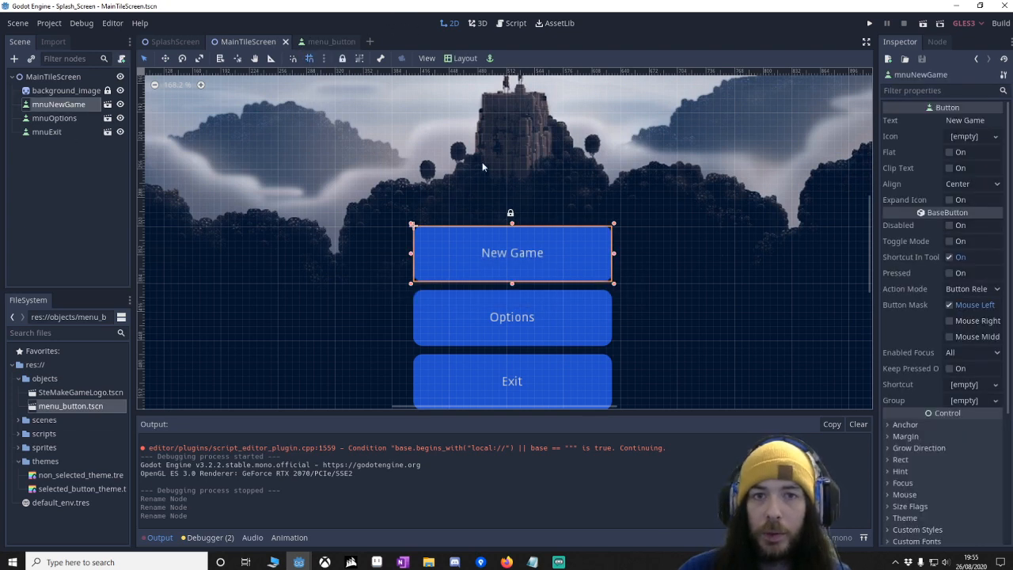
scroll(down, 3)
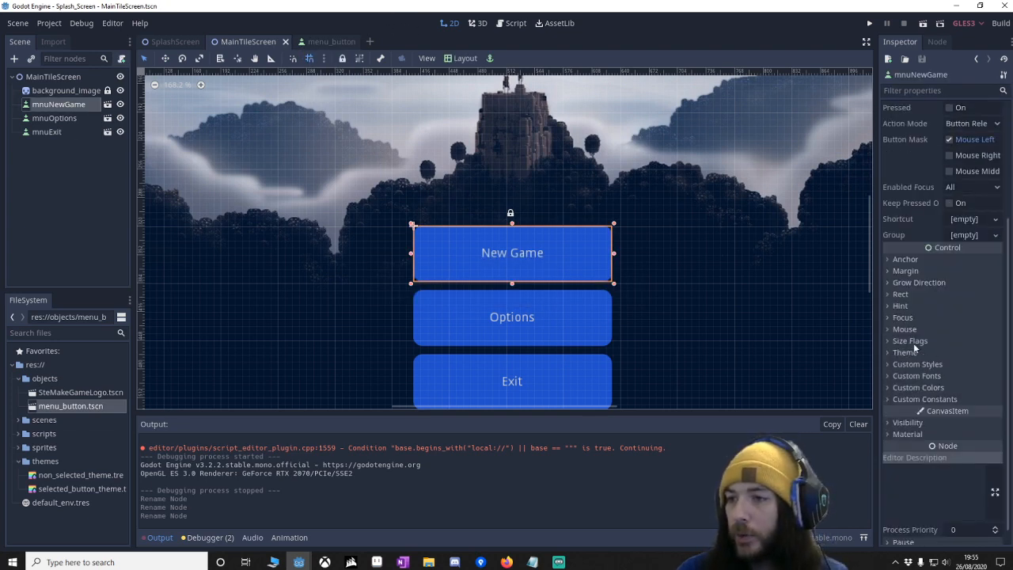
click(902, 316)
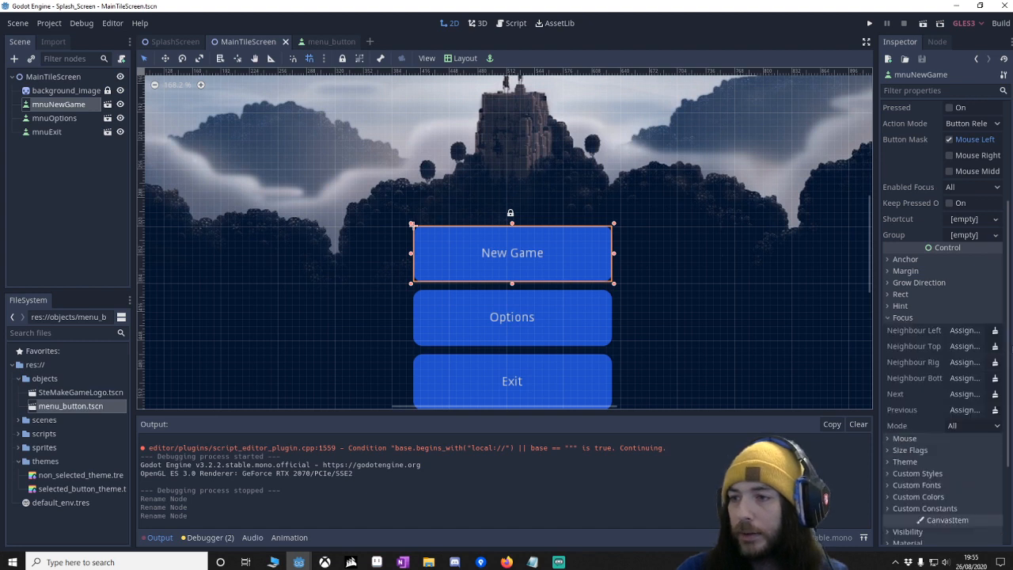
scroll(down, 3)
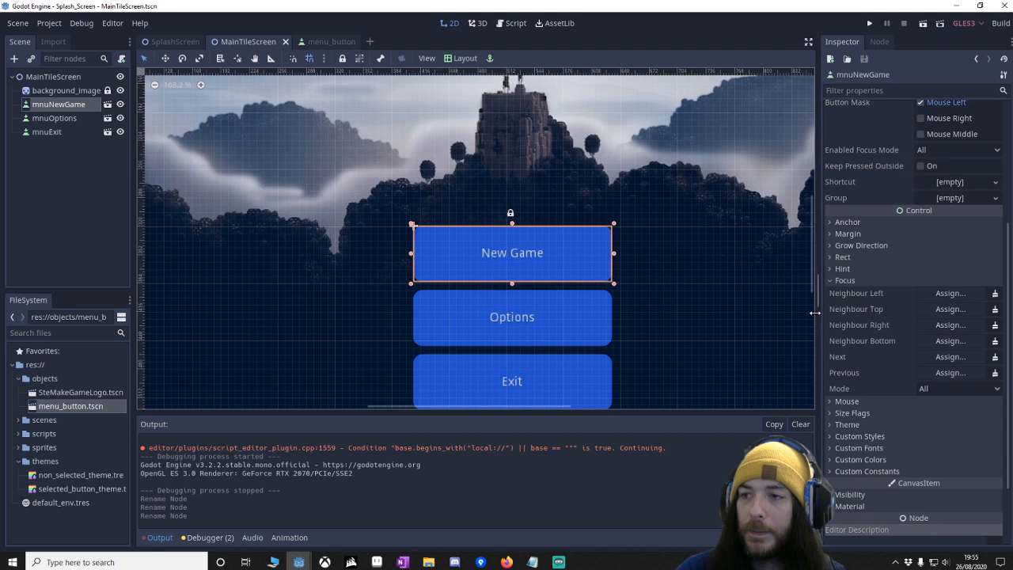
scroll(down, 3)
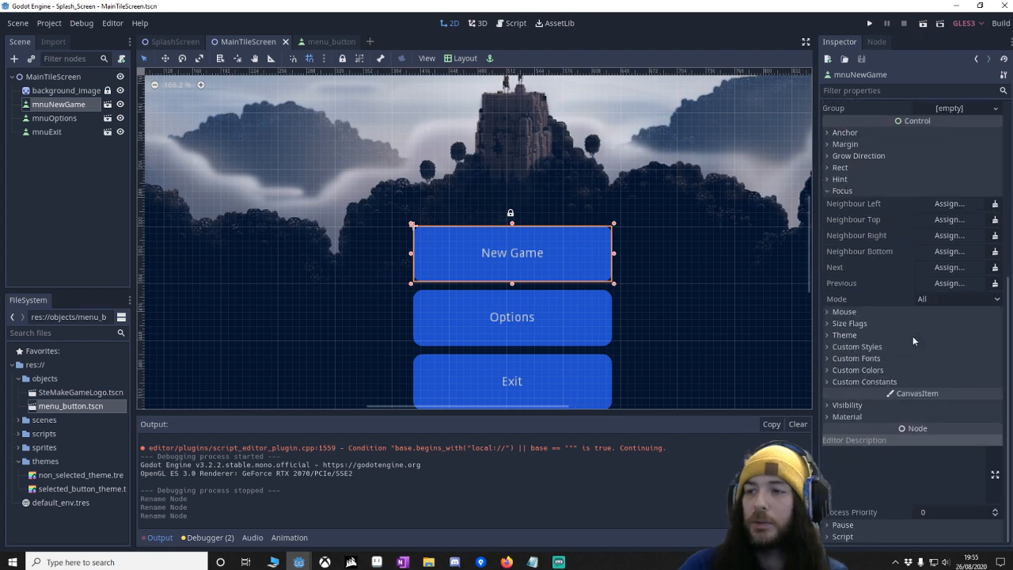
mouse_move(872, 208)
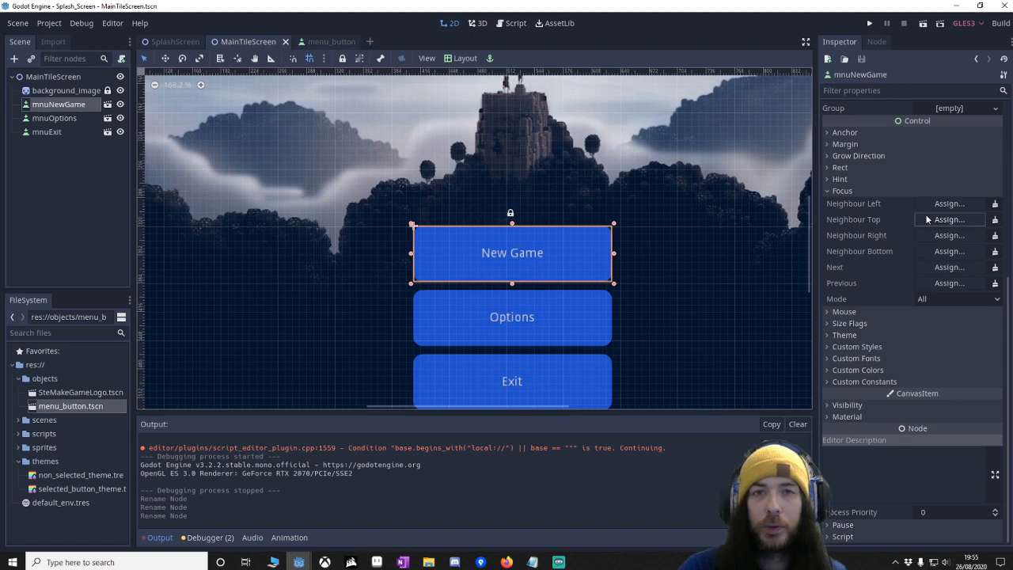
scroll(down, 3)
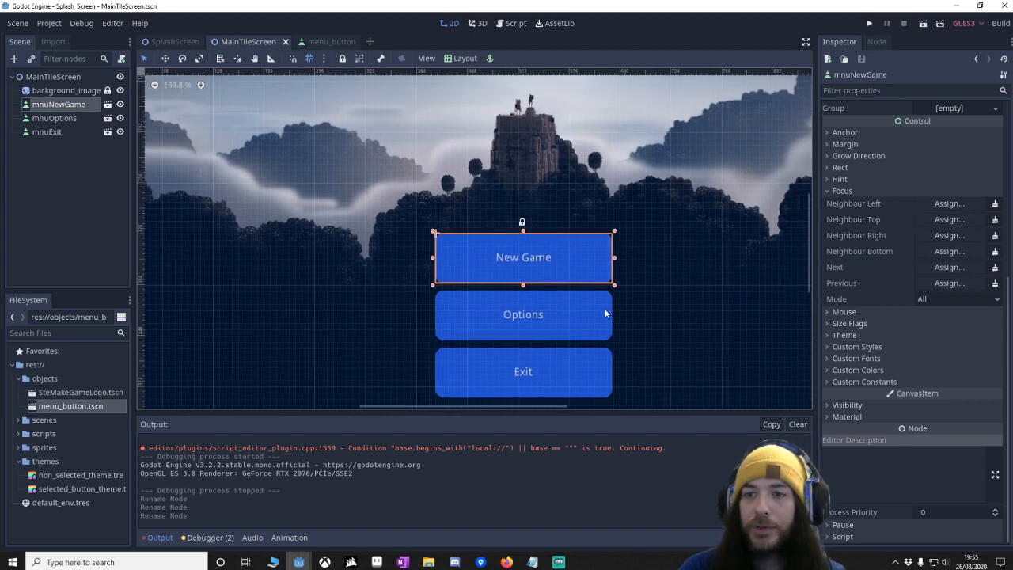
mouse_move(570, 386)
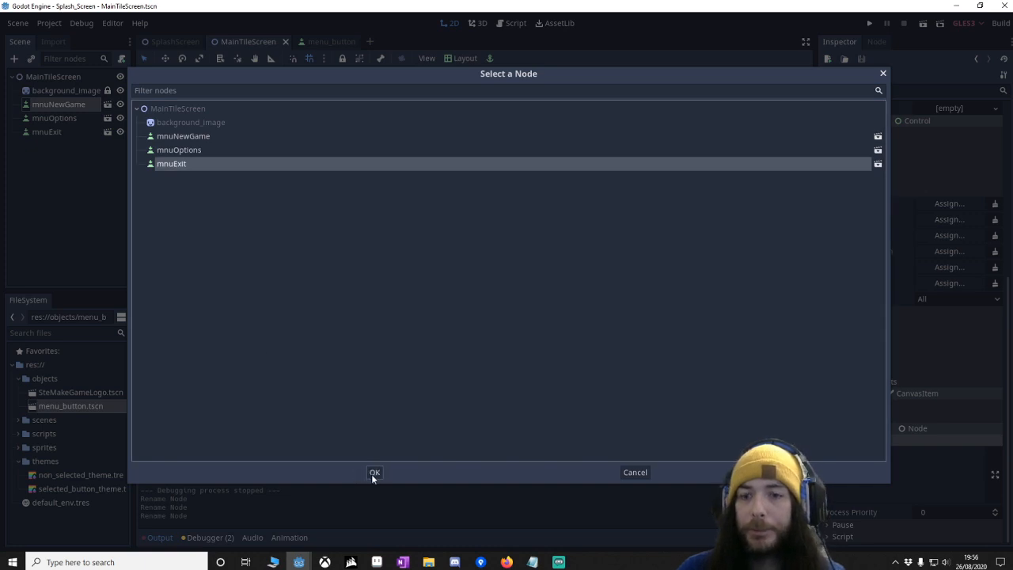
click(374, 472)
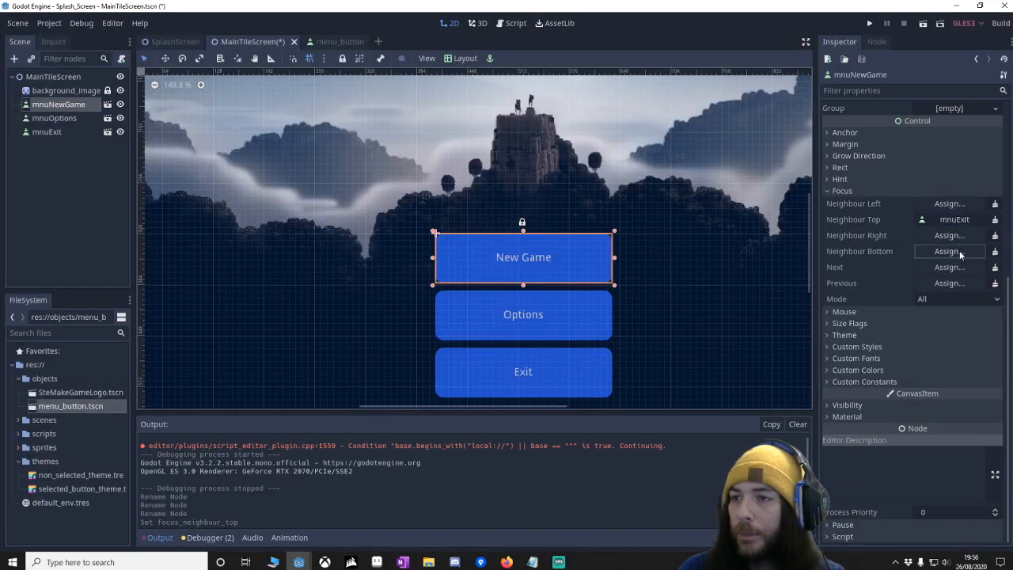
click(949, 251)
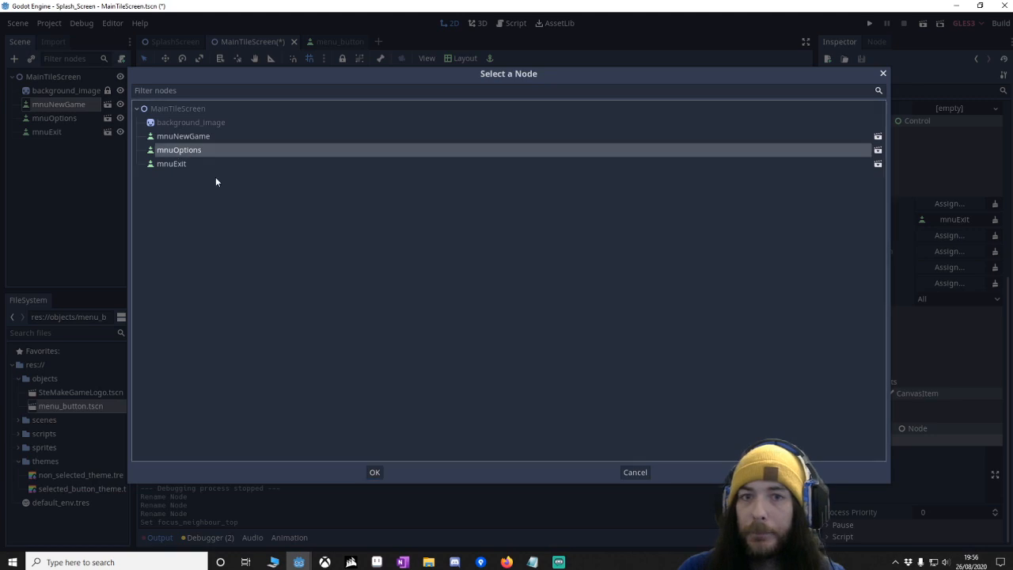
click(374, 471)
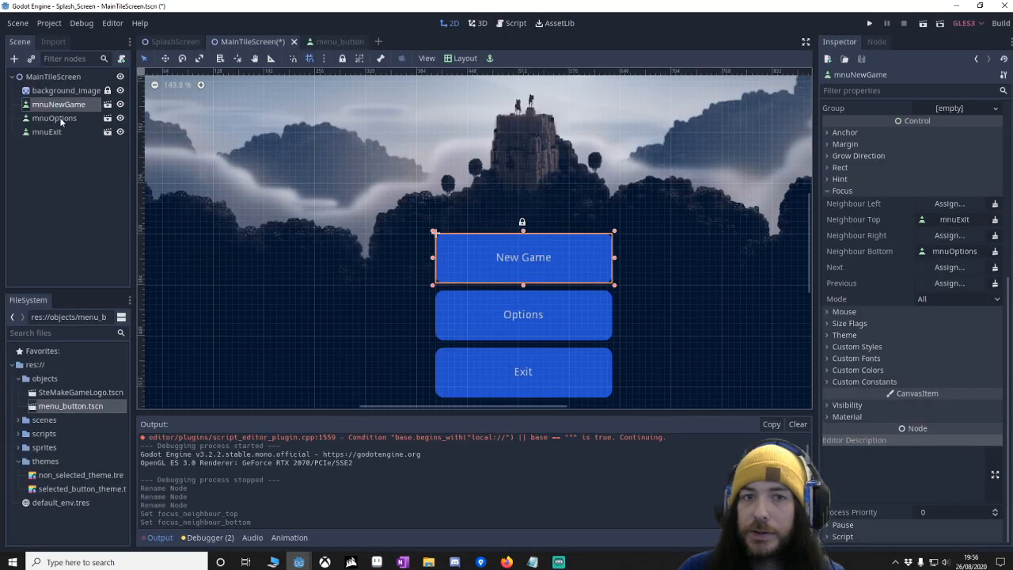
Set Options' top focus neighbour to New Game and bottom neighbour to Exit
click(54, 118)
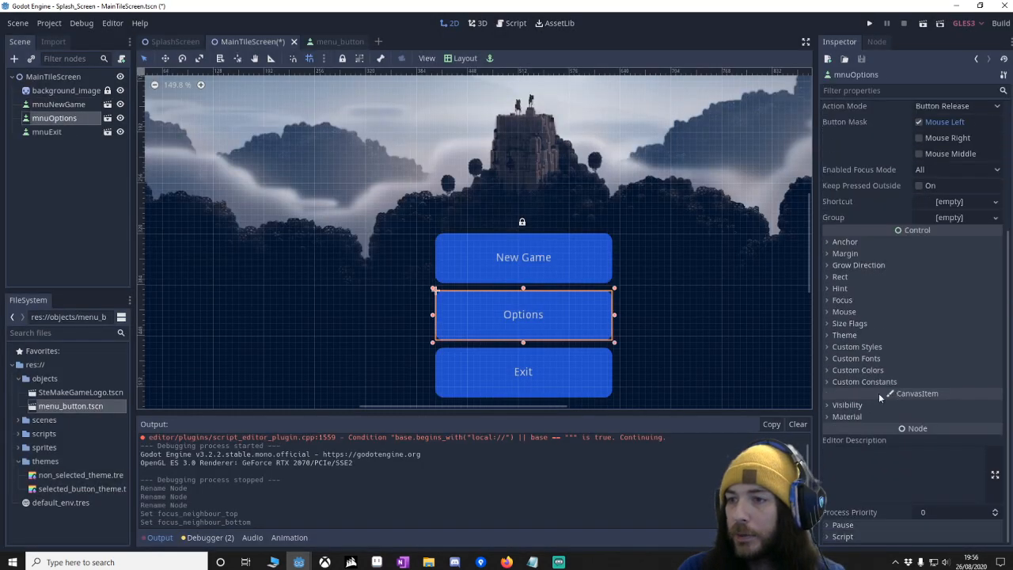
mouse_move(875, 358)
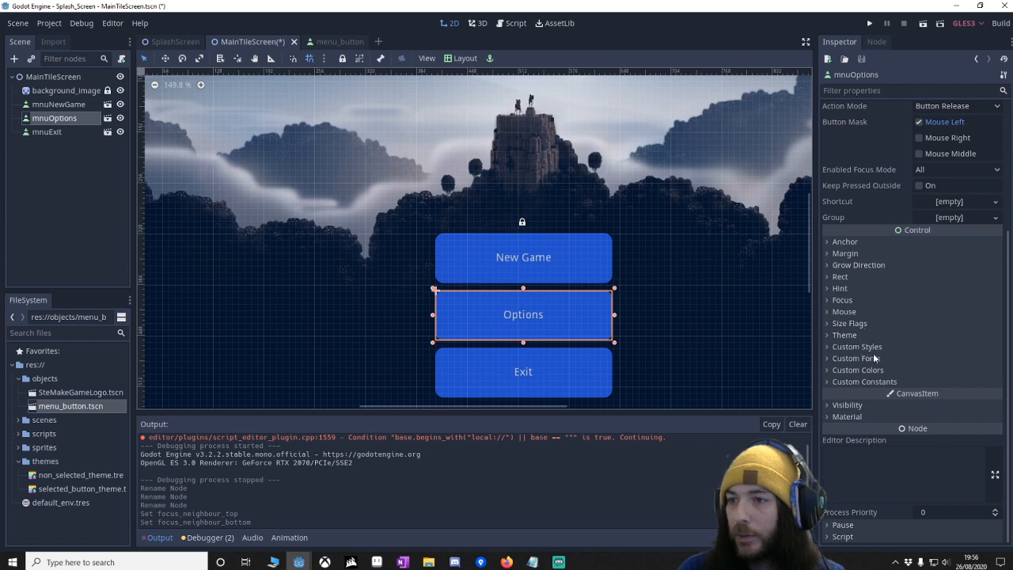
click(841, 299)
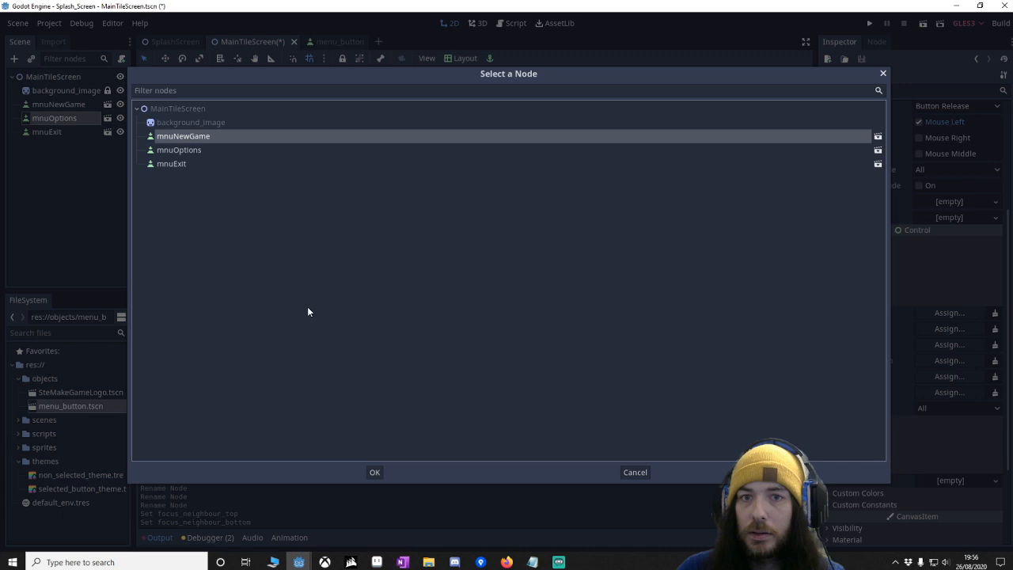
click(375, 471)
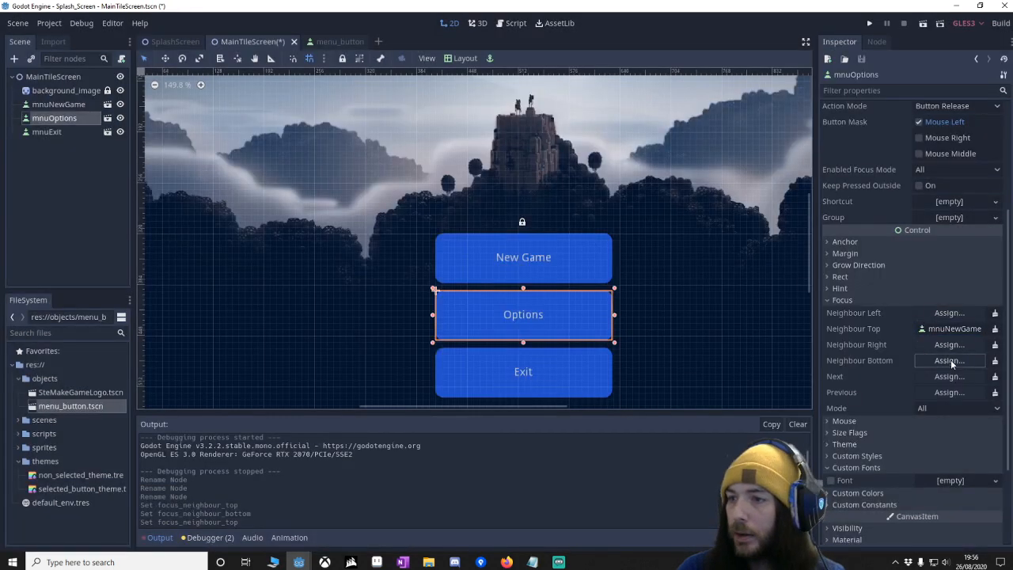
click(949, 360)
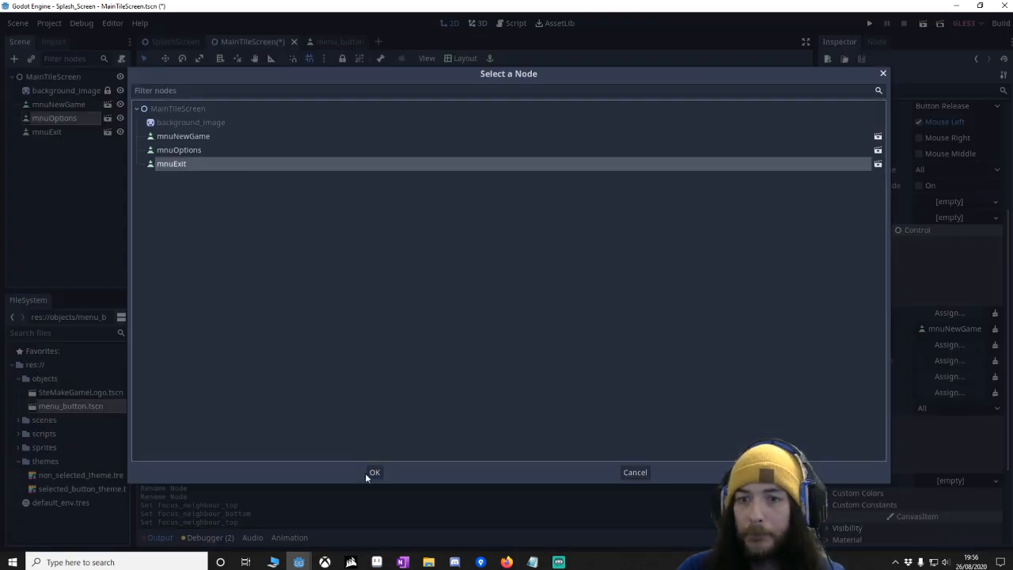
click(374, 472)
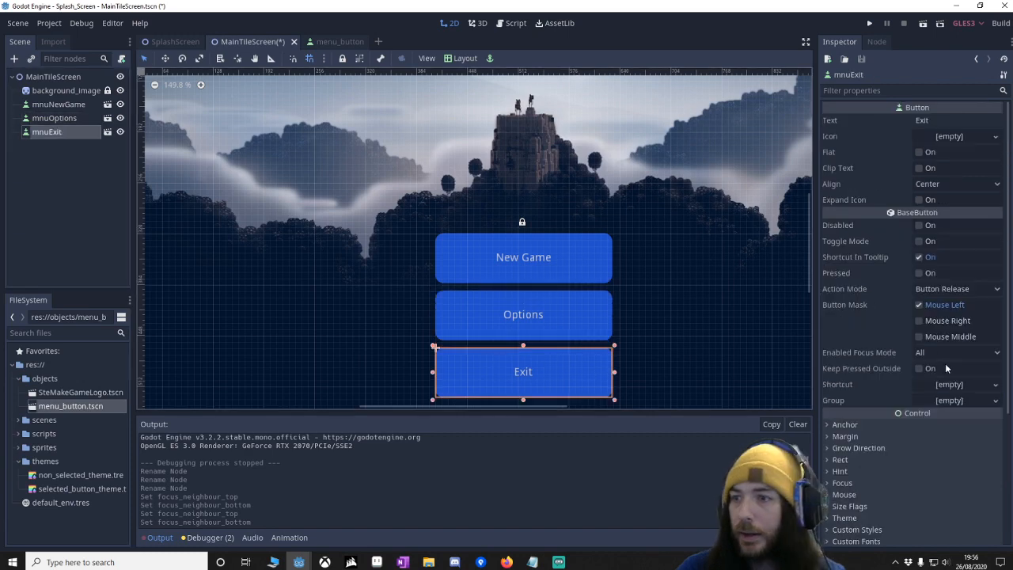
Set New Game as the Exit button's bottom focus neighbour so navigation wraps
scroll(down, 3)
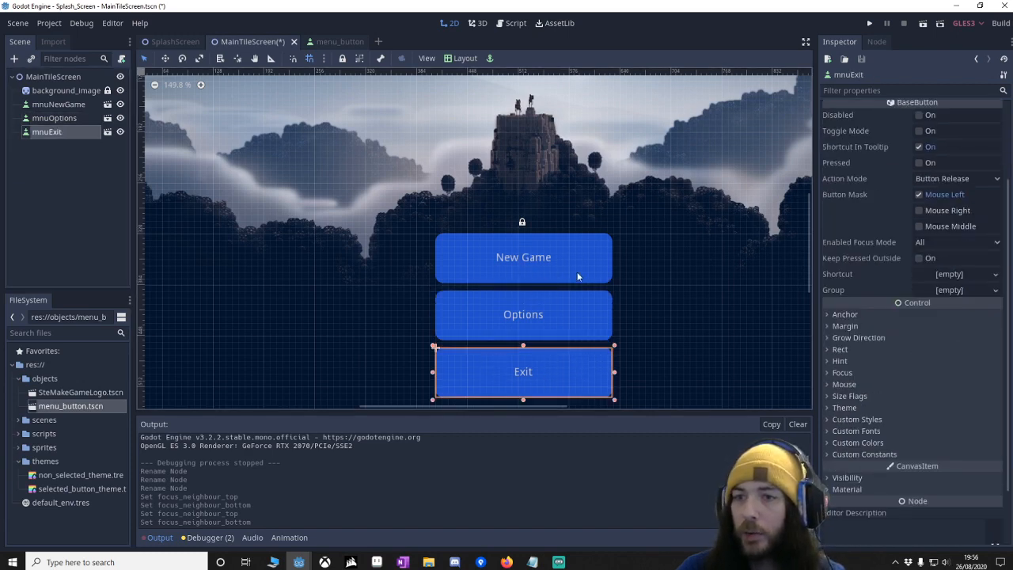
scroll(down, 3)
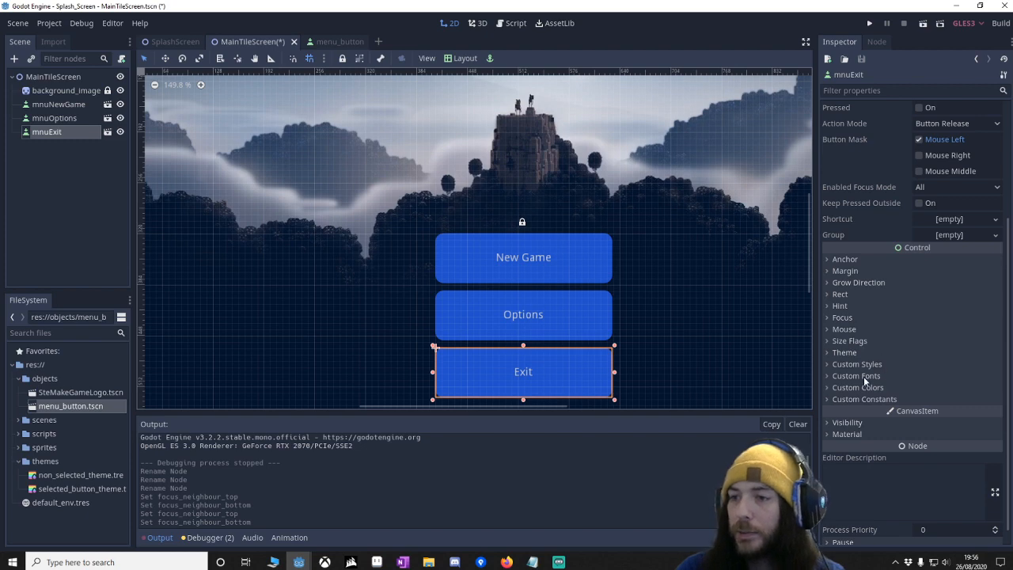
mouse_move(856, 320)
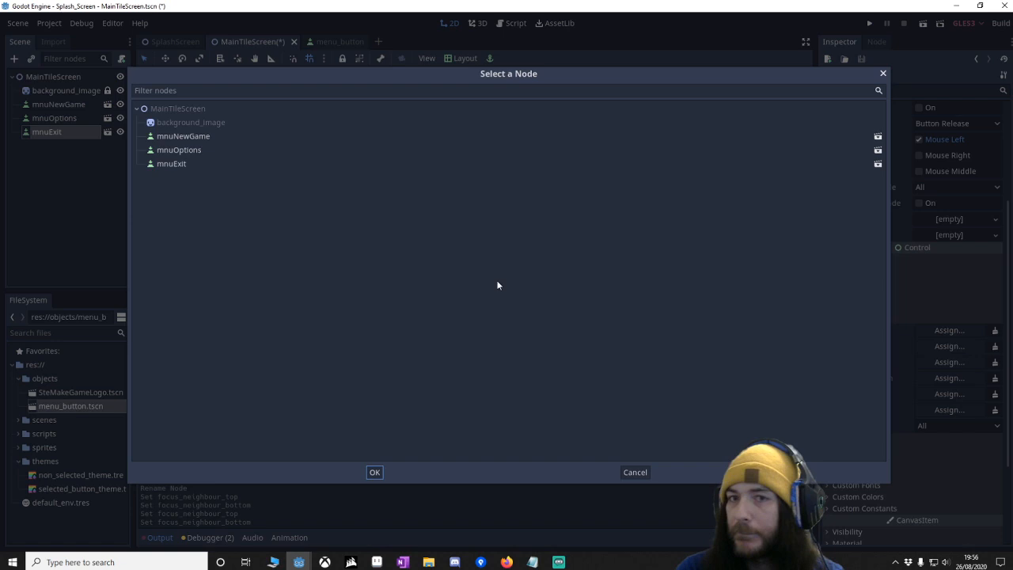
click(375, 473)
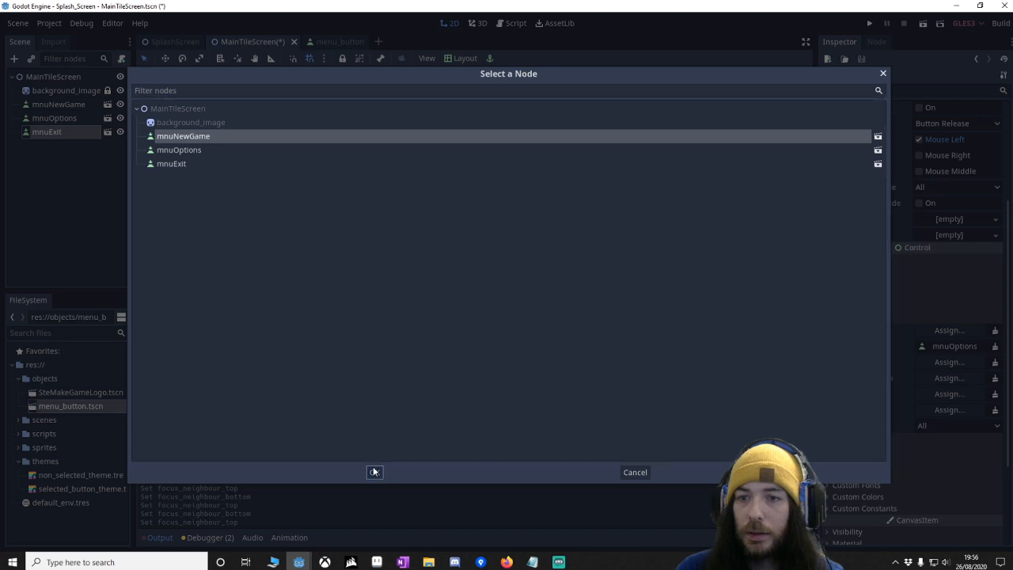
click(374, 471)
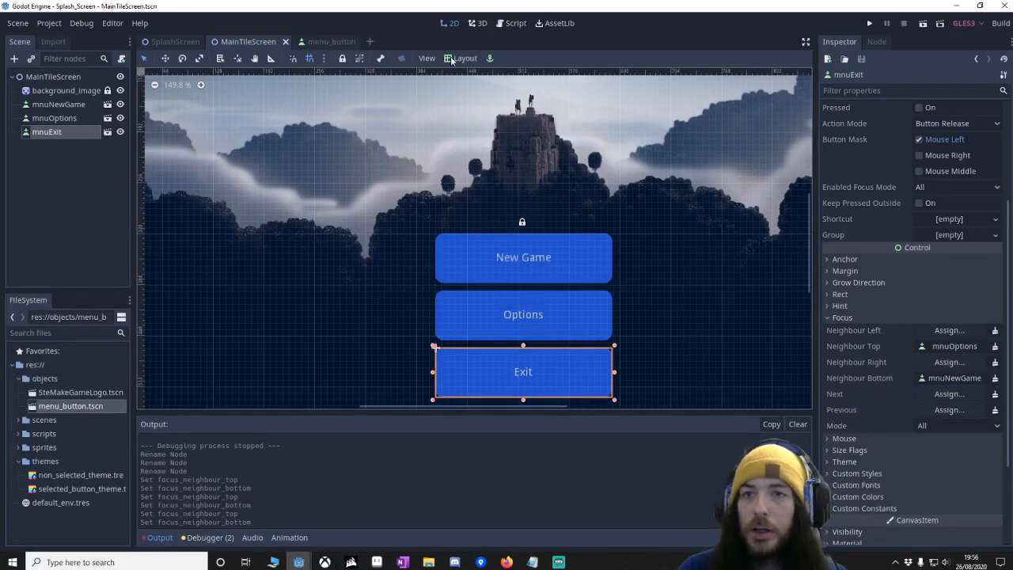
Switch to the menu_button scene tab and bring up its Button root node's options
scroll(down, 3)
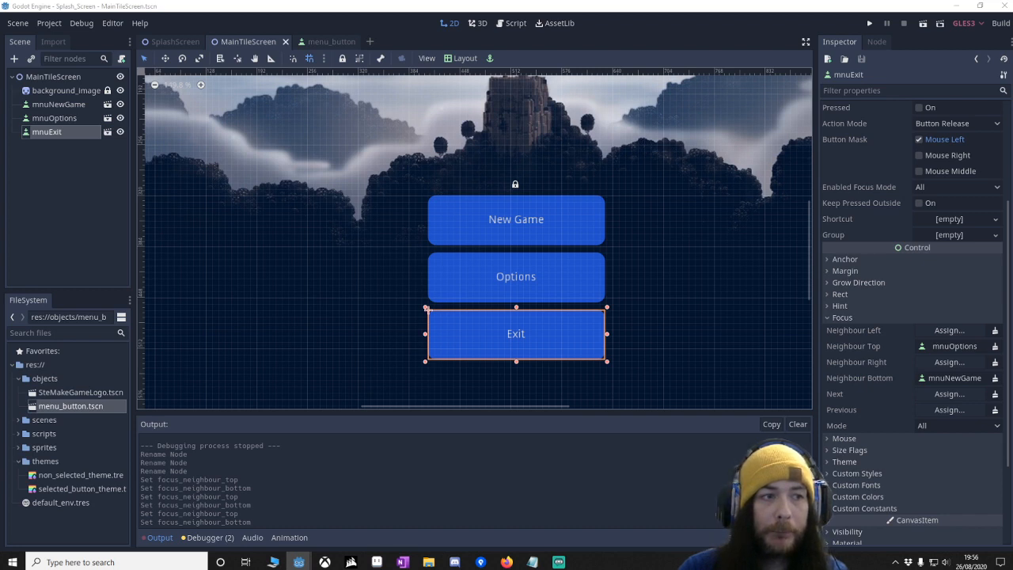
mouse_move(501, 33)
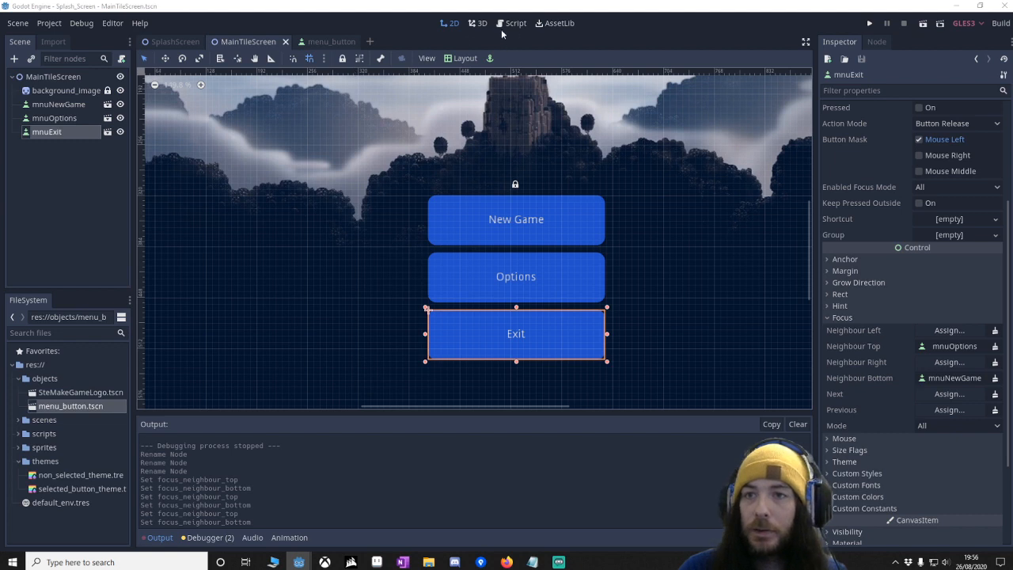
click(58, 104)
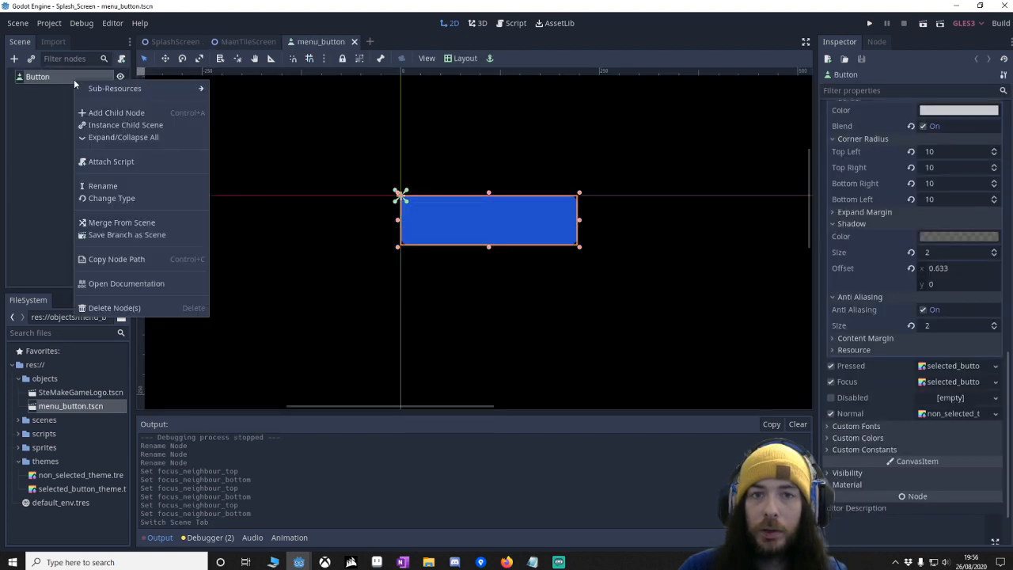
Attach a new menu_button.gd script to the Button, saving it in res://scripts
click(111, 162)
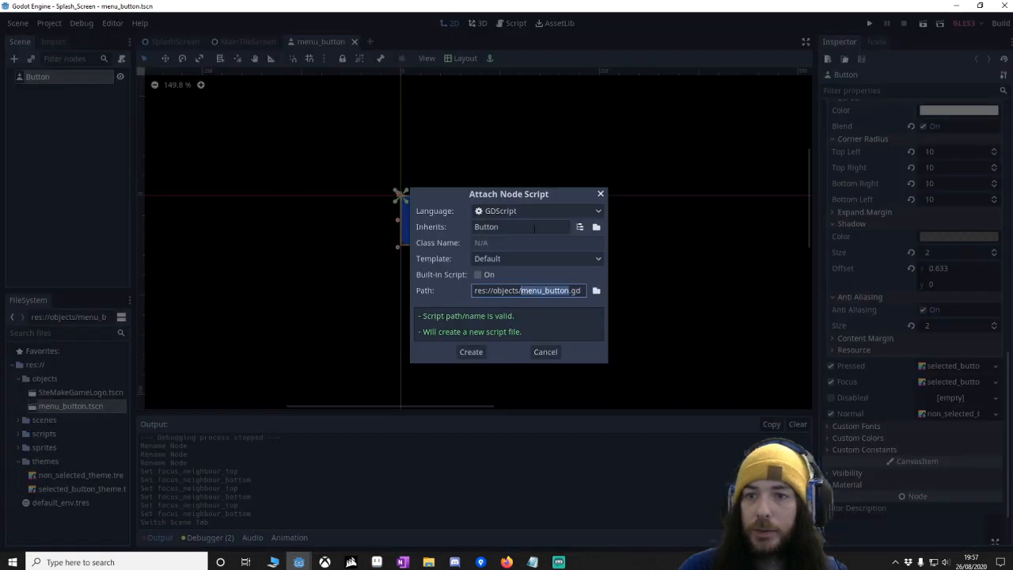
click(596, 290)
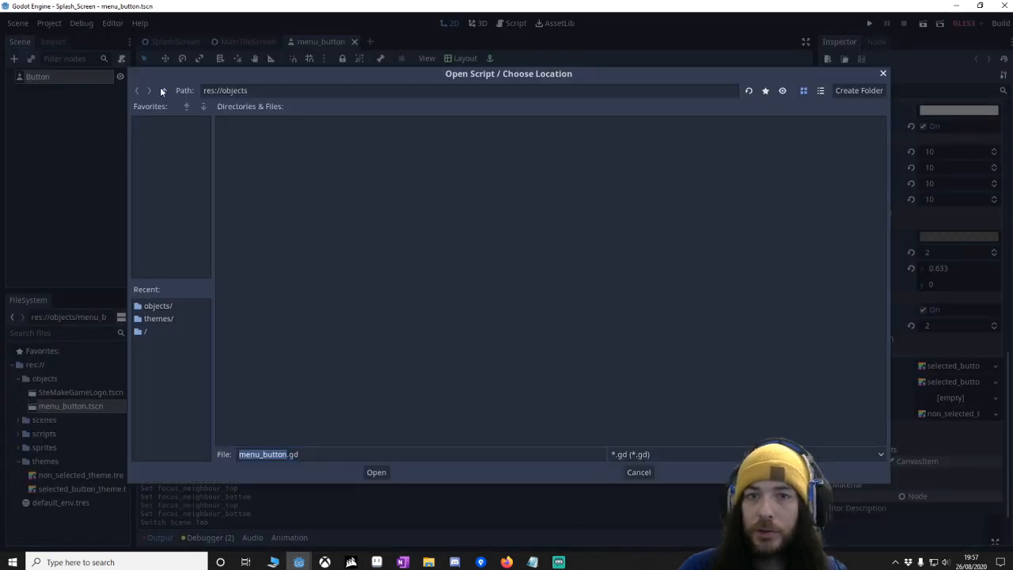
click(149, 91)
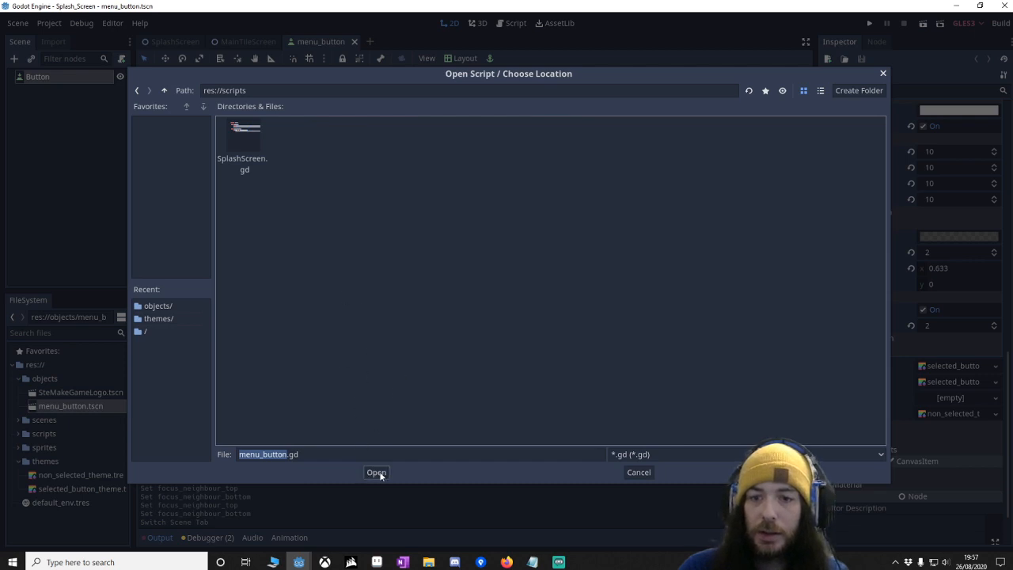
click(376, 473)
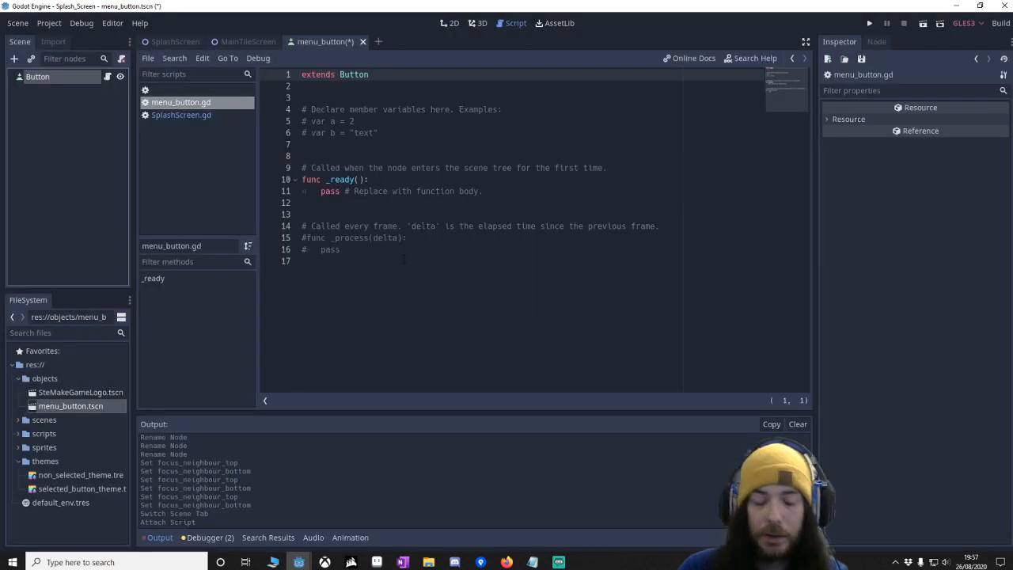
Replace the template with button code that grabs focus on hover and when start_focused
key(ctrl+a)
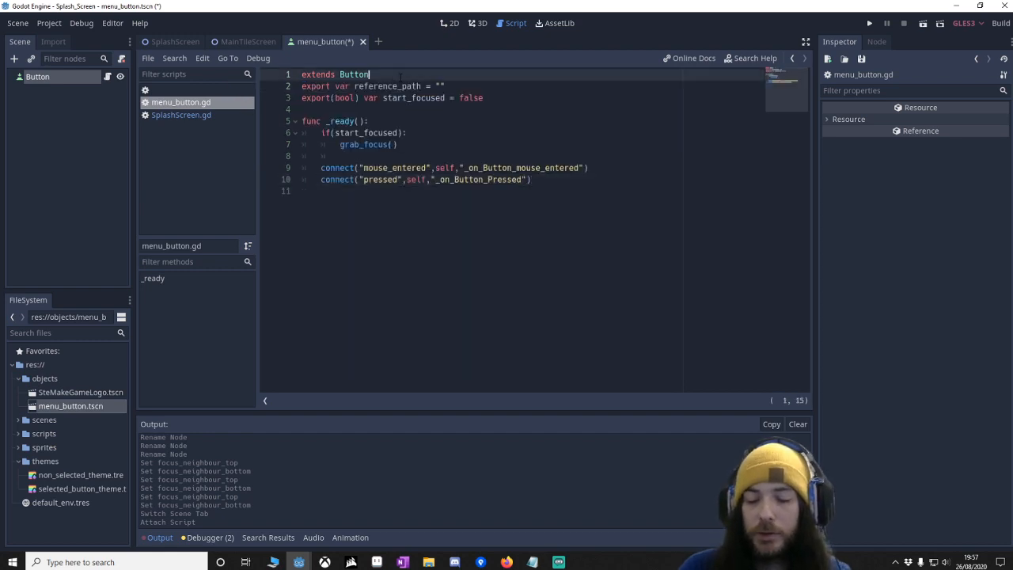
key(Return)
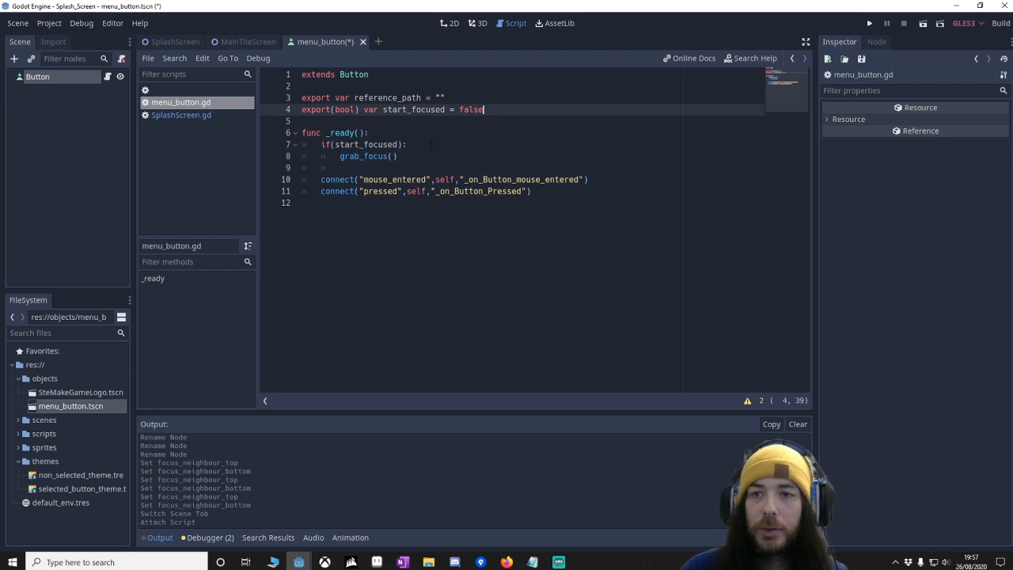
click(396, 156)
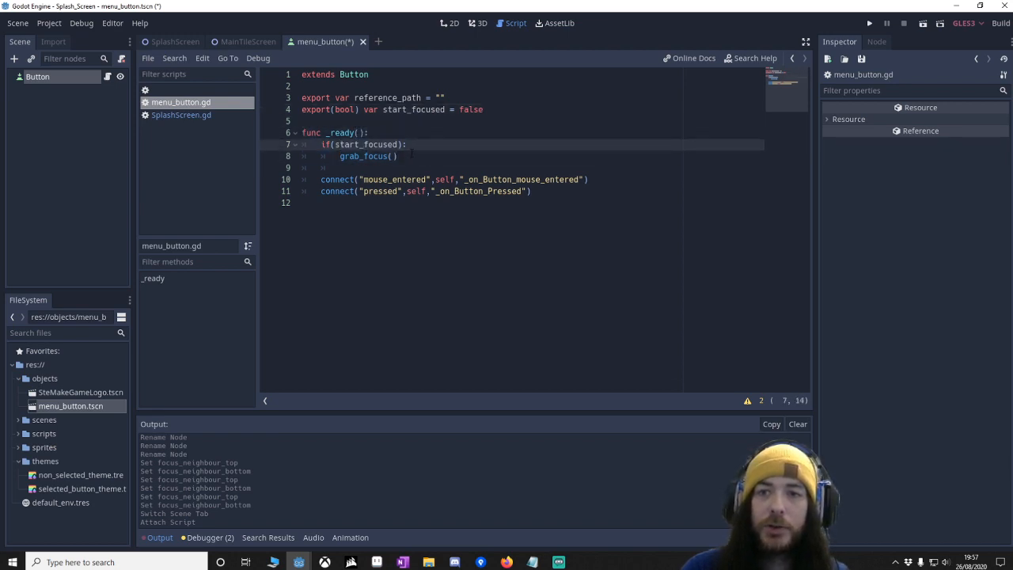
click(397, 156)
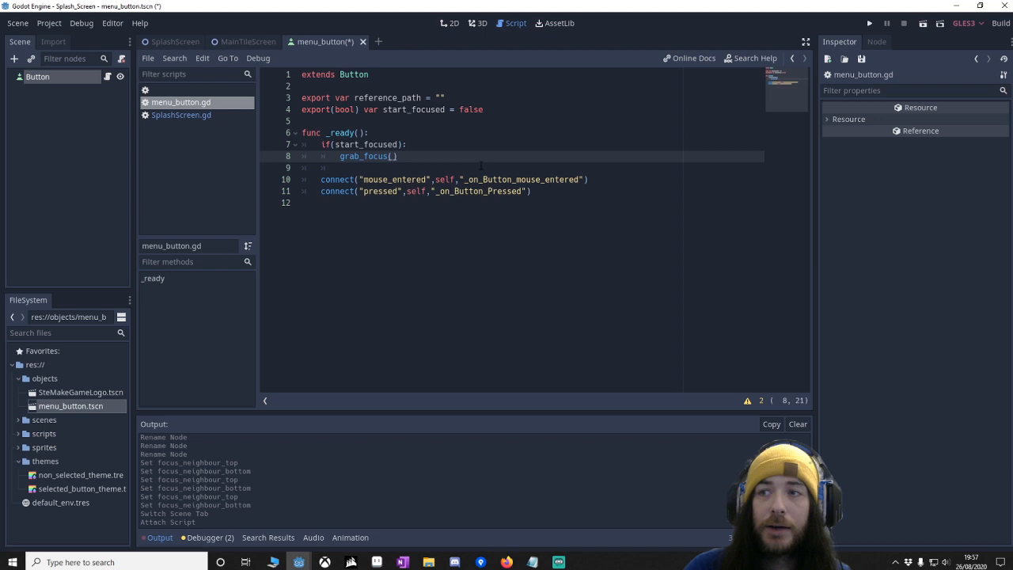
click(876, 41)
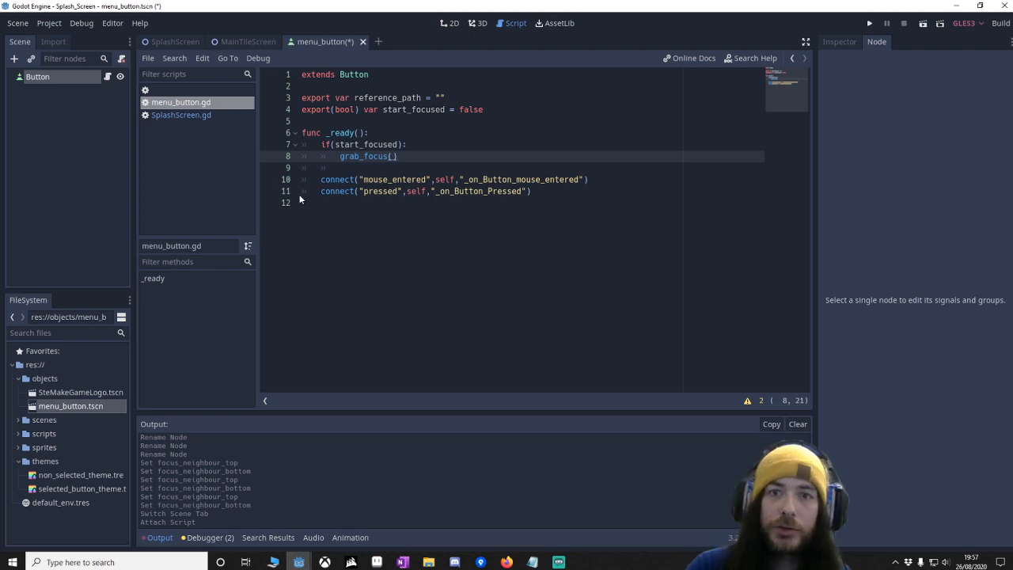
mouse_move(846, 47)
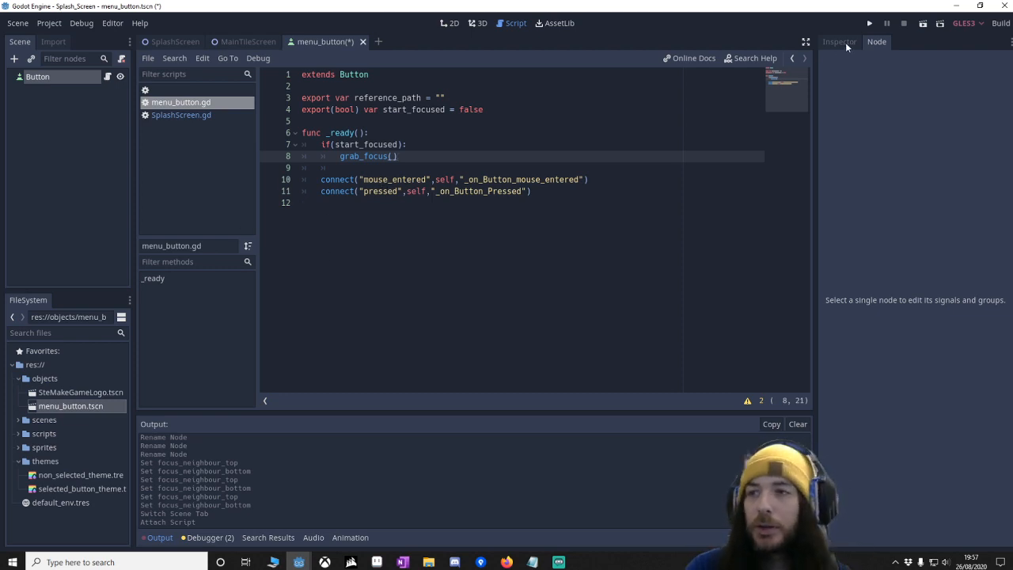
click(838, 42)
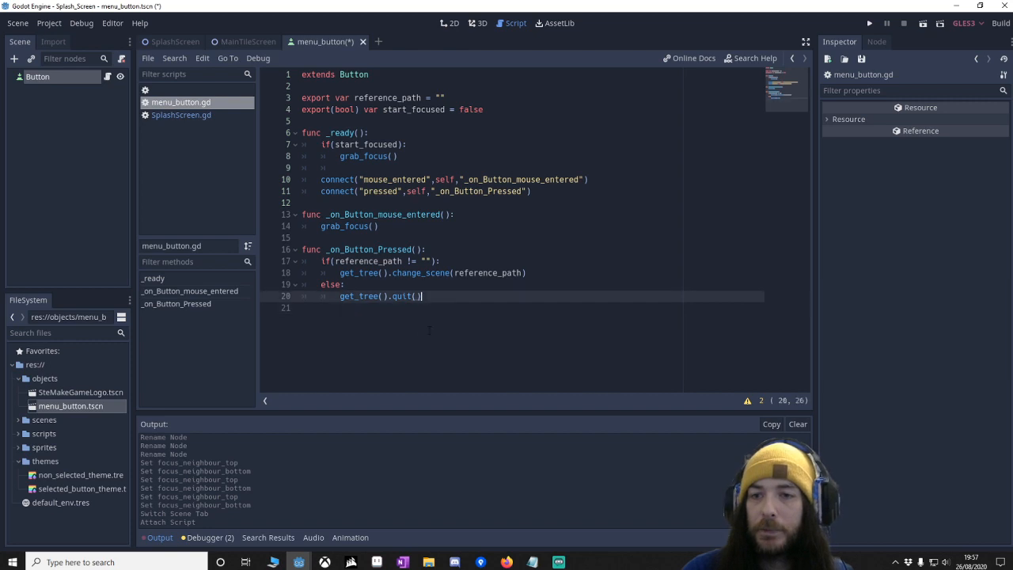
Add the pressed handler loading reference_path or quitting, save, and return to MainTileScreen
click(540, 179)
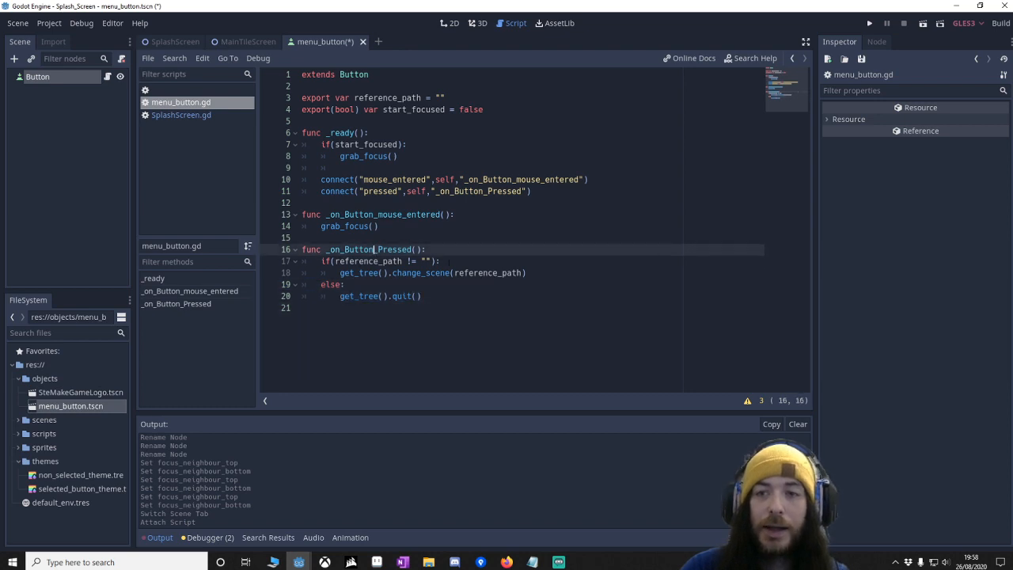
mouse_move(101, 376)
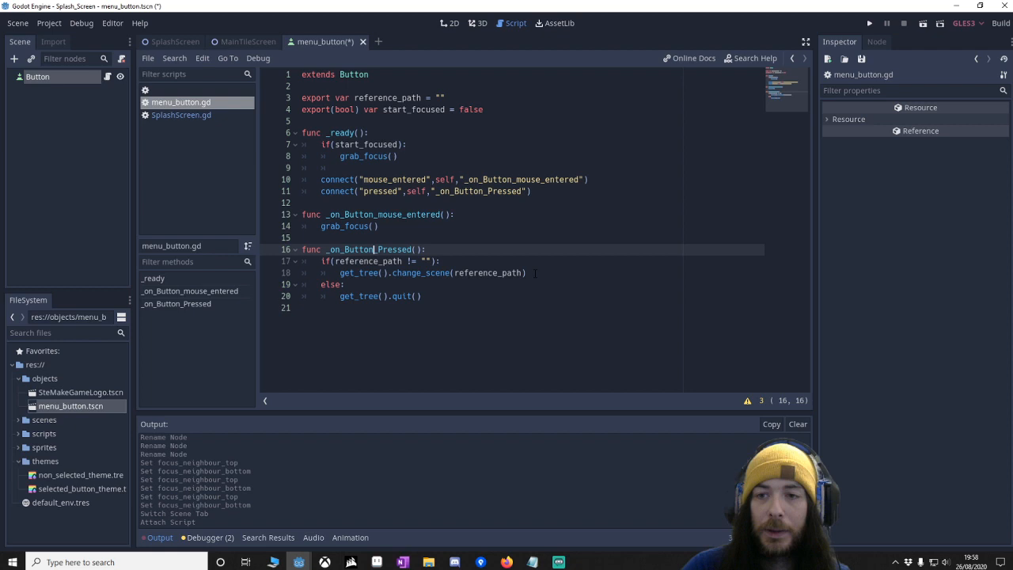
click(435, 261)
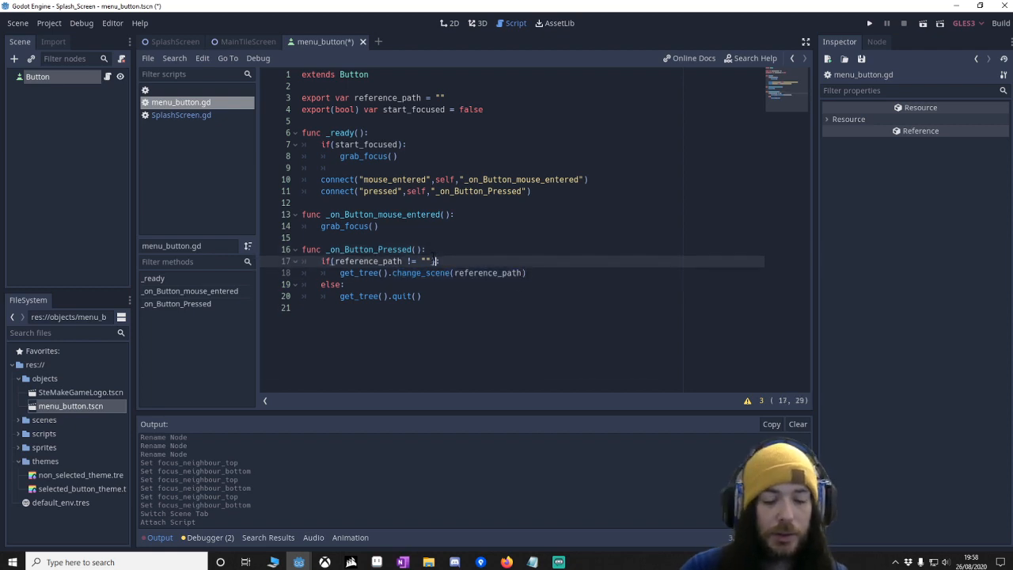
click(423, 296)
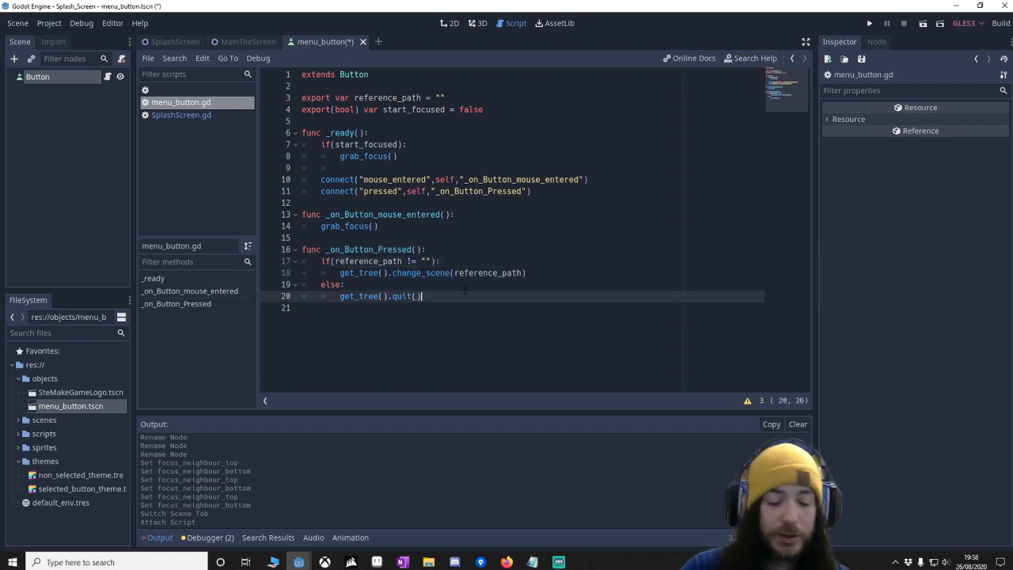
key(ctrl+s)
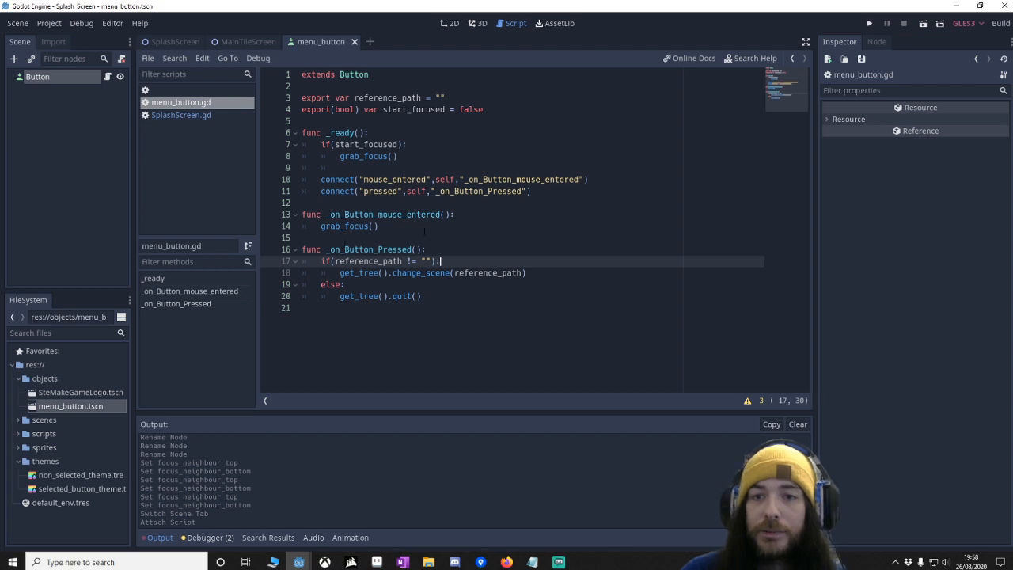
click(248, 42)
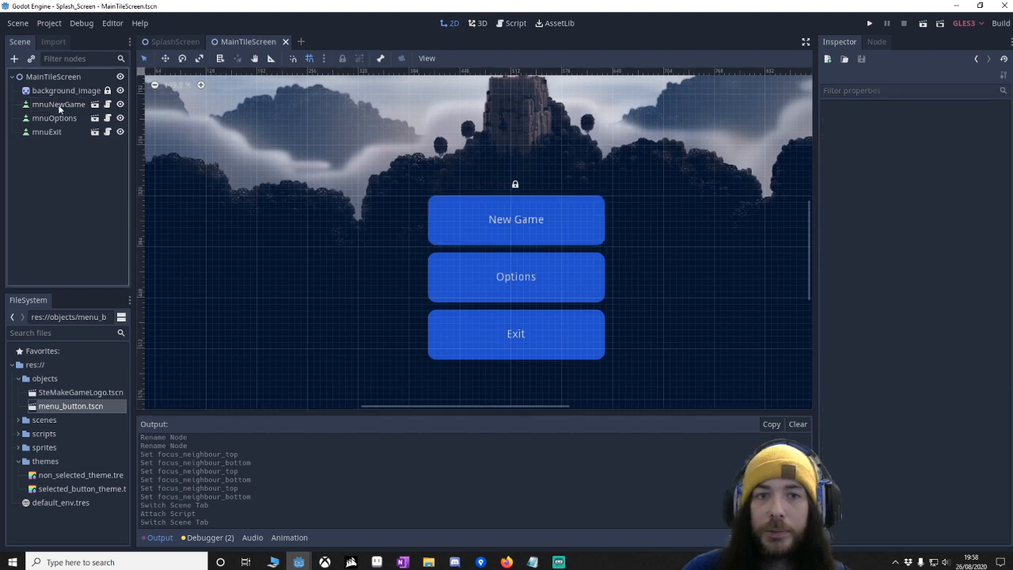
click(59, 103)
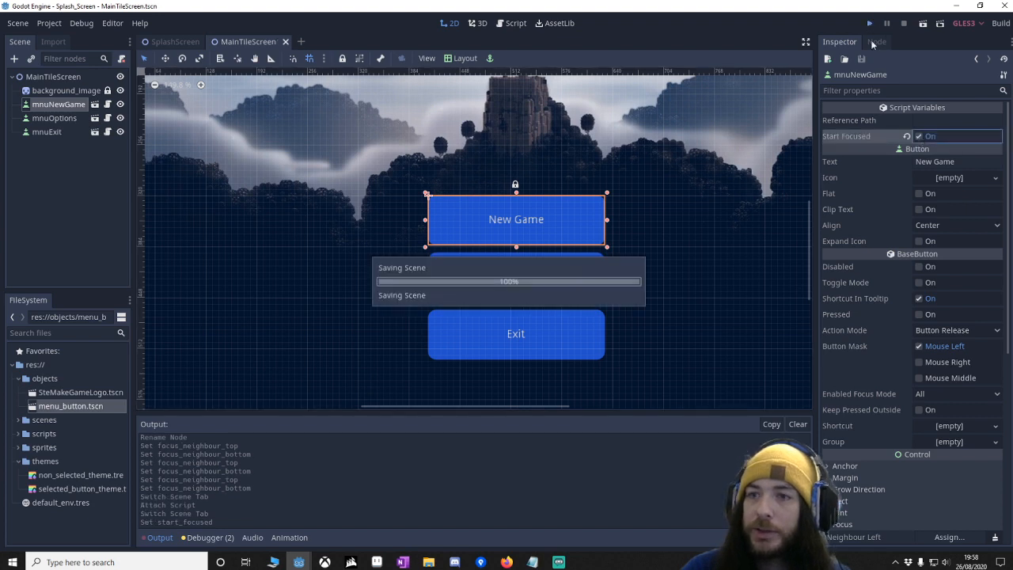
click(868, 23)
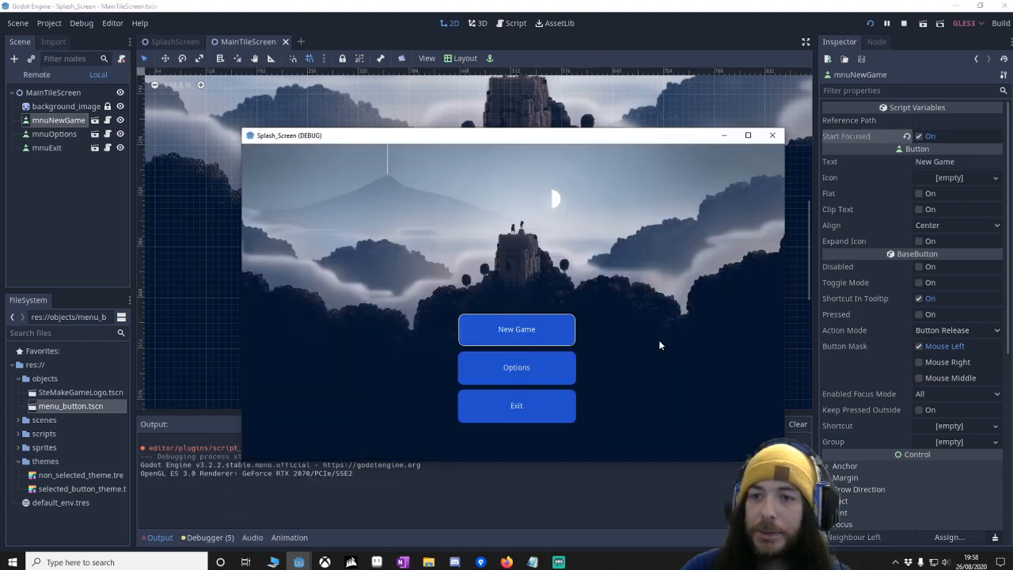
mouse_move(717, 364)
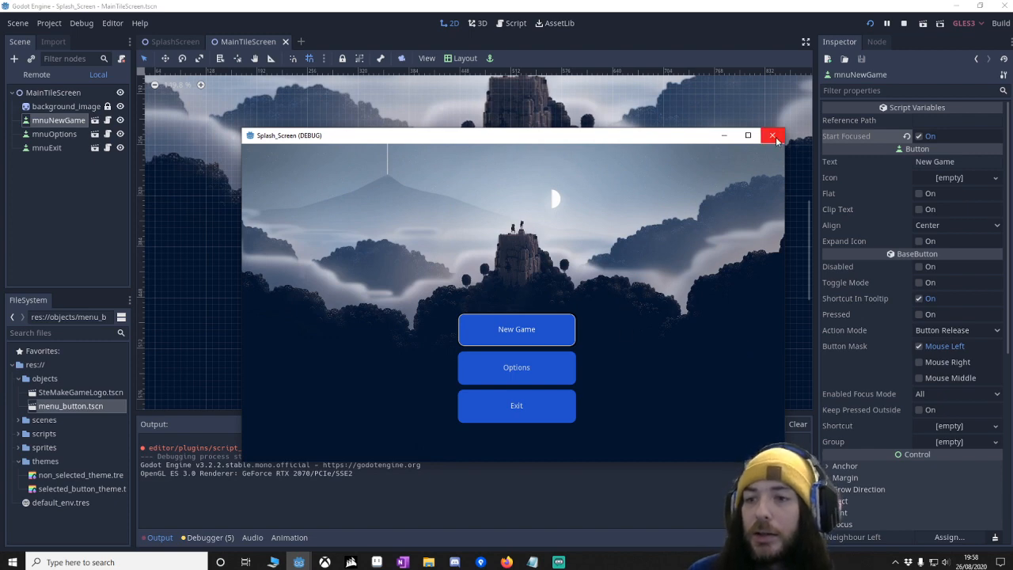
click(773, 136)
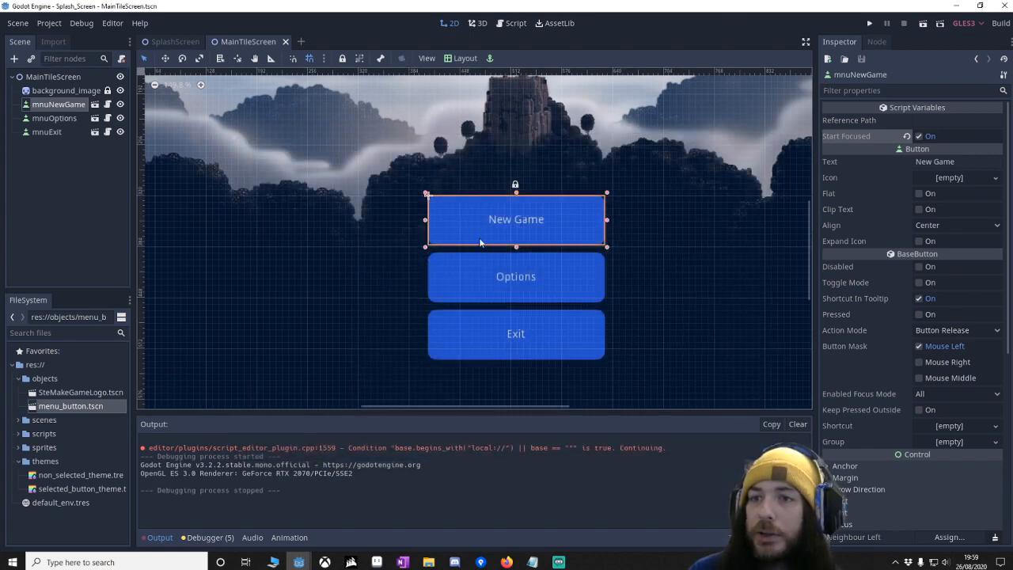
click(869, 22)
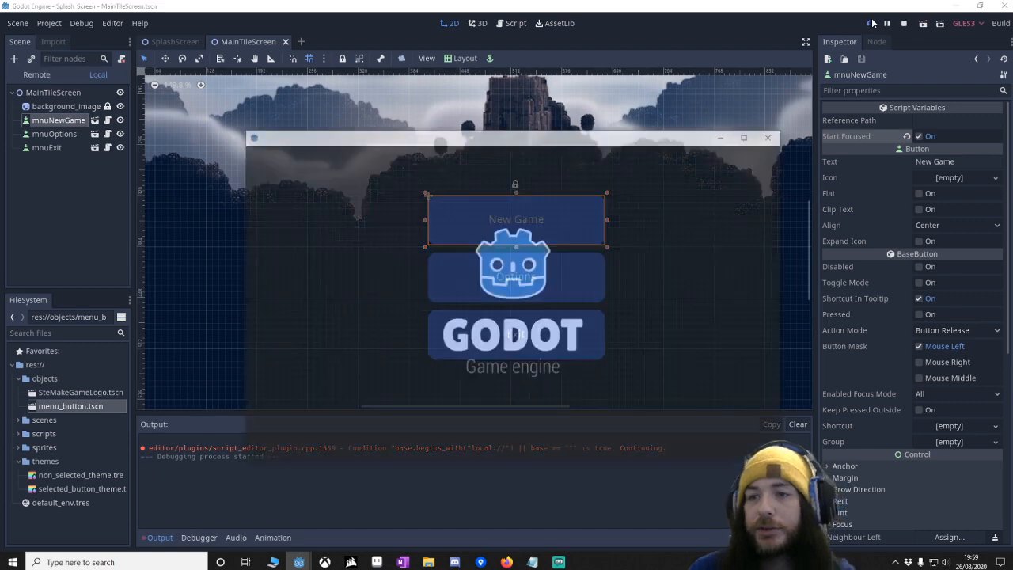
click(869, 23)
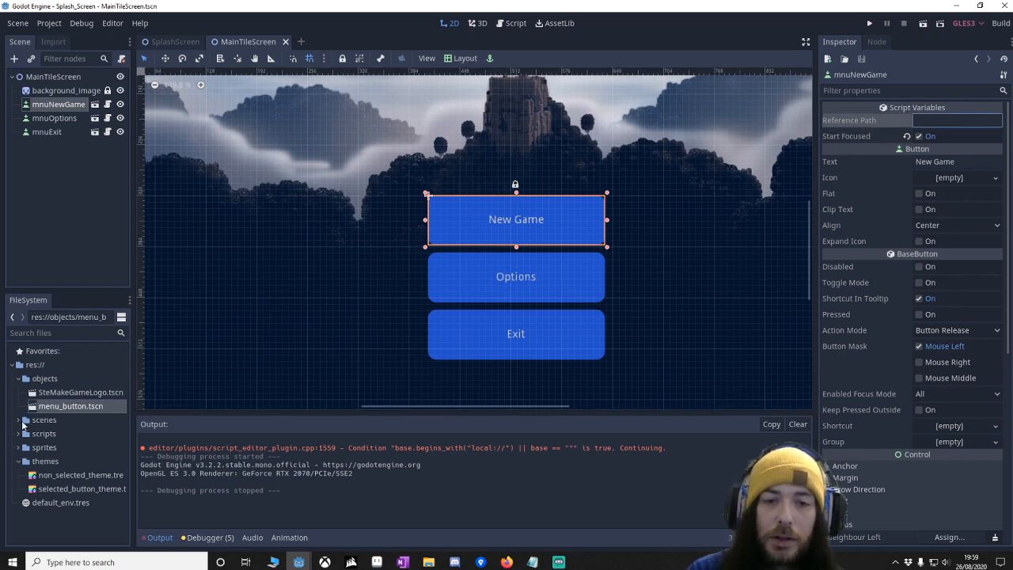
click(44, 419)
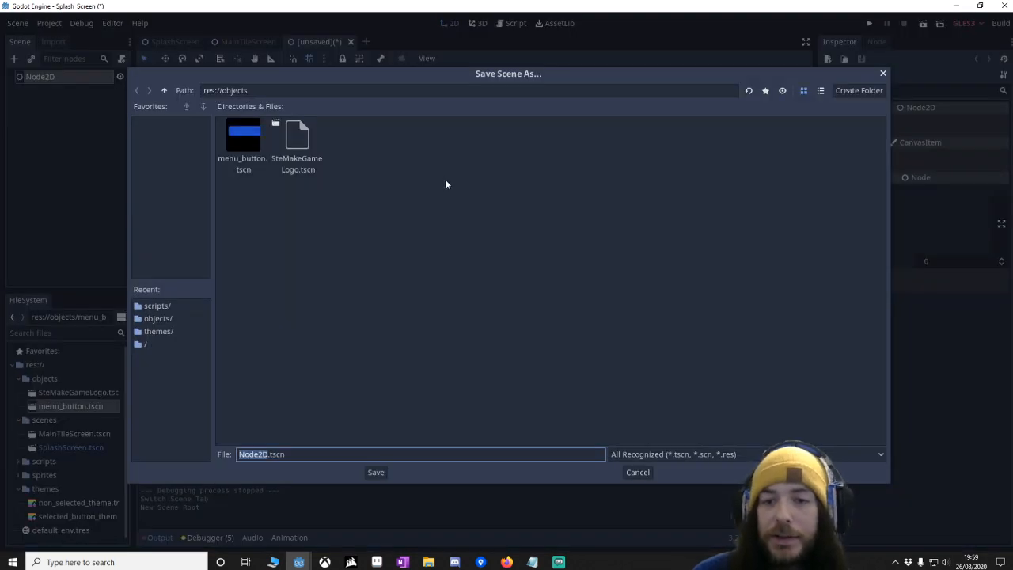
Save the new empty Node2D scene as res://scenes/NewGameScene.tscn
click(164, 89)
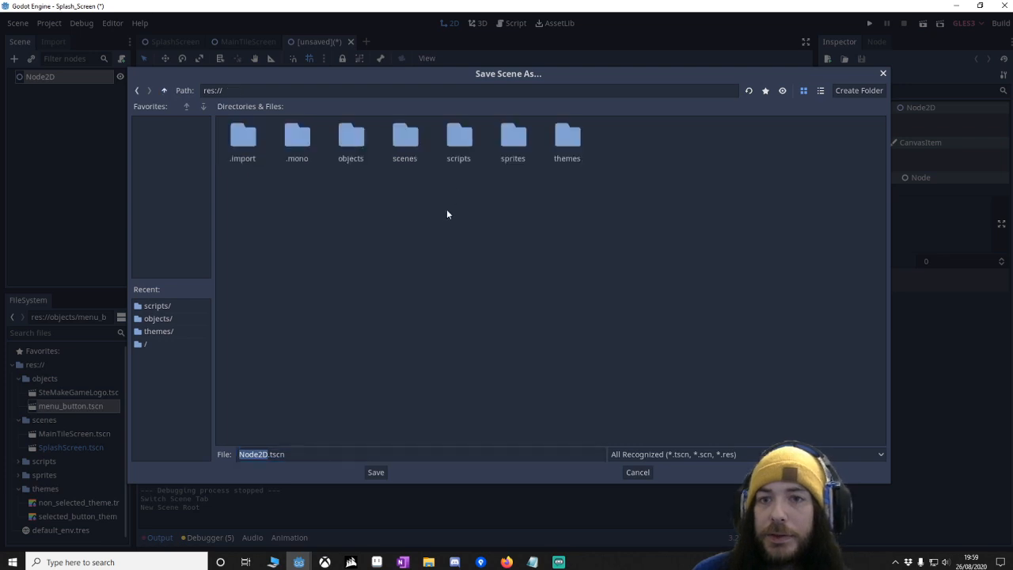
double_click(404, 137)
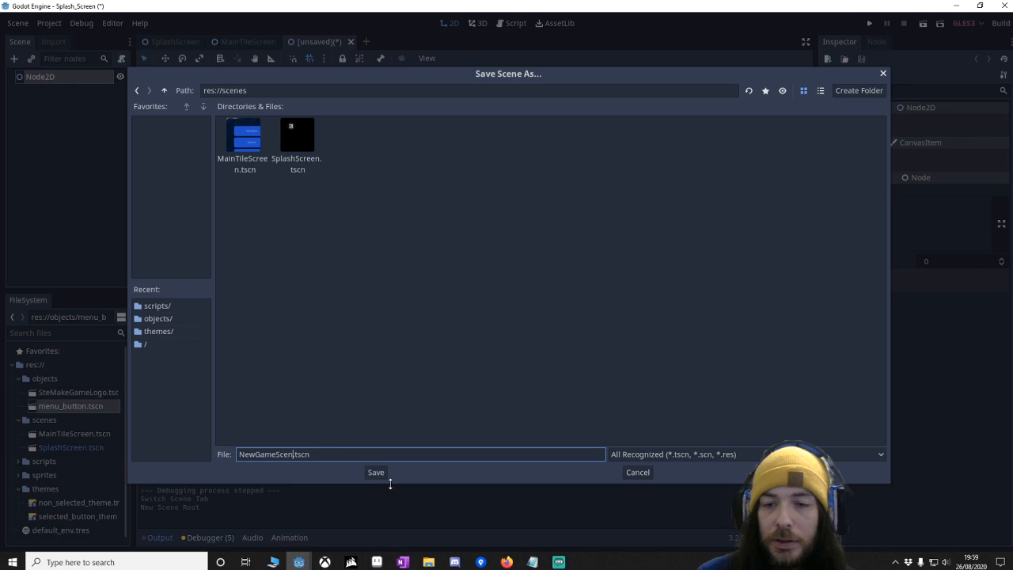
click(375, 472)
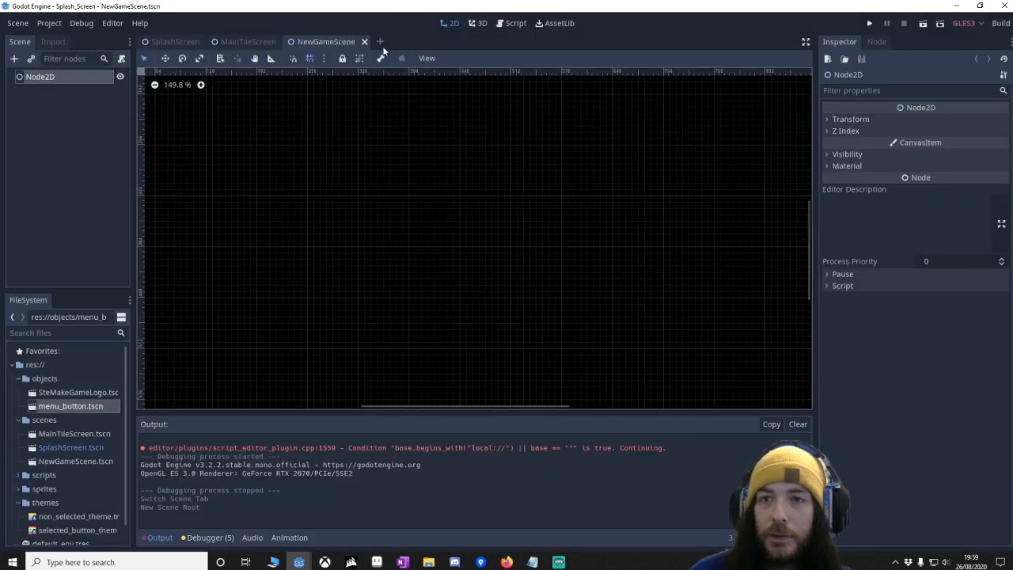
Save another empty scene as OptionsScene.tscn, then reopen NewGameScene
click(380, 41)
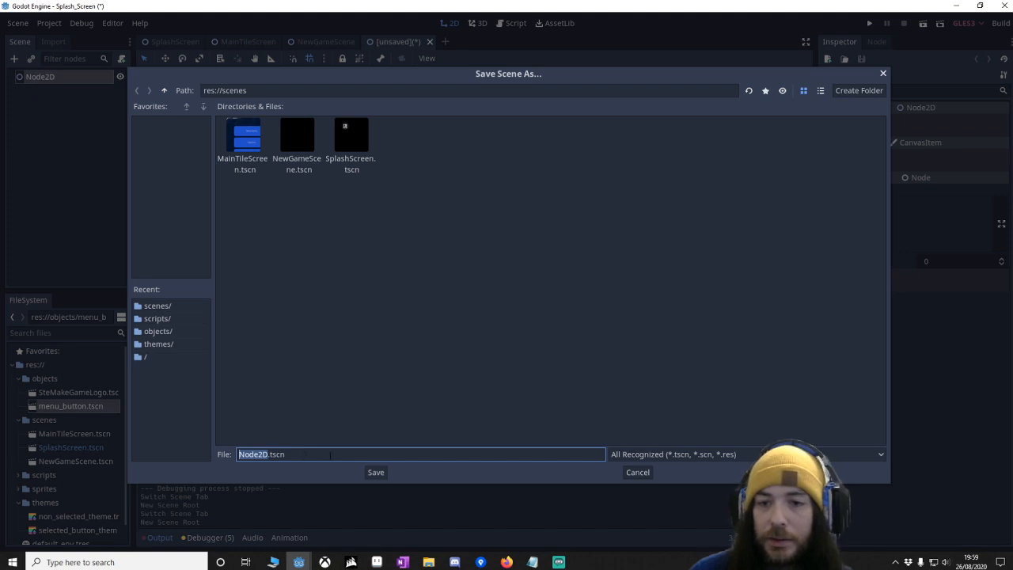
text(OptionsScene)
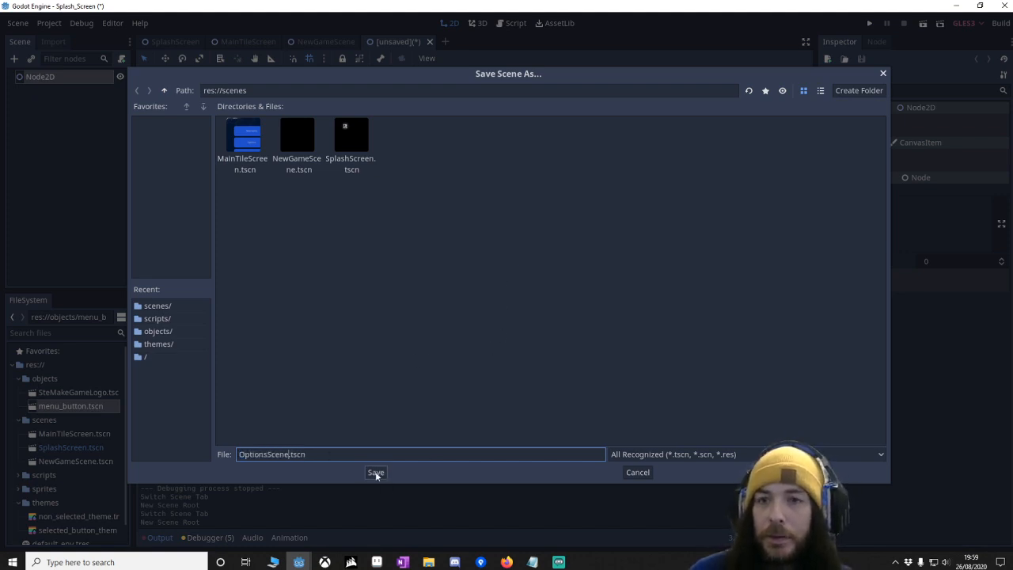
click(375, 472)
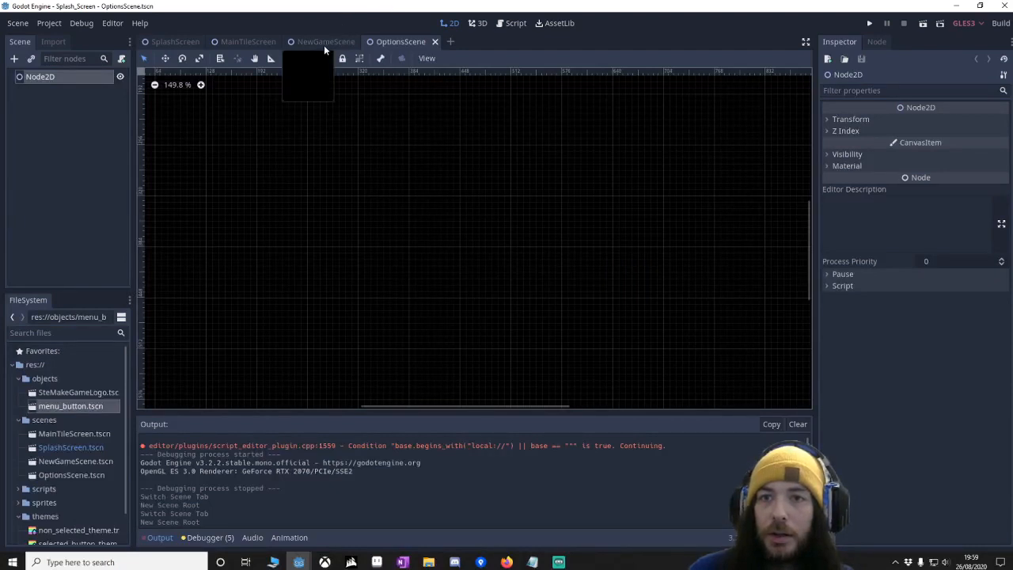
click(326, 41)
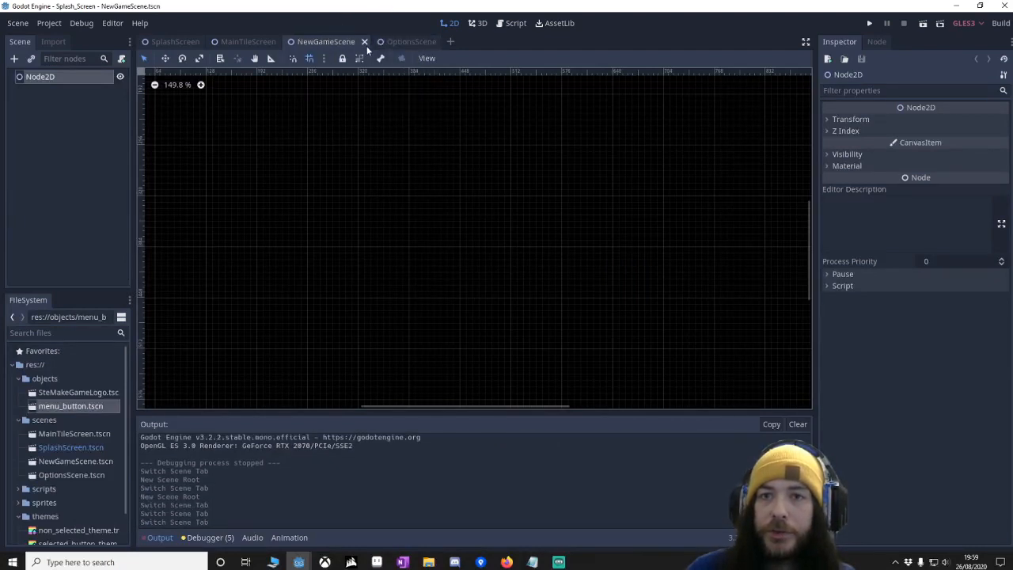
right_click(39, 76)
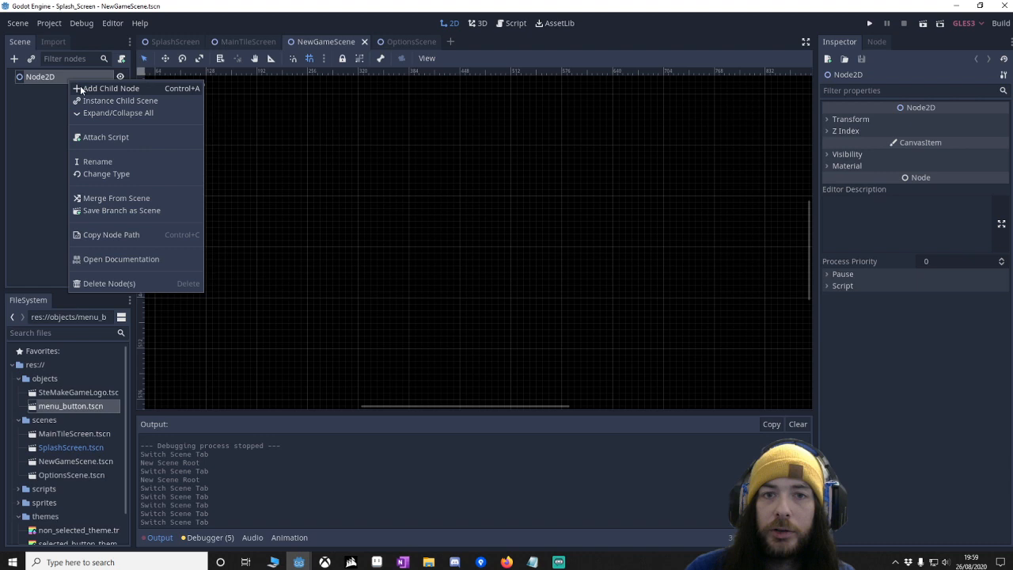
Set mnuNewGame's Reference Path to NewGameScene.tscn and mnuOptions' to OptionsScene.tscn
click(248, 41)
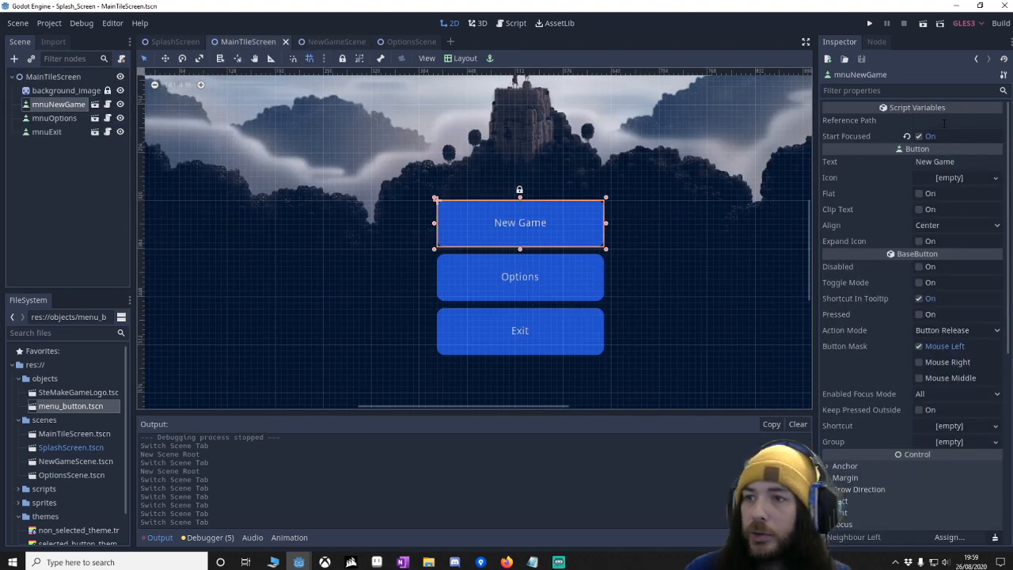
click(956, 120)
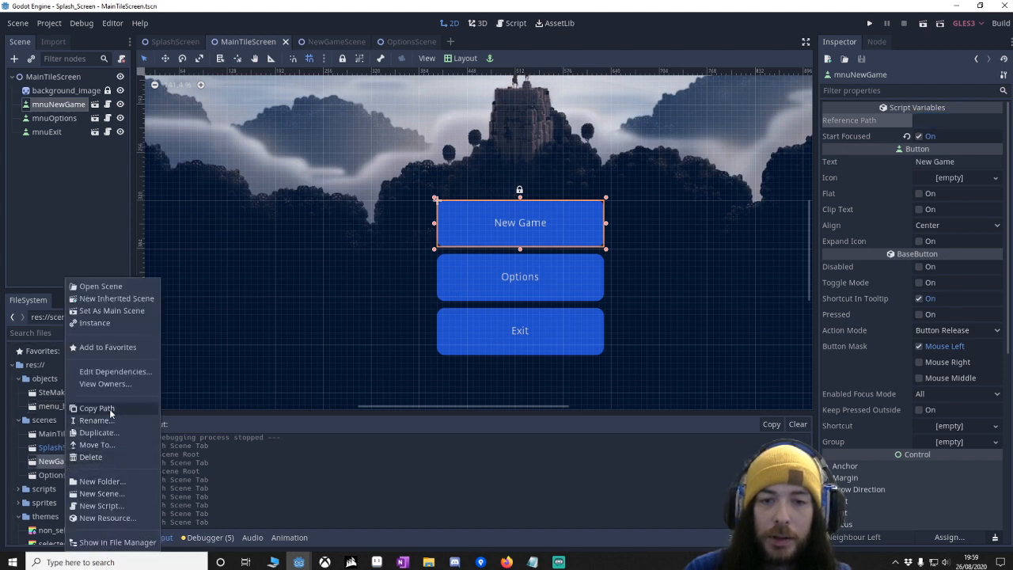
click(97, 408)
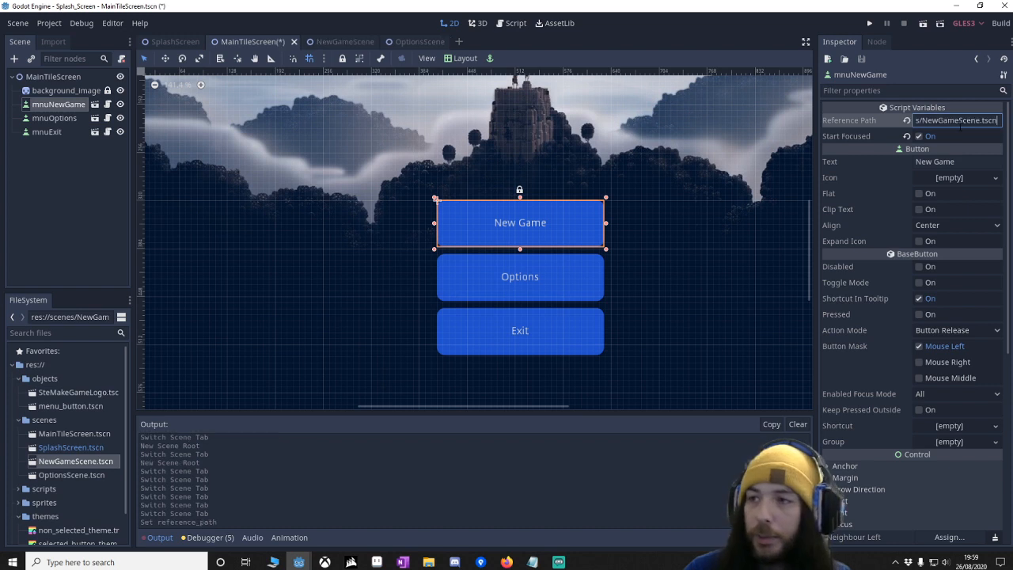
click(54, 118)
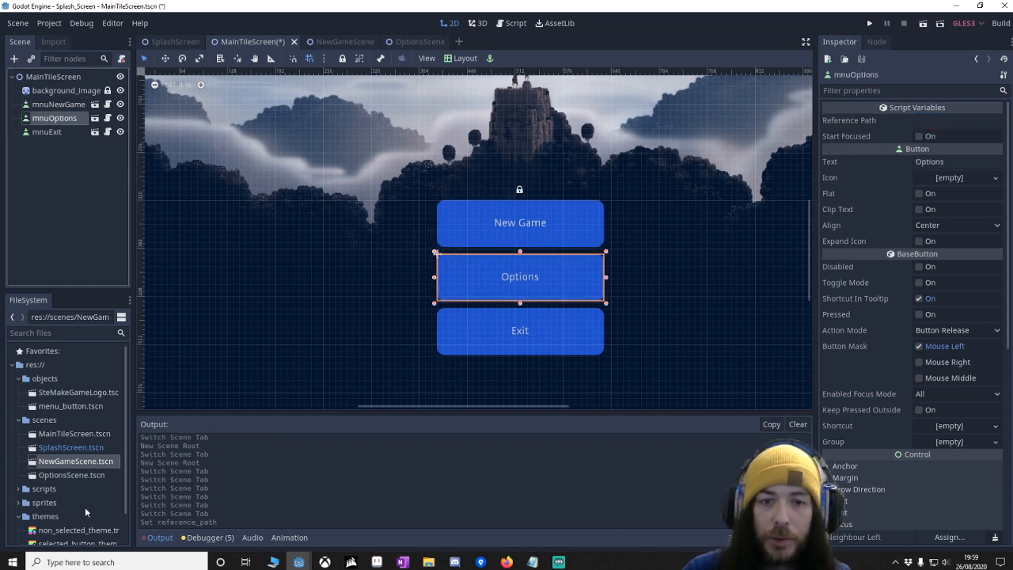
right_click(76, 460)
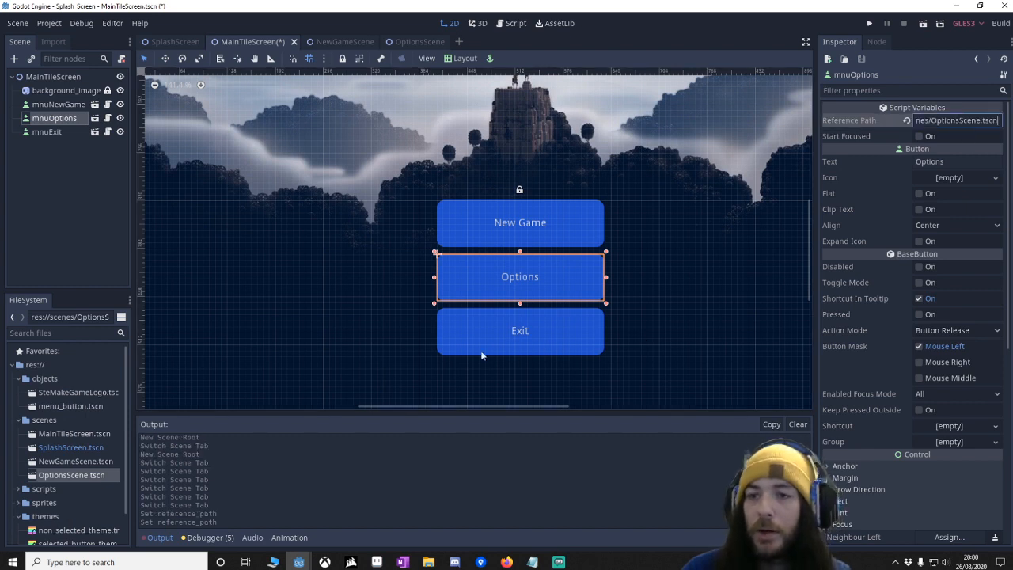
click(46, 131)
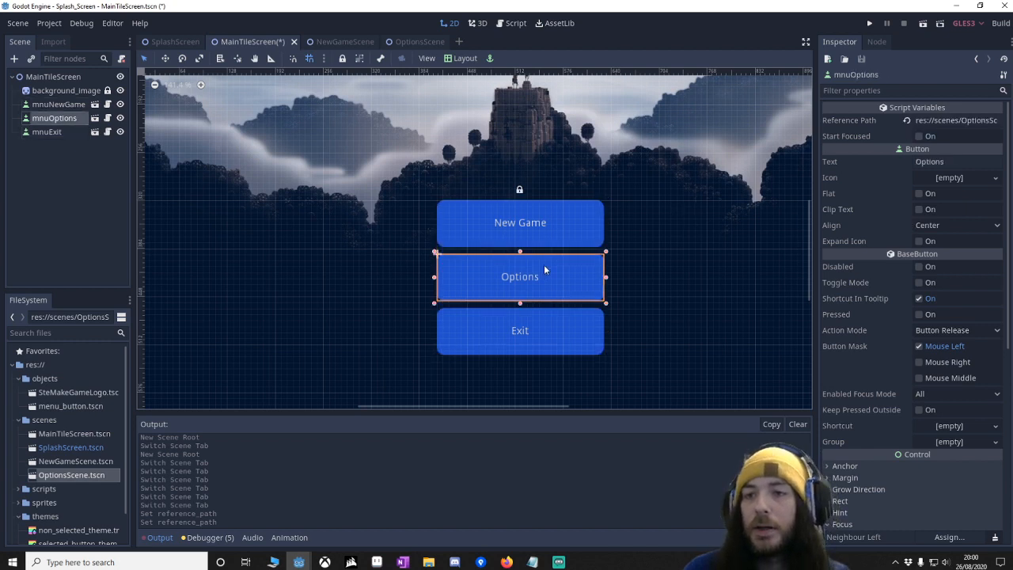
mouse_move(563, 222)
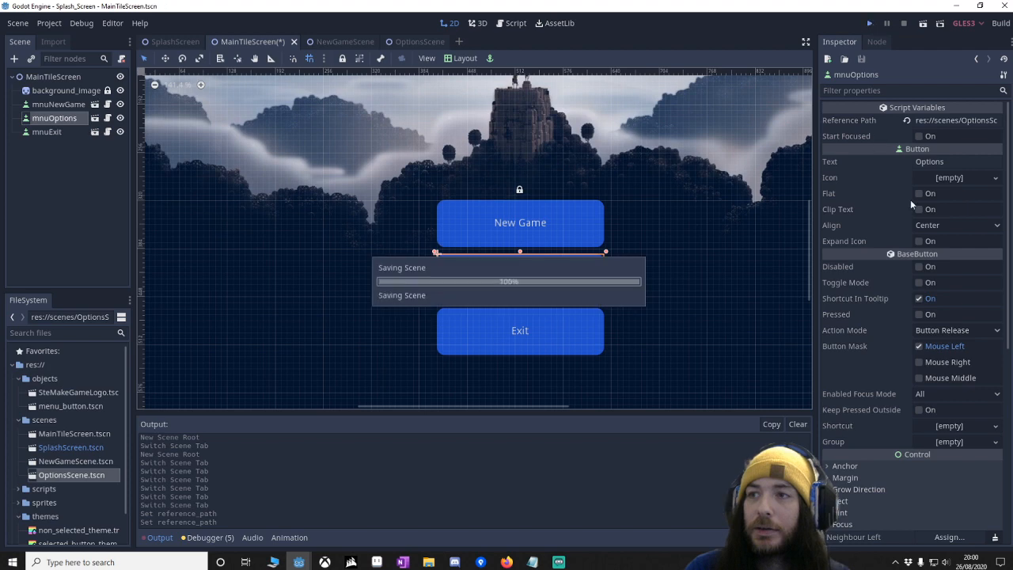
Test-run the game, then duplicate menu_button.tscn as gobackButton.tscn and open it
click(869, 22)
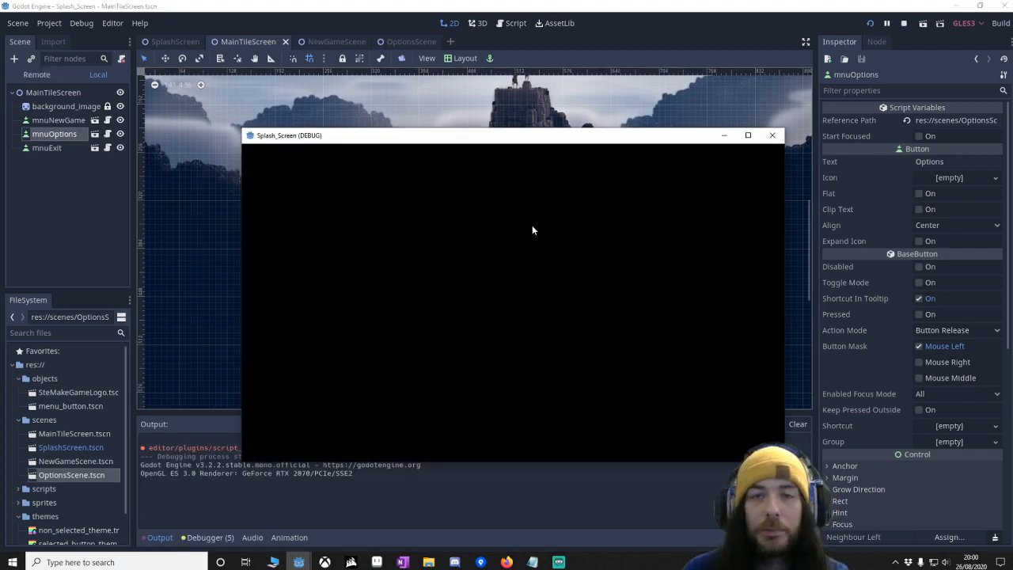
mouse_move(402, 291)
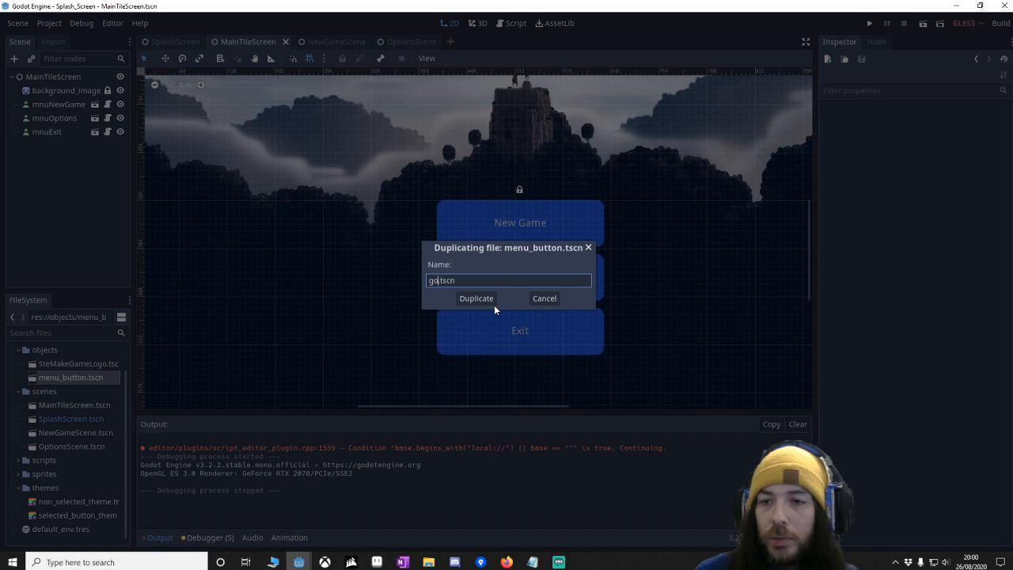
click(475, 298)
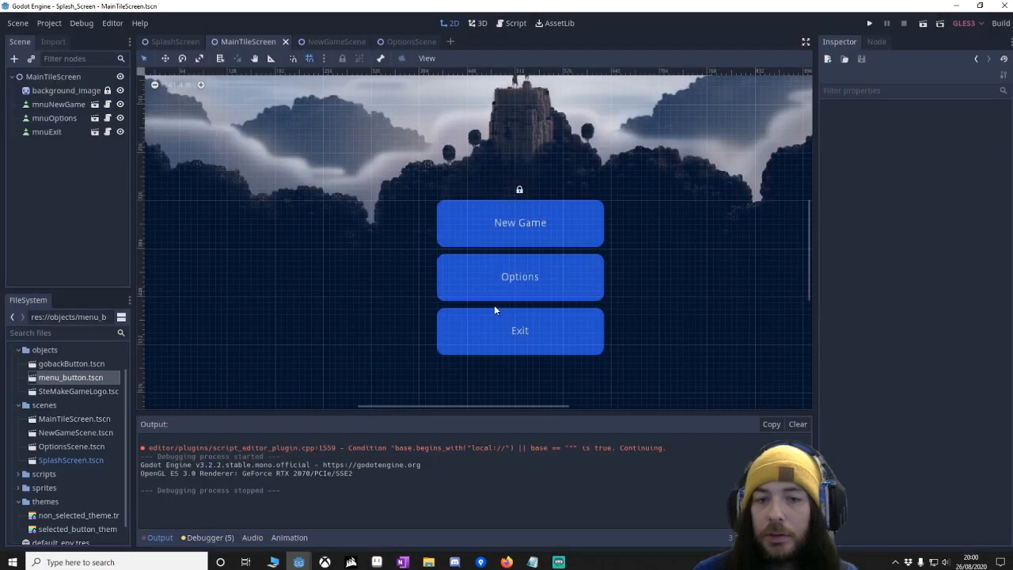
click(79, 390)
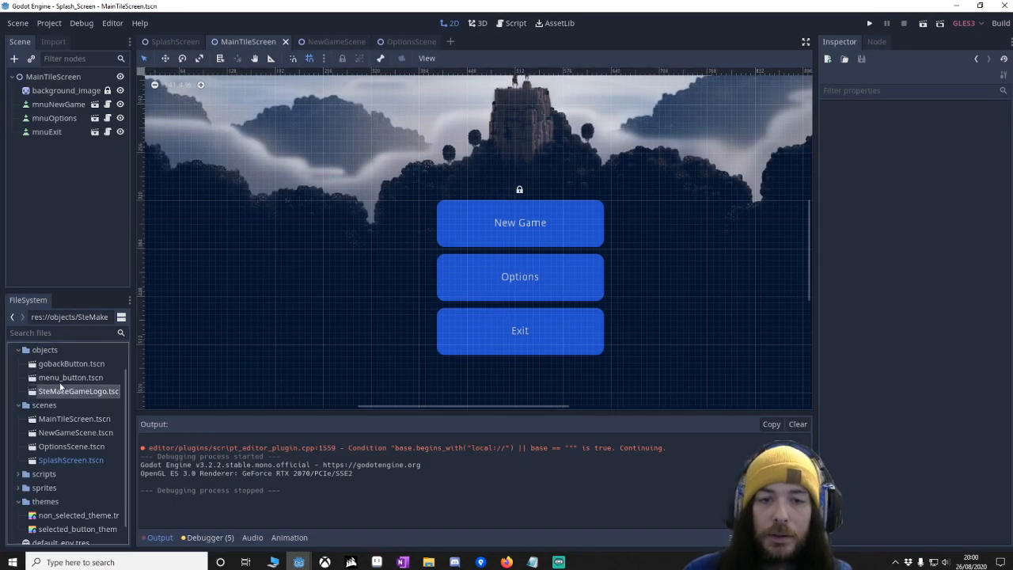
double_click(71, 363)
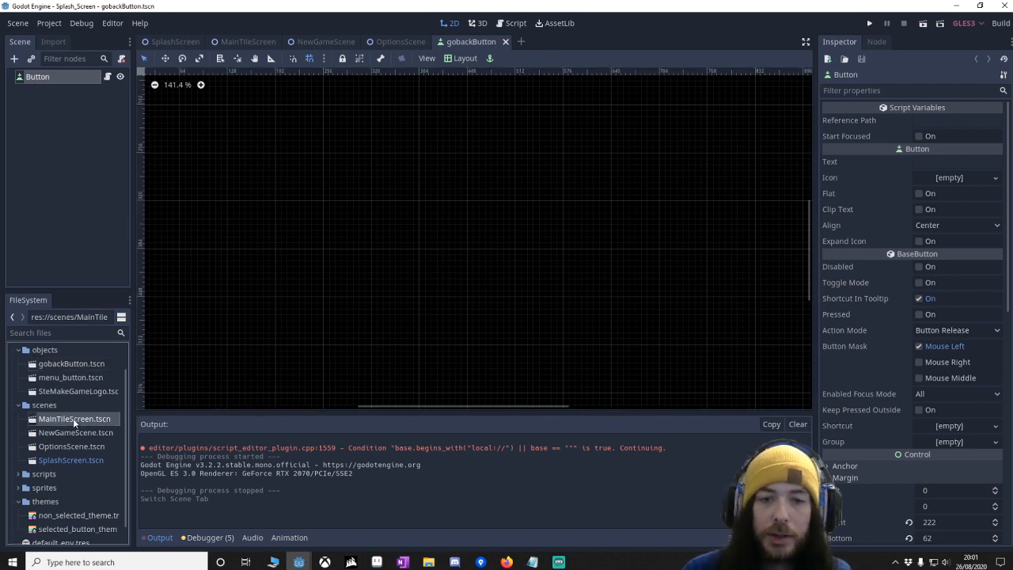
Set the gobackButton's Reference Path to MainTileScreen.tscn and its text to GoBack
right_click(75, 417)
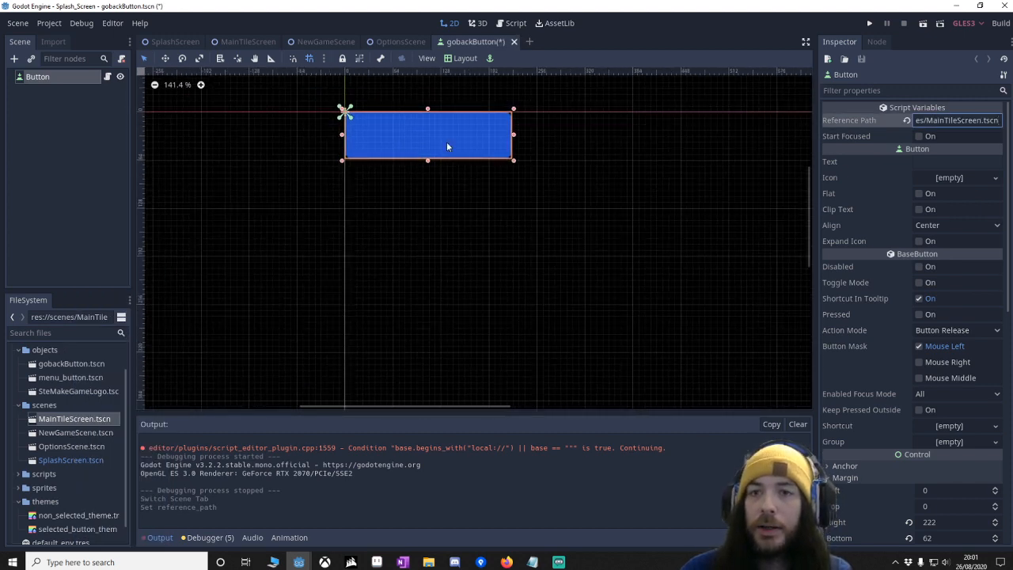
text(GoBack)
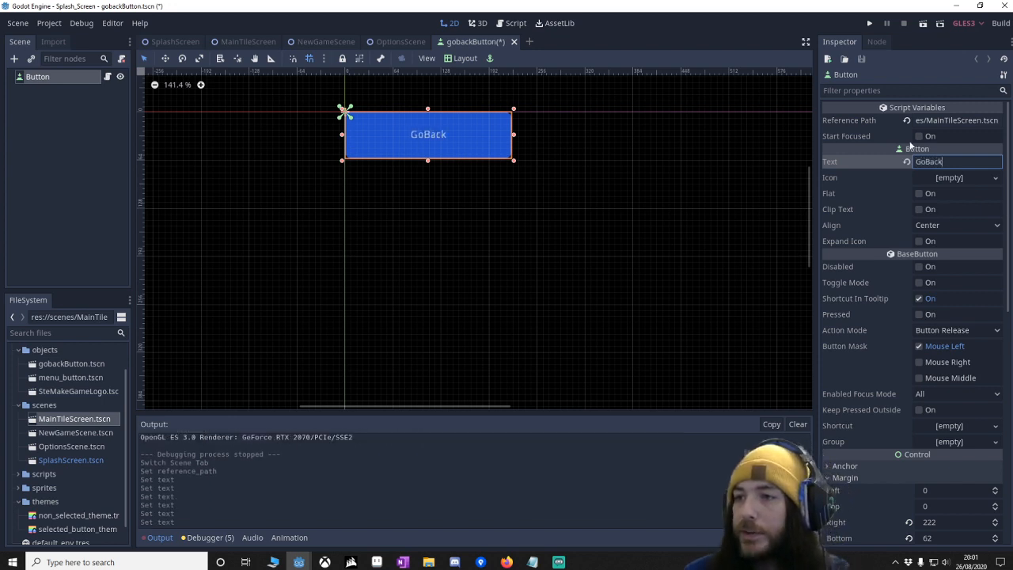
click(919, 135)
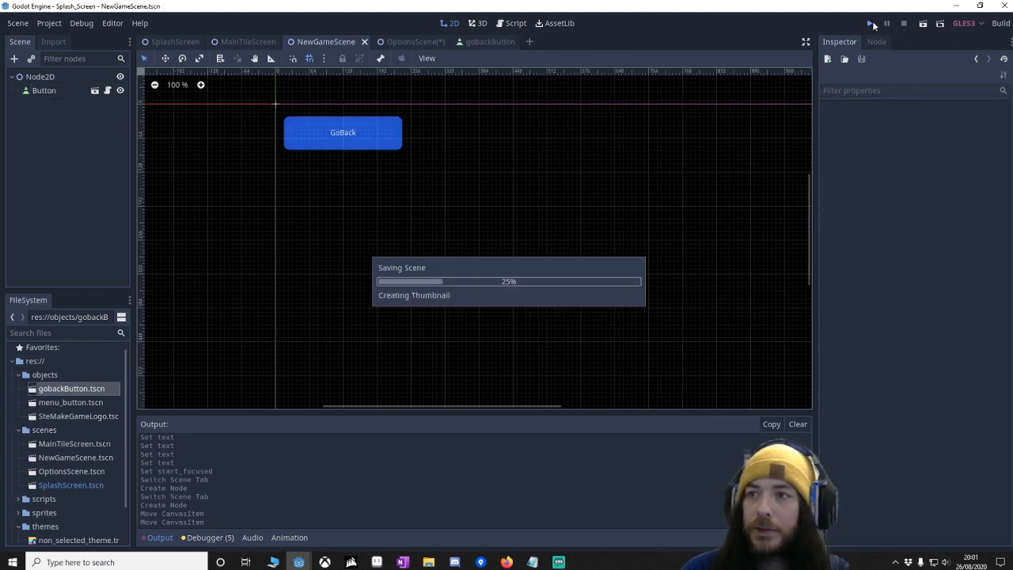
Play the game and click GoBack in the New Game scene to reach the title menu
click(870, 23)
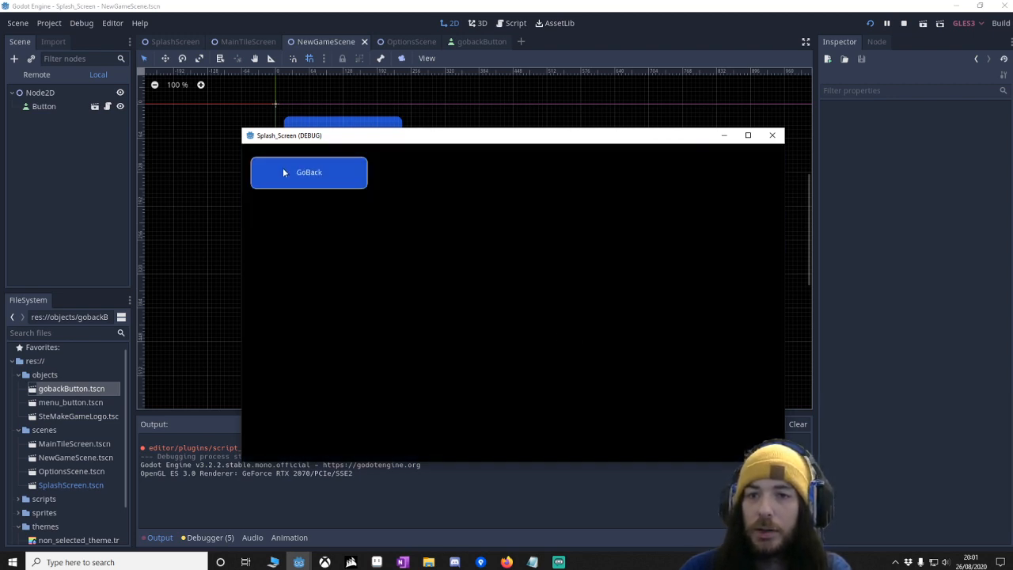
click(308, 172)
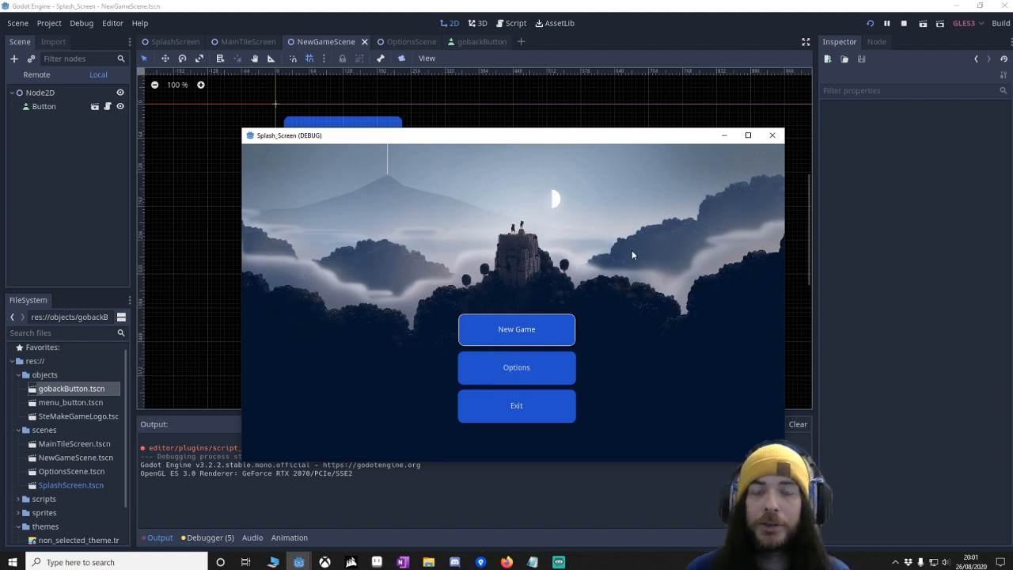